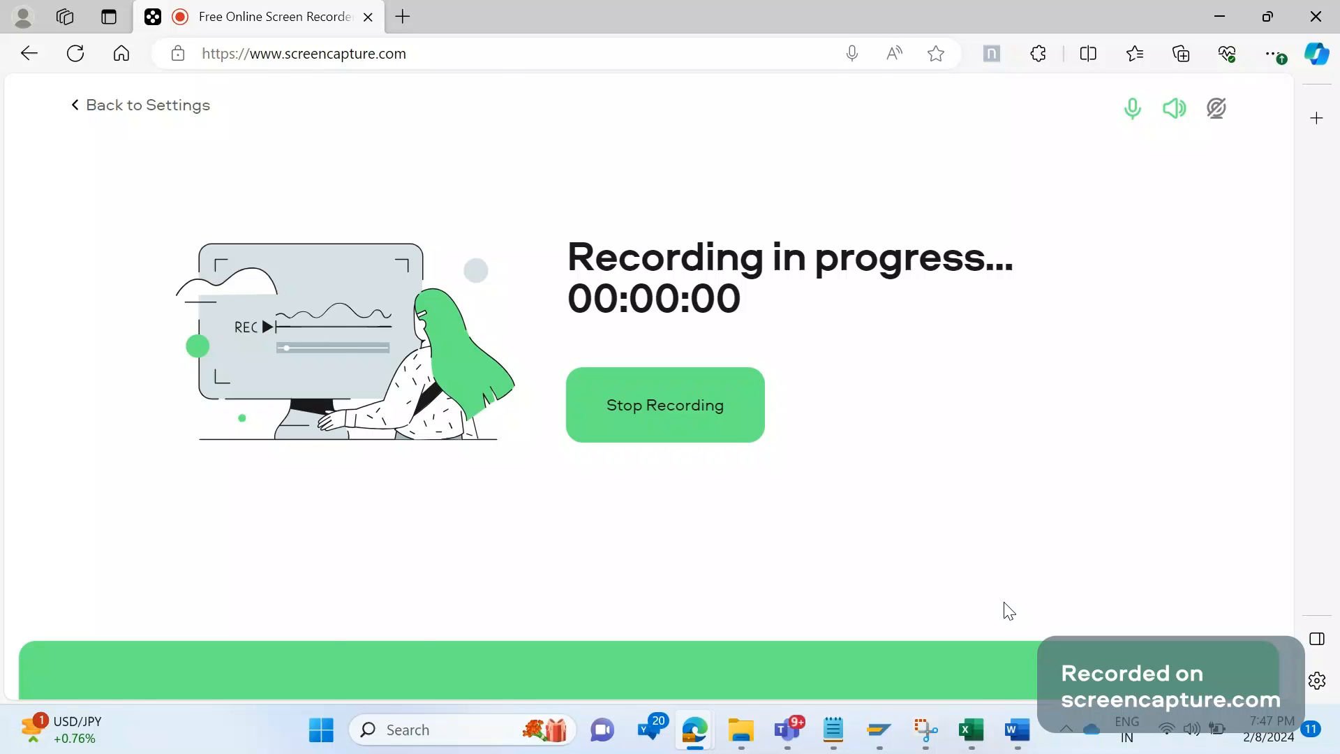
Switch to the SAP SD tickets document and scroll to the Solution section with the billing screenshot.
left_click(979, 729)
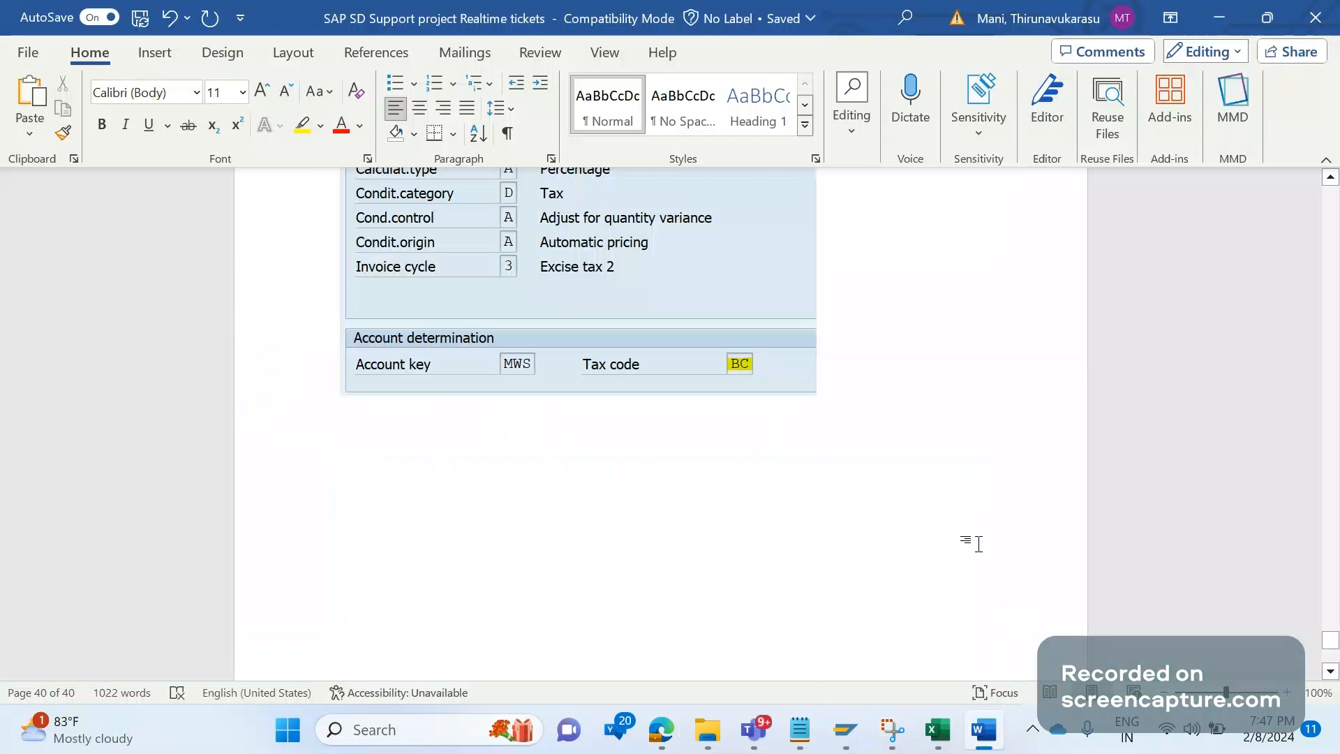
scroll("up", 3)
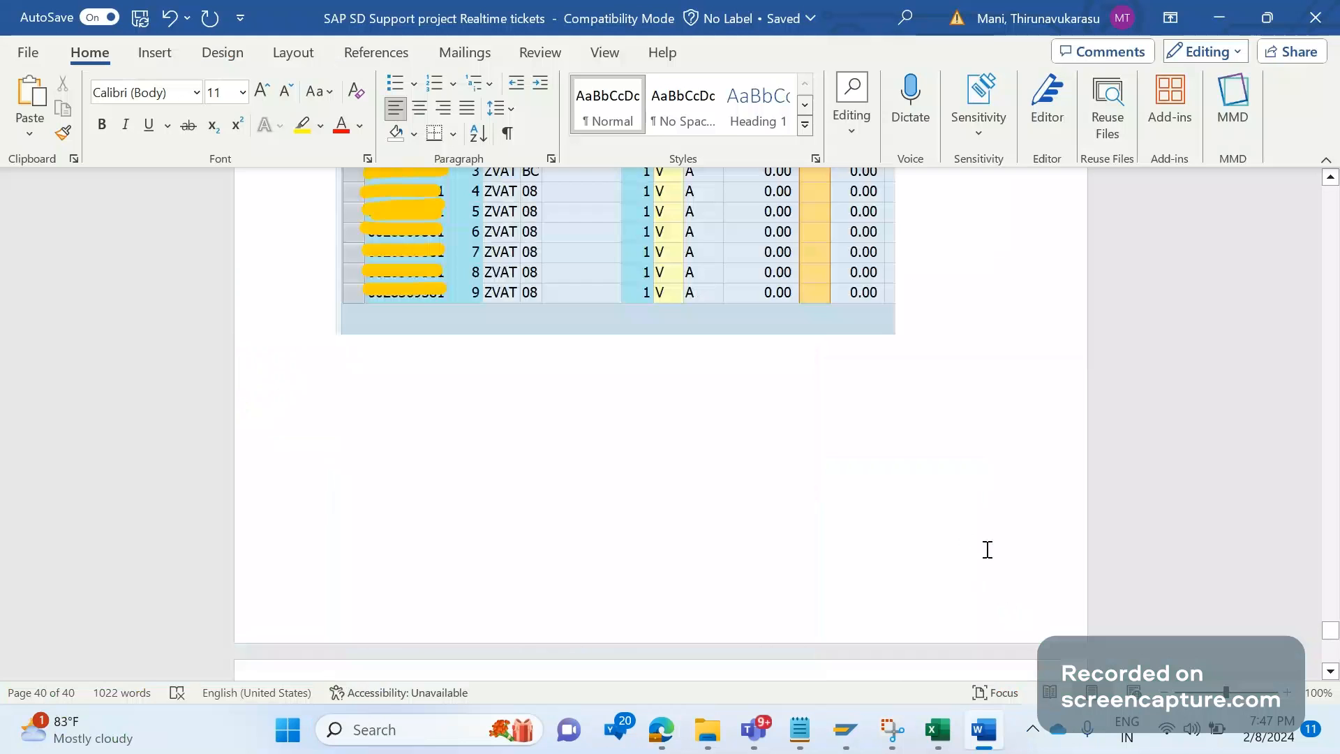
scroll("down", 3)
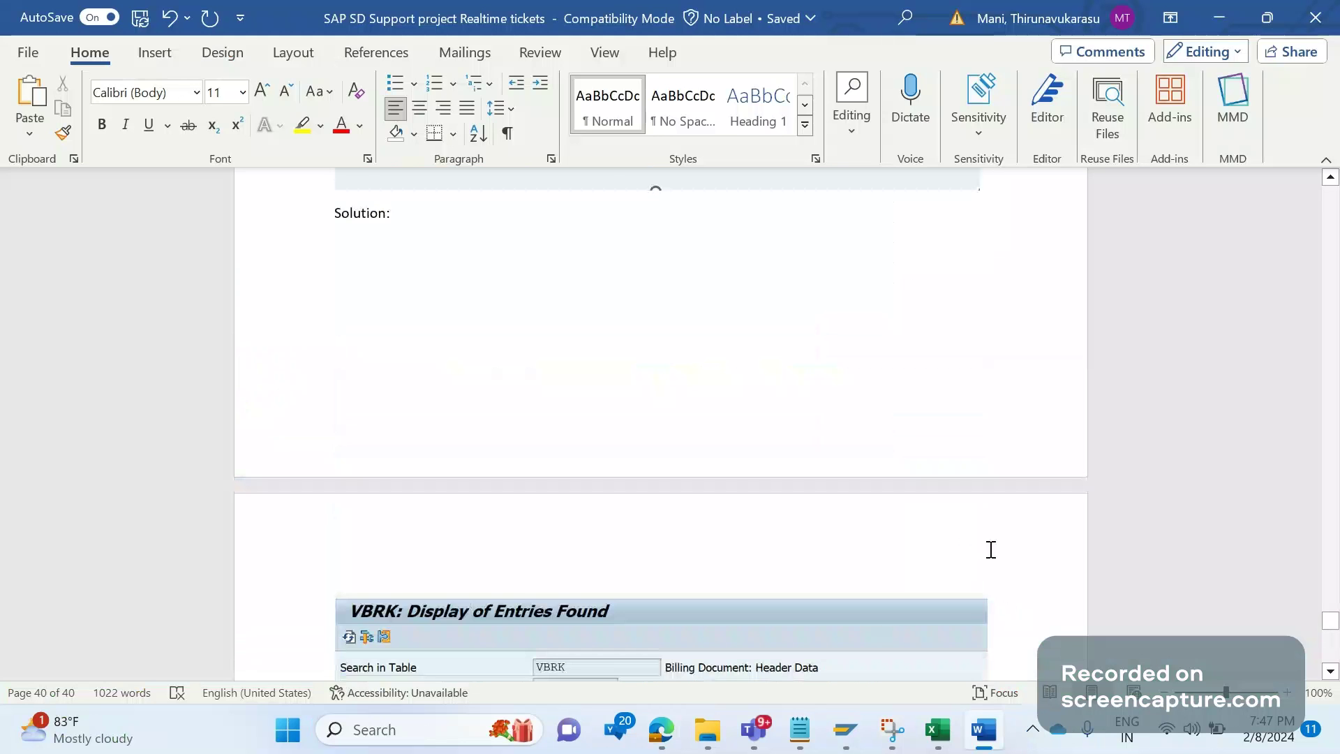
scroll("up", 3)
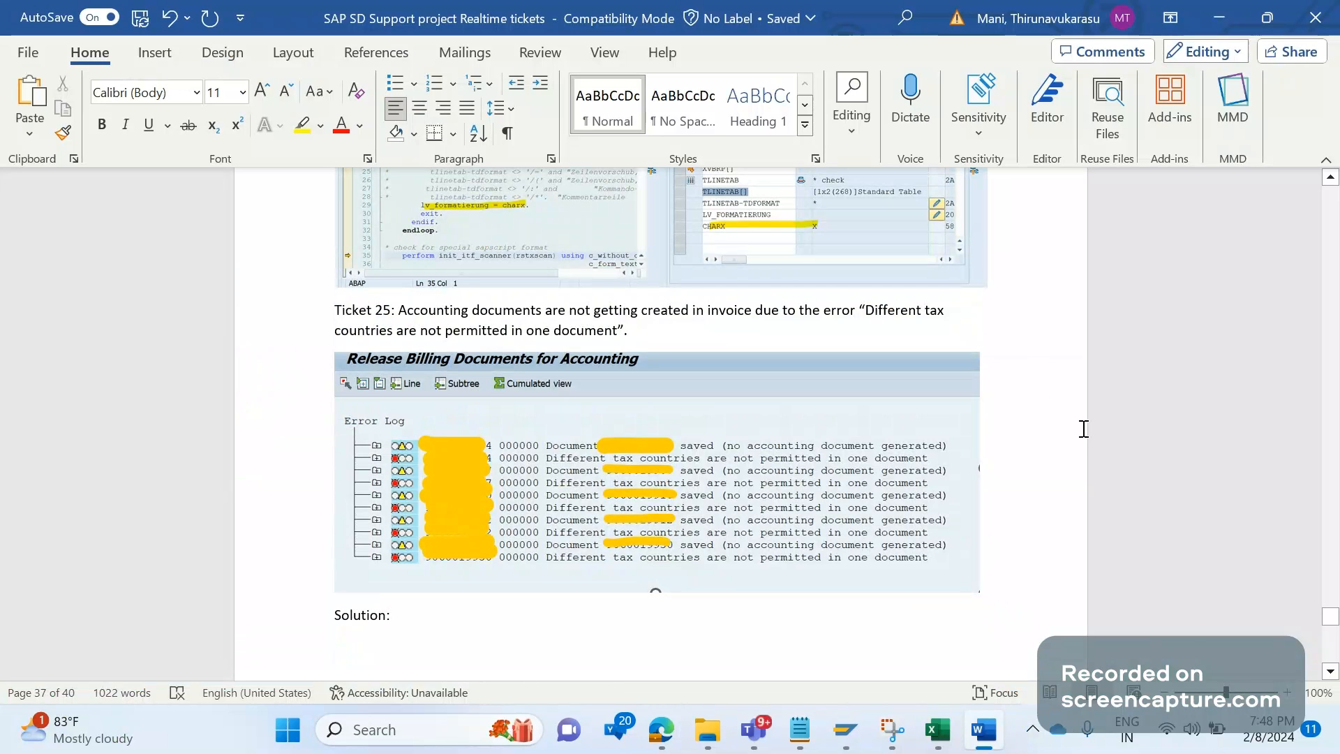
mouse_move(880, 423)
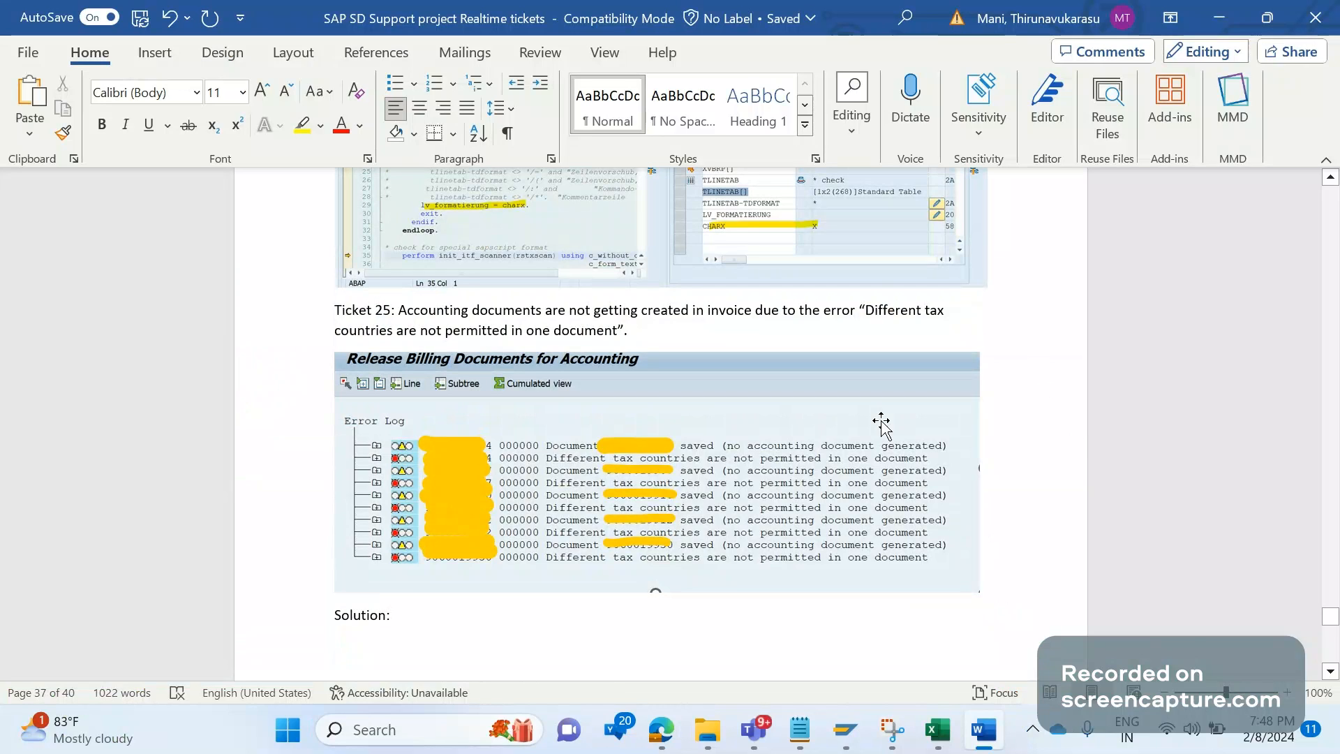
mouse_move(1006, 462)
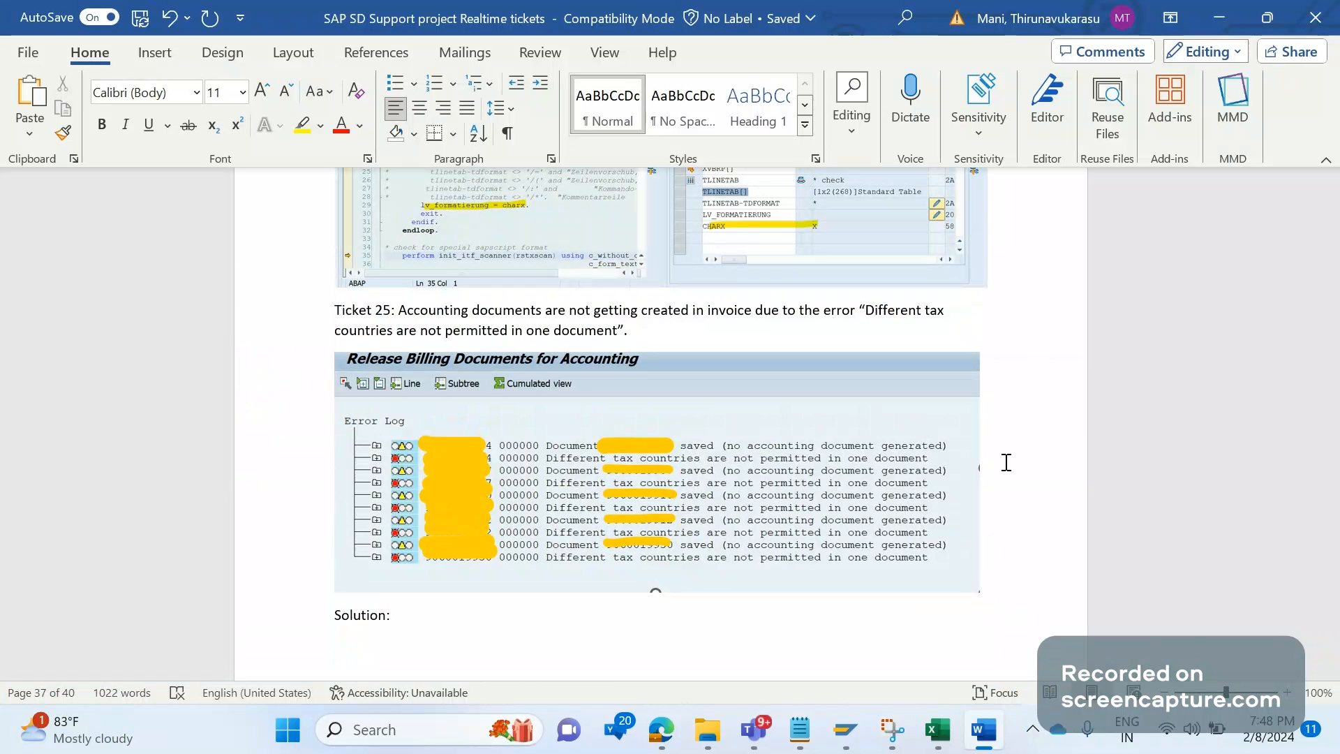
mouse_move(998, 556)
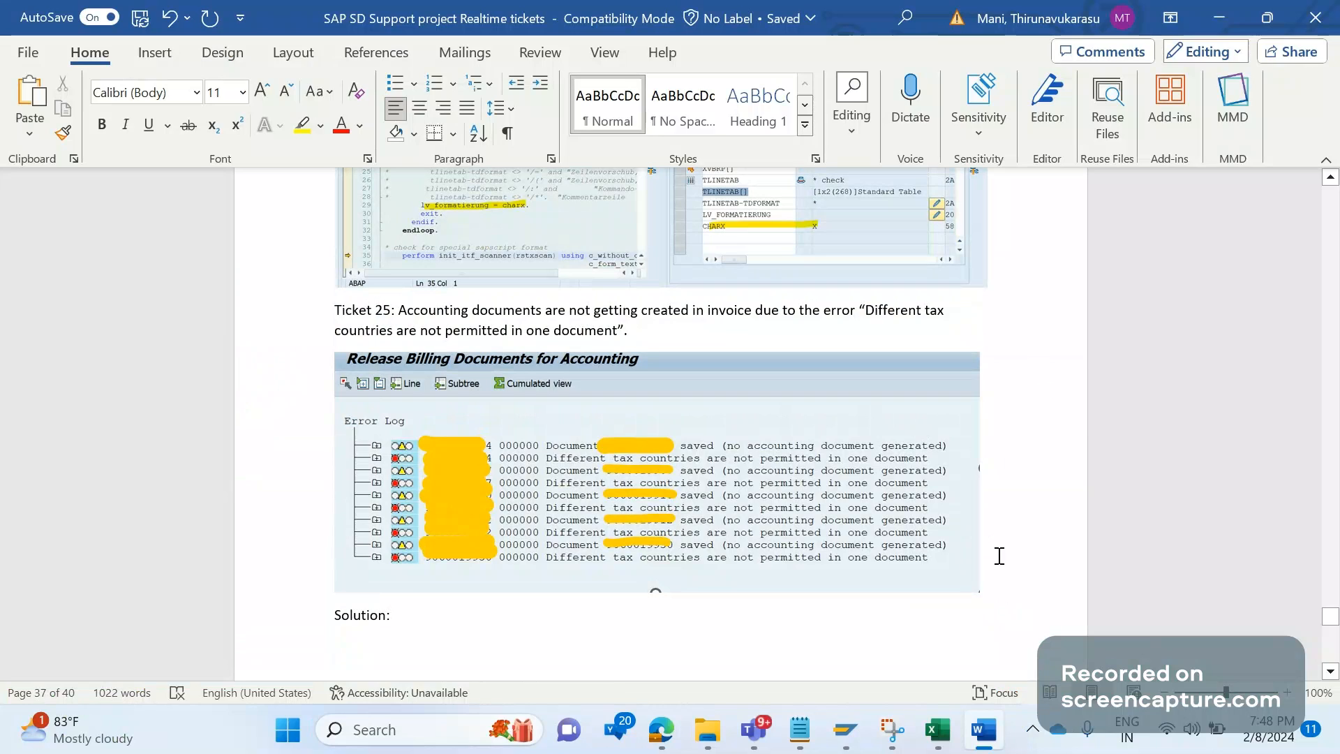
mouse_move(600, 393)
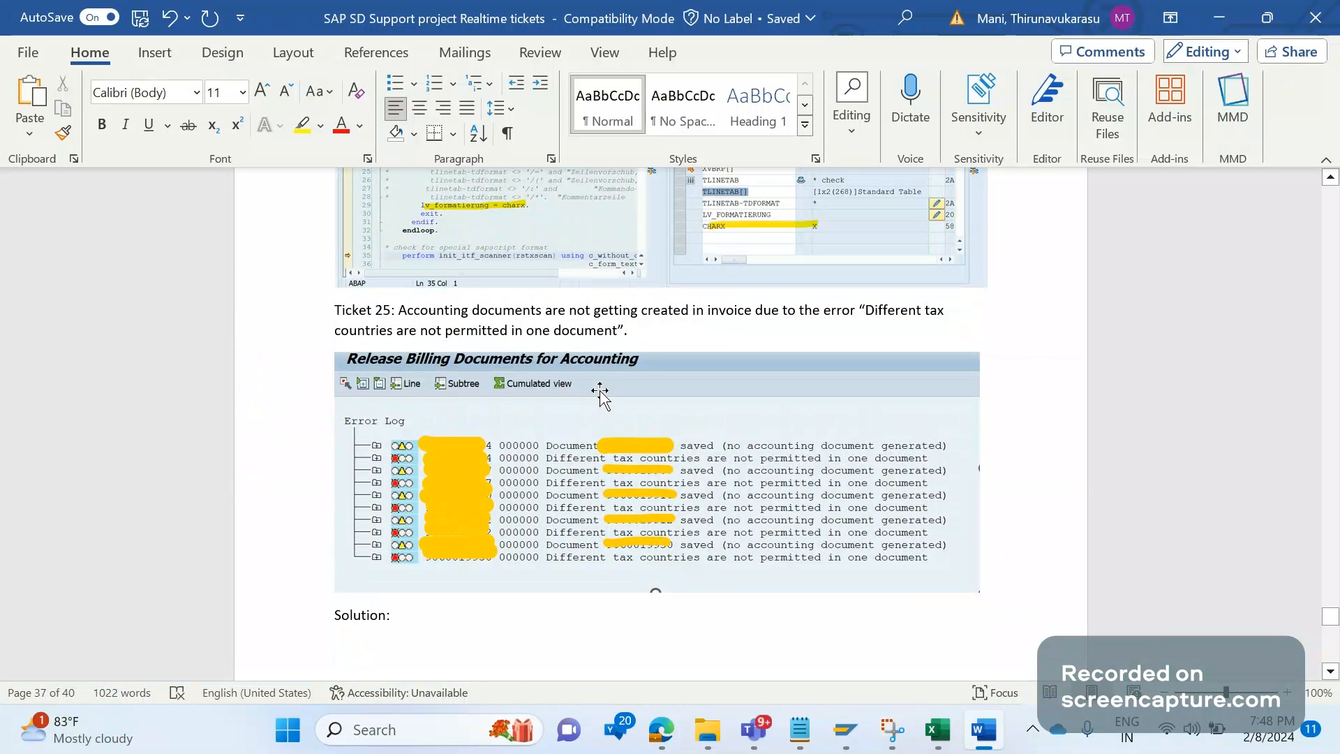
mouse_move(610, 491)
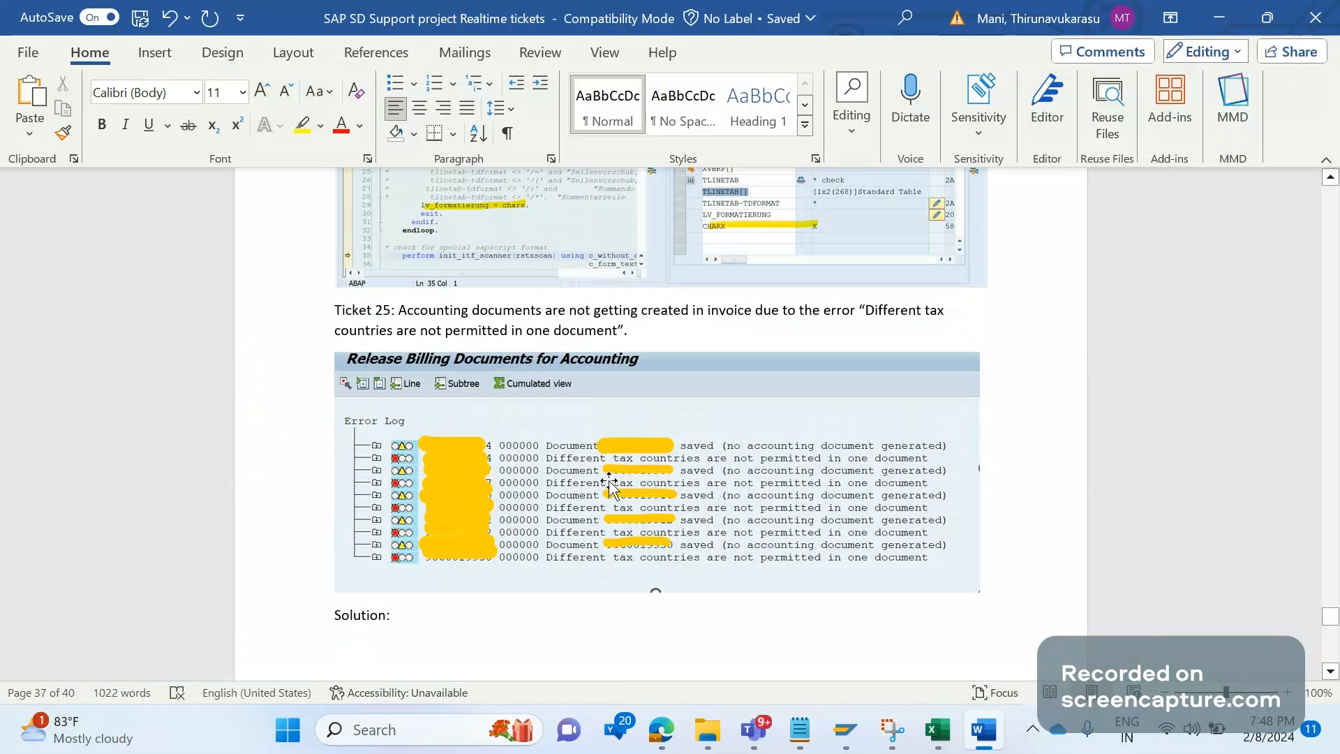
mouse_move(770, 477)
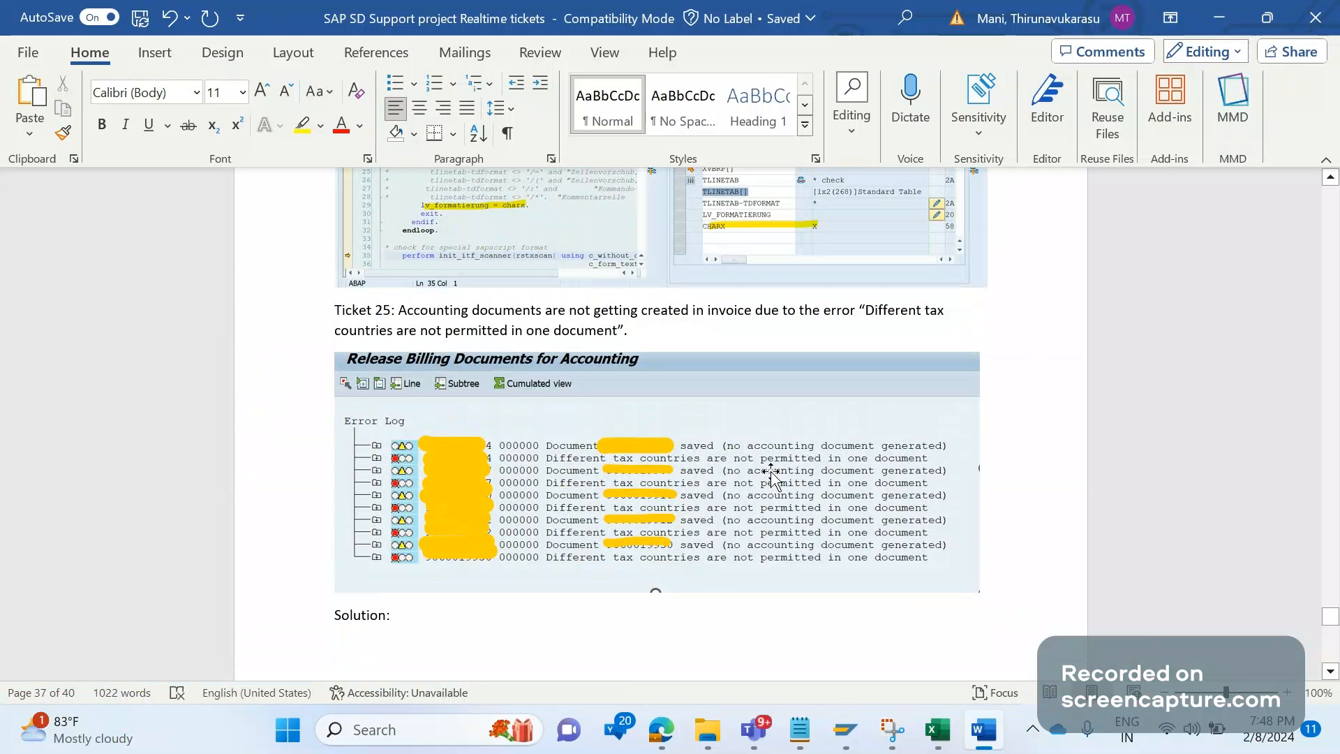
mouse_move(807, 631)
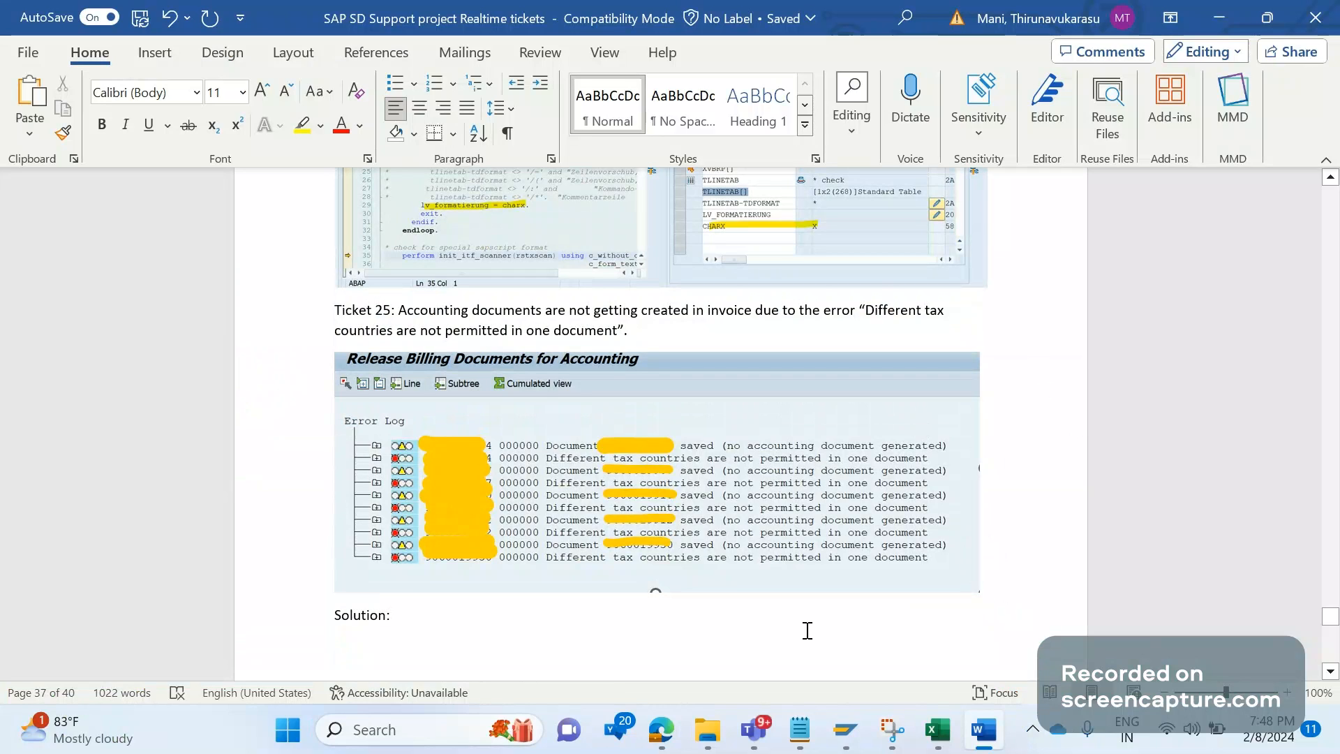
mouse_move(560, 467)
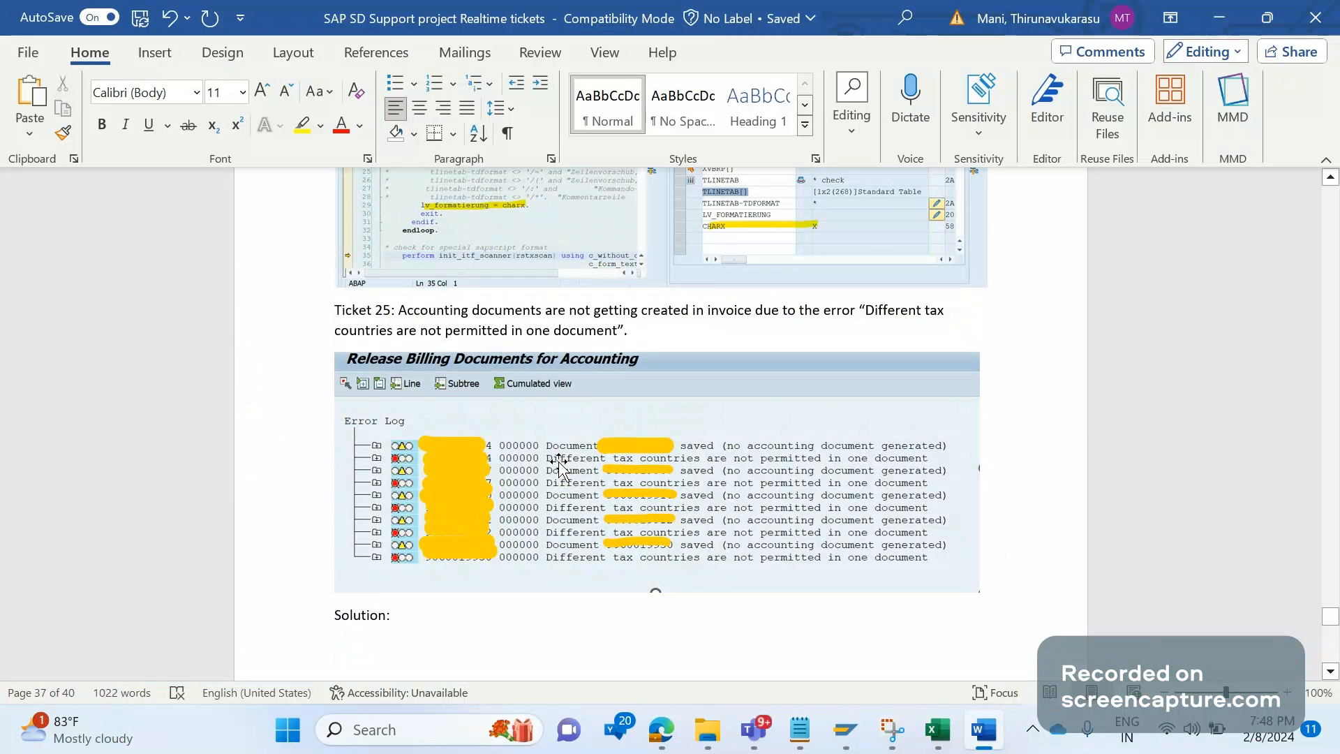
mouse_move(684, 516)
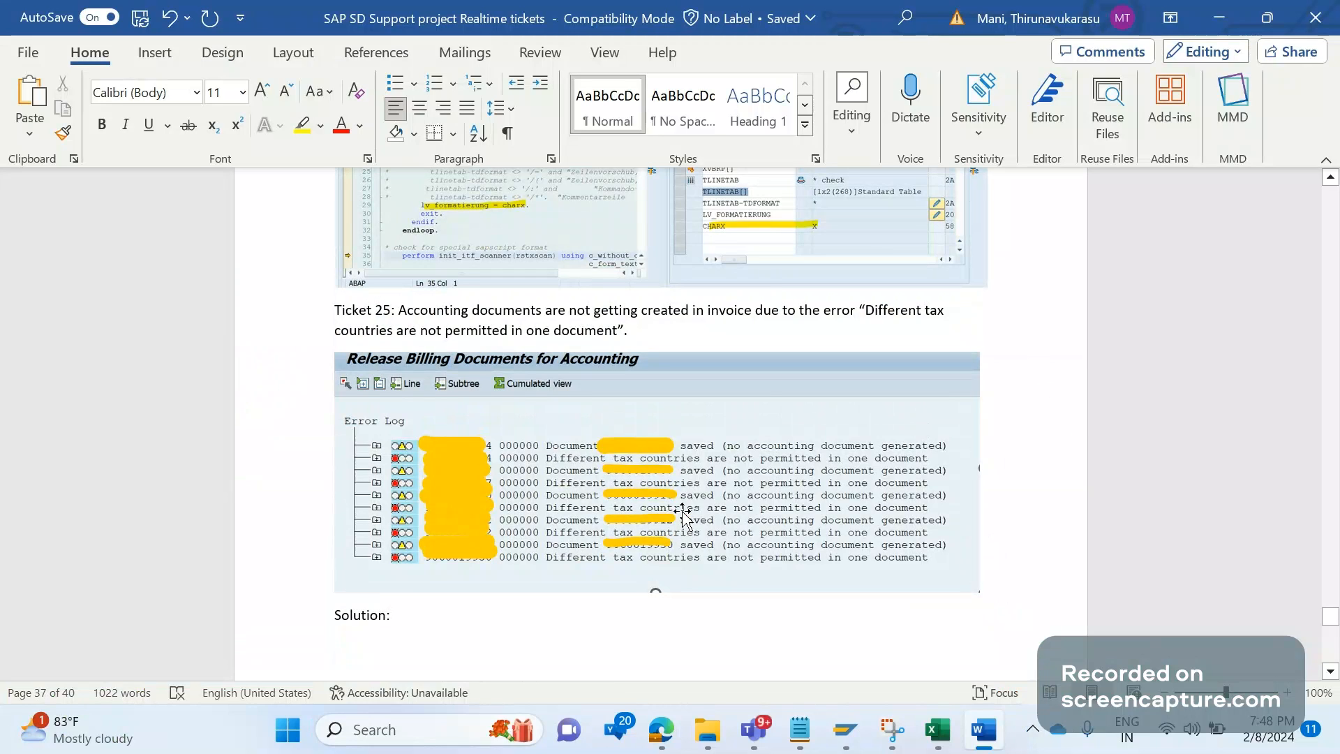
mouse_move(717, 611)
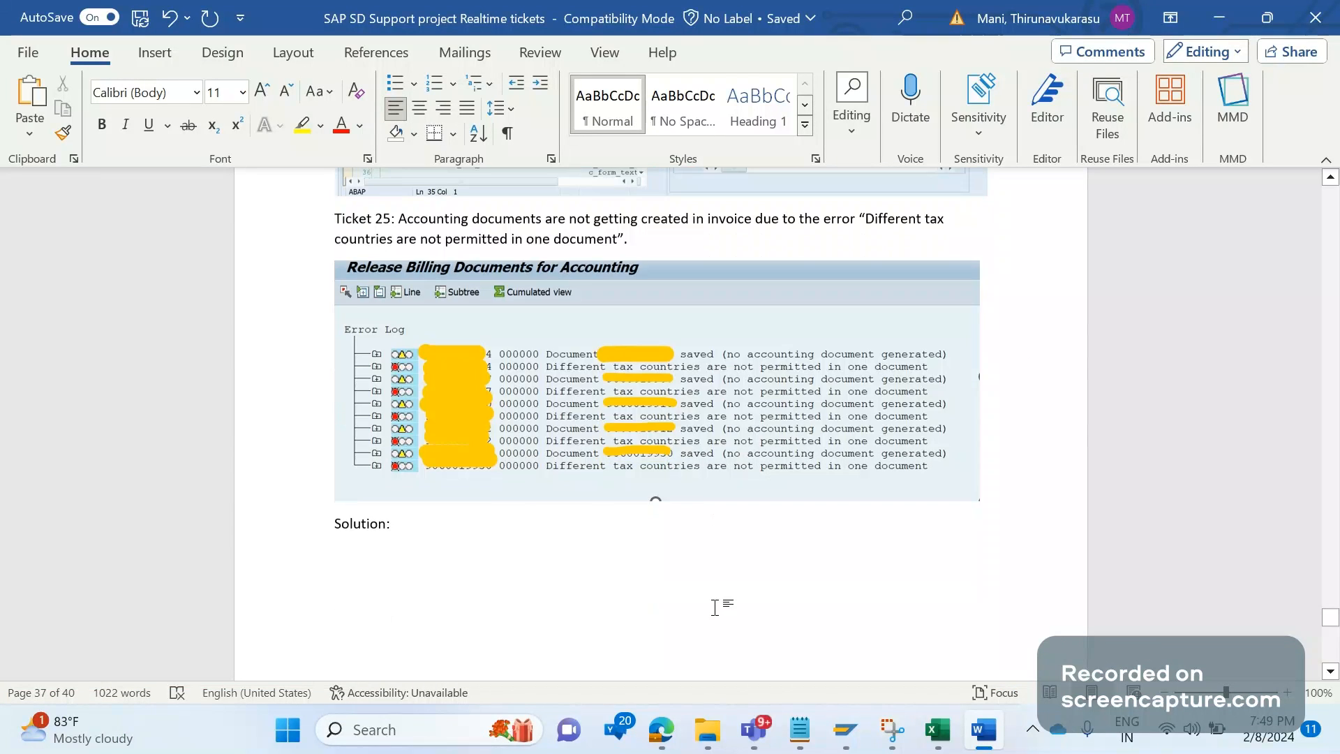
scroll("down", 3)
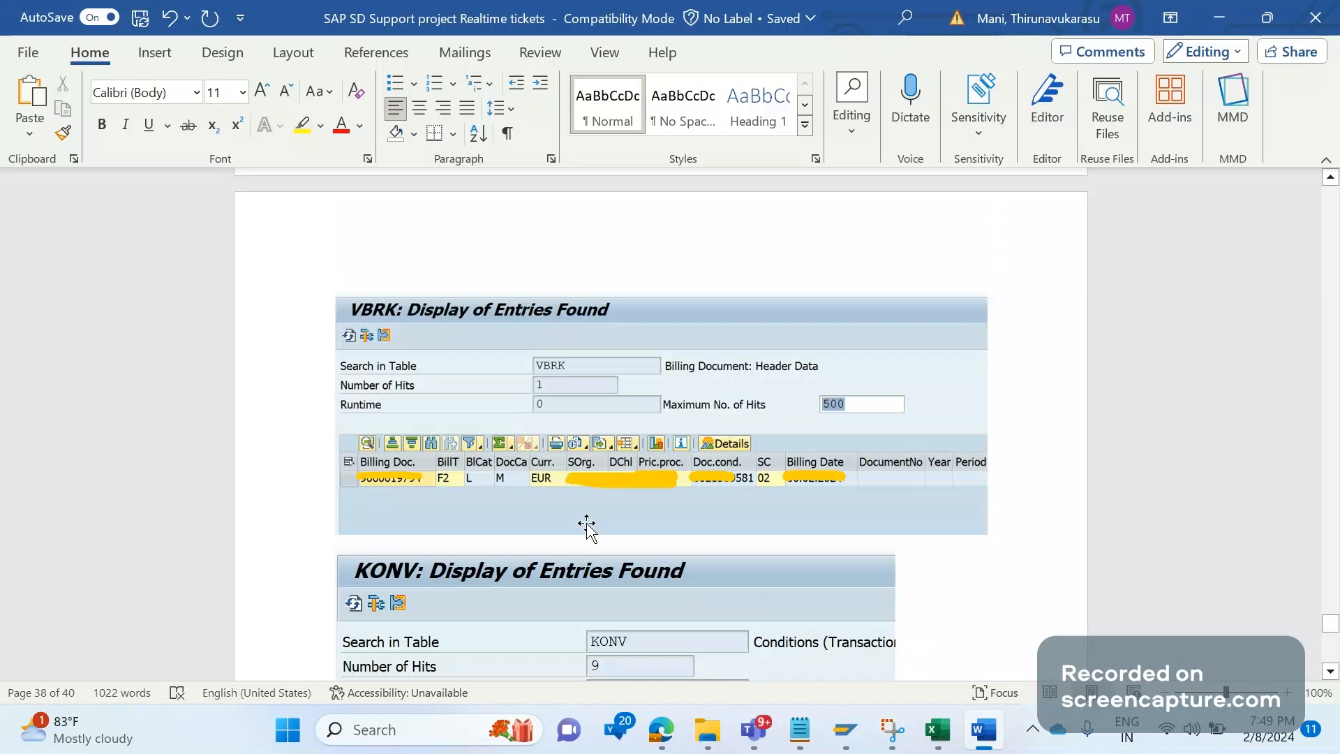
mouse_move(690, 575)
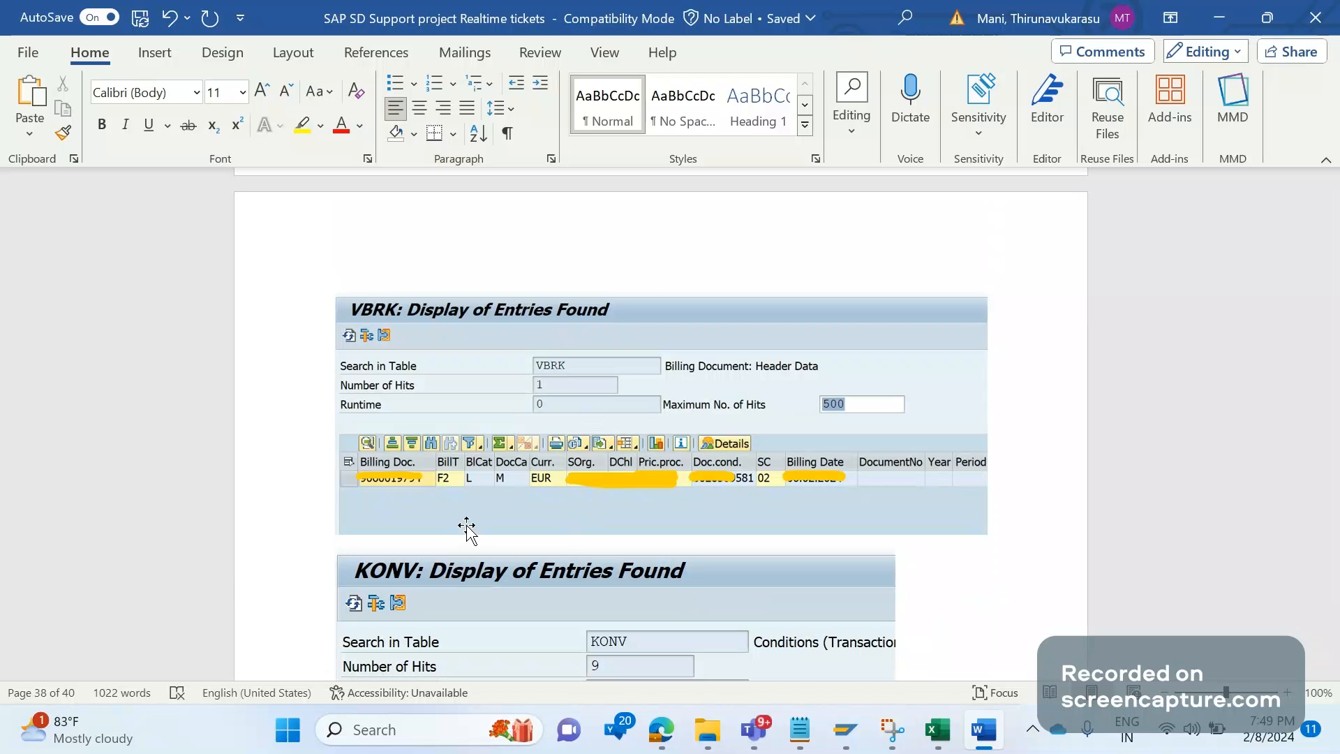
mouse_move(543, 479)
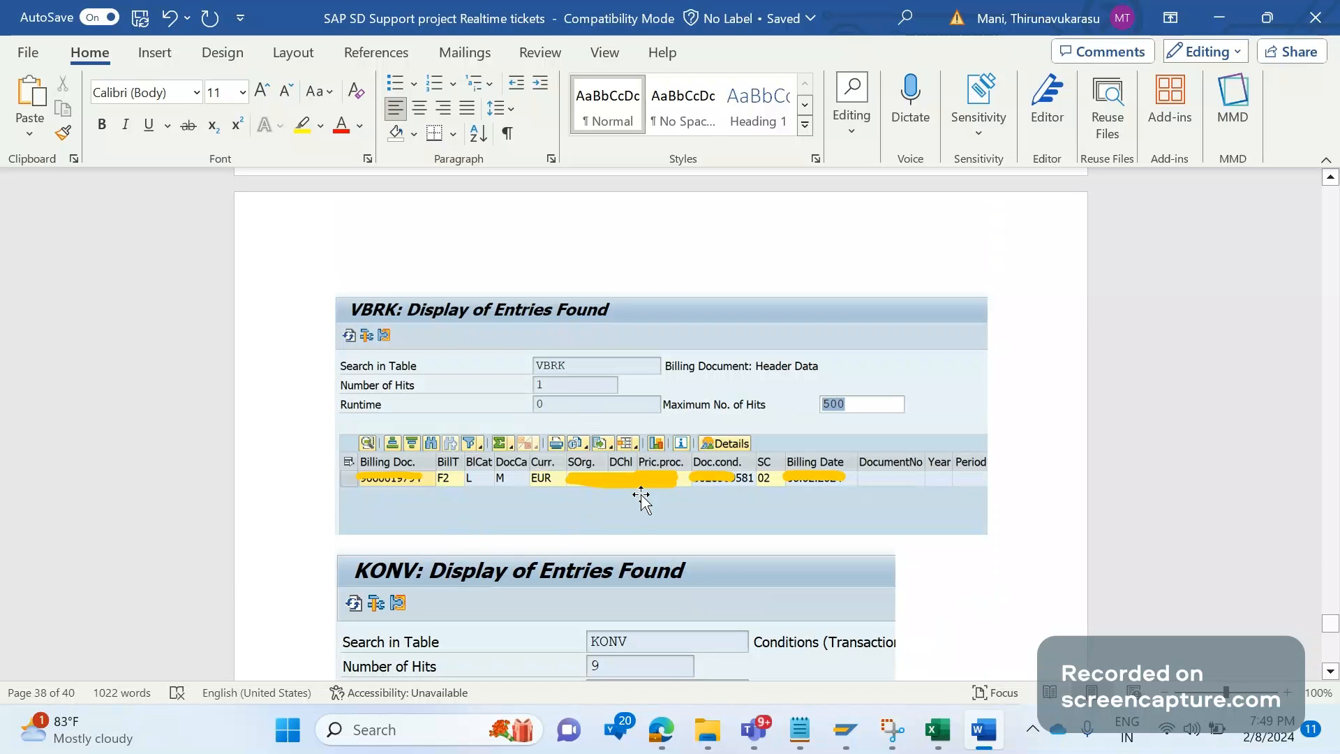
mouse_move(584, 376)
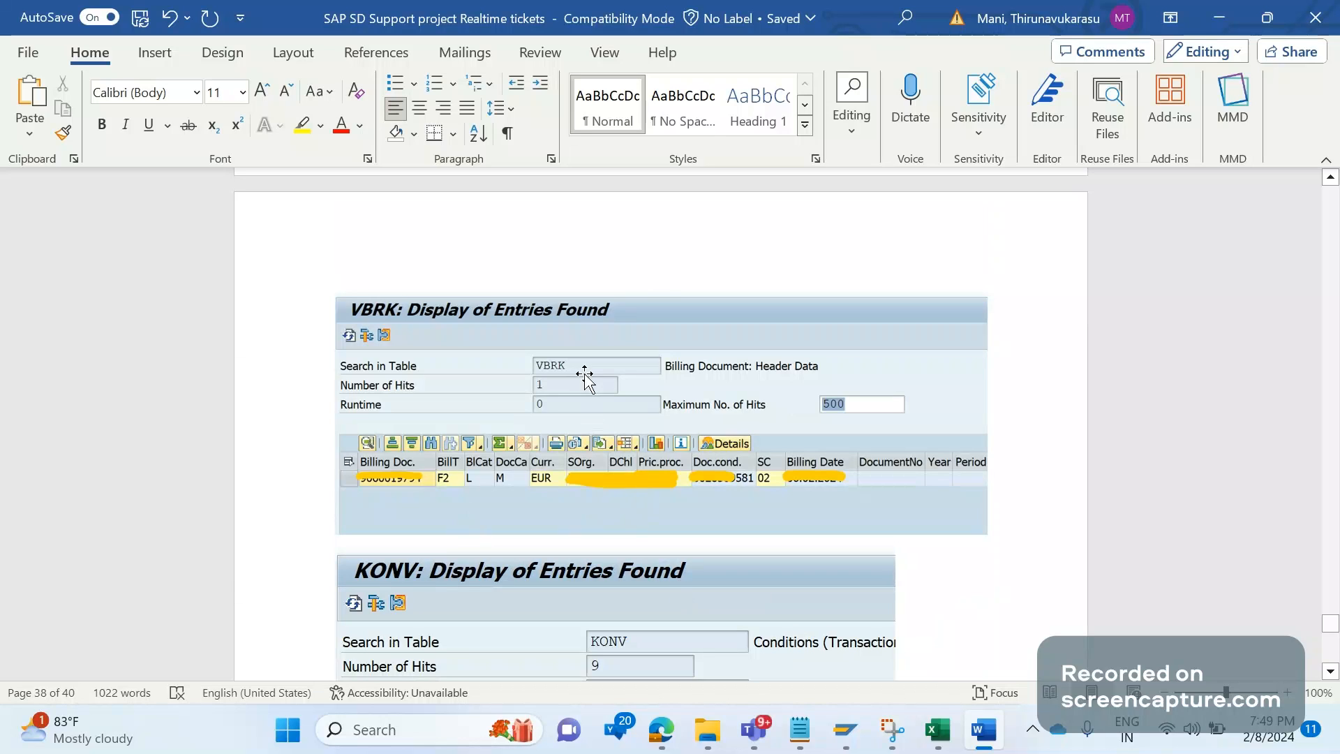
mouse_move(721, 486)
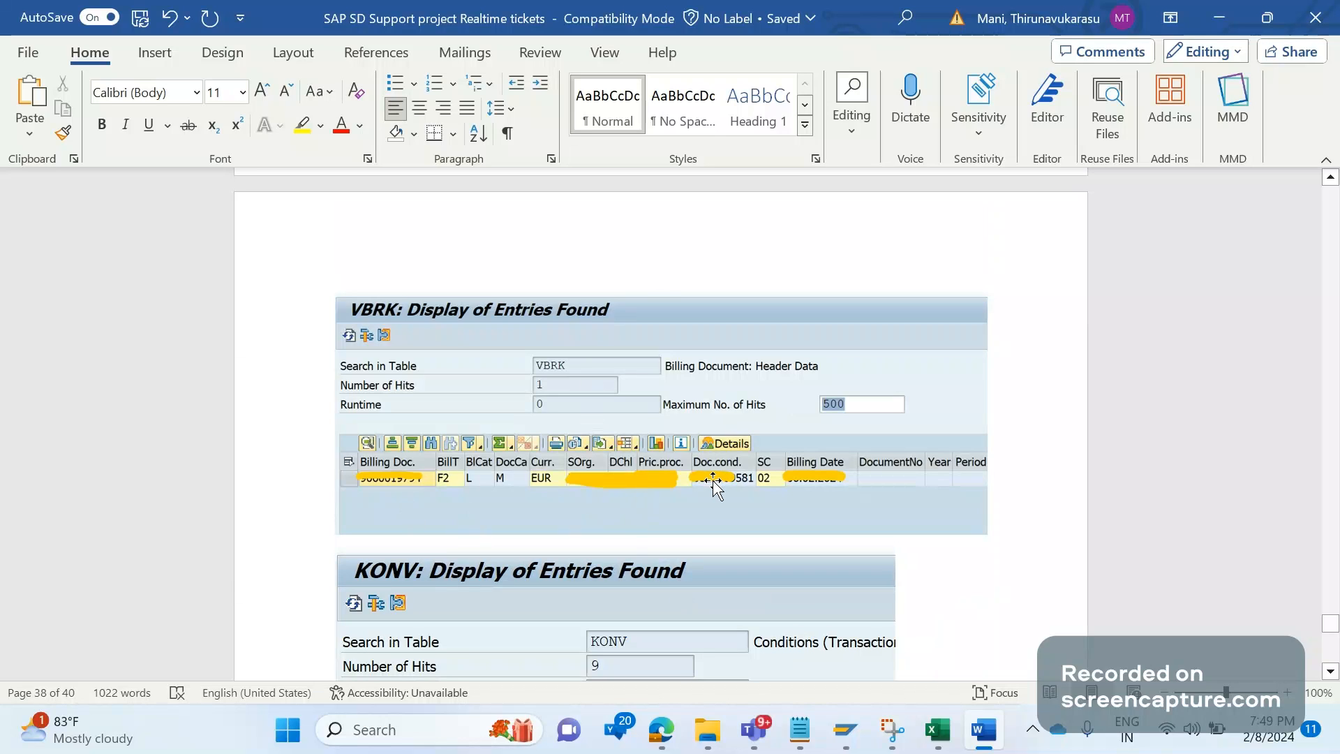
scroll("down", 3)
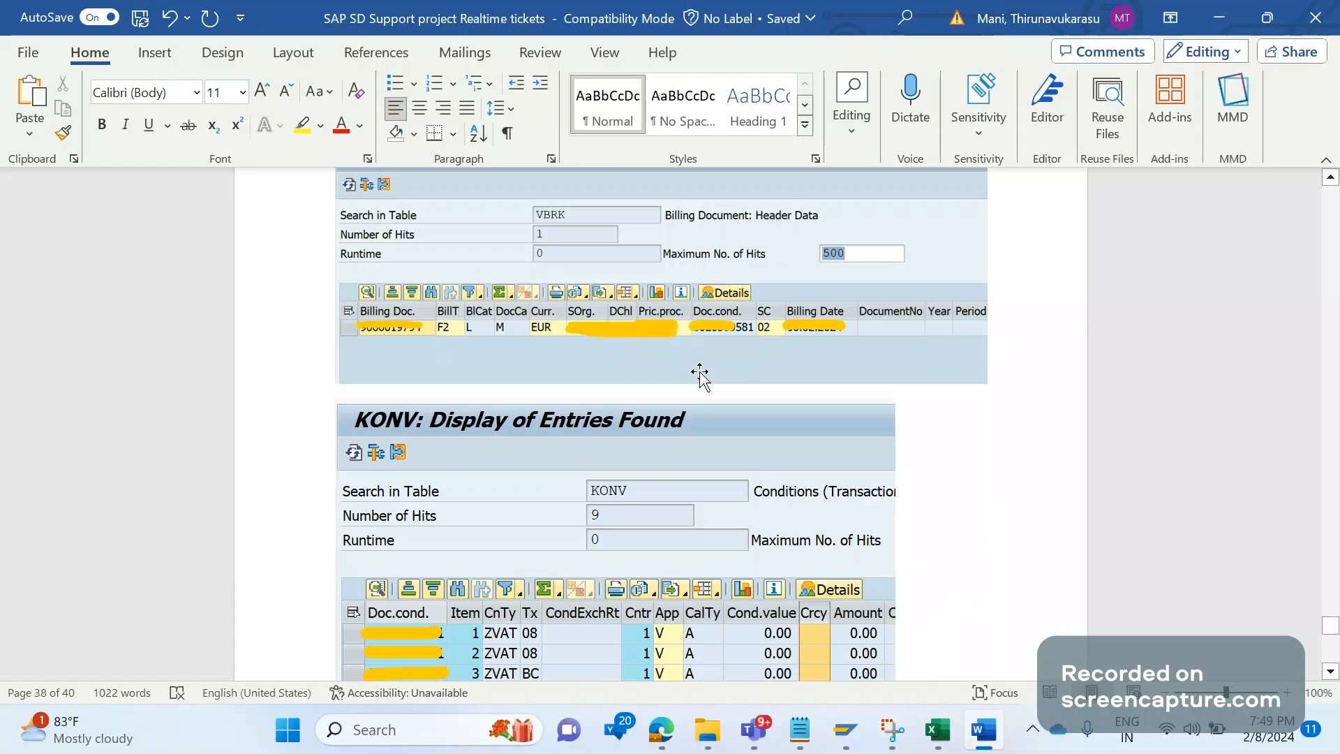
scroll("down", 3)
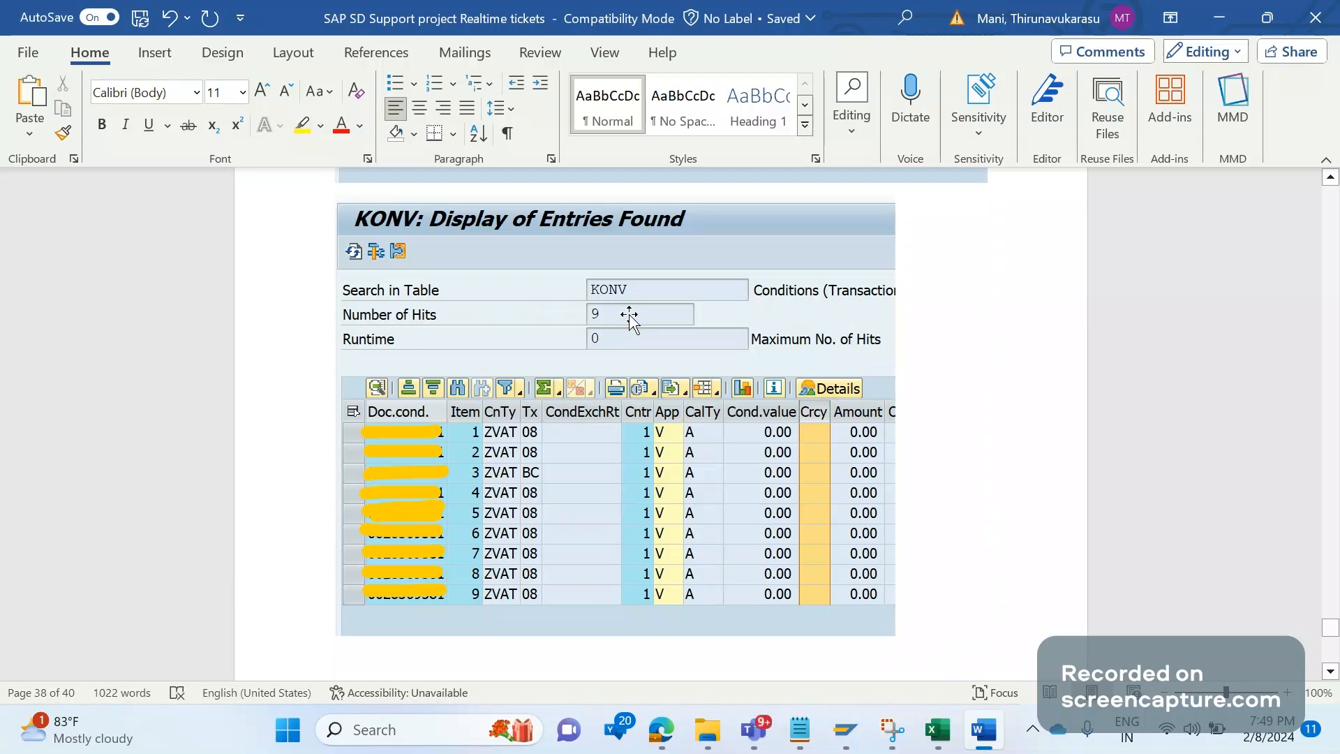
mouse_move(641, 398)
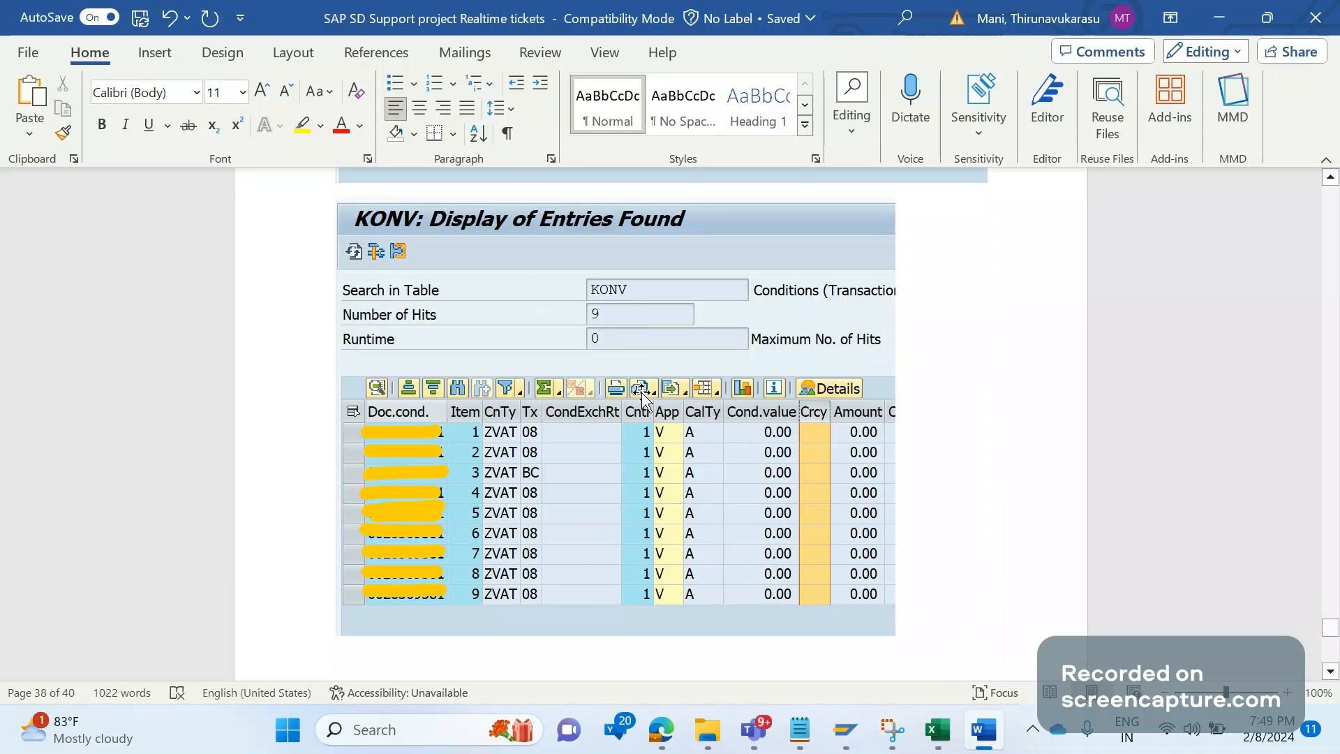
mouse_move(539, 524)
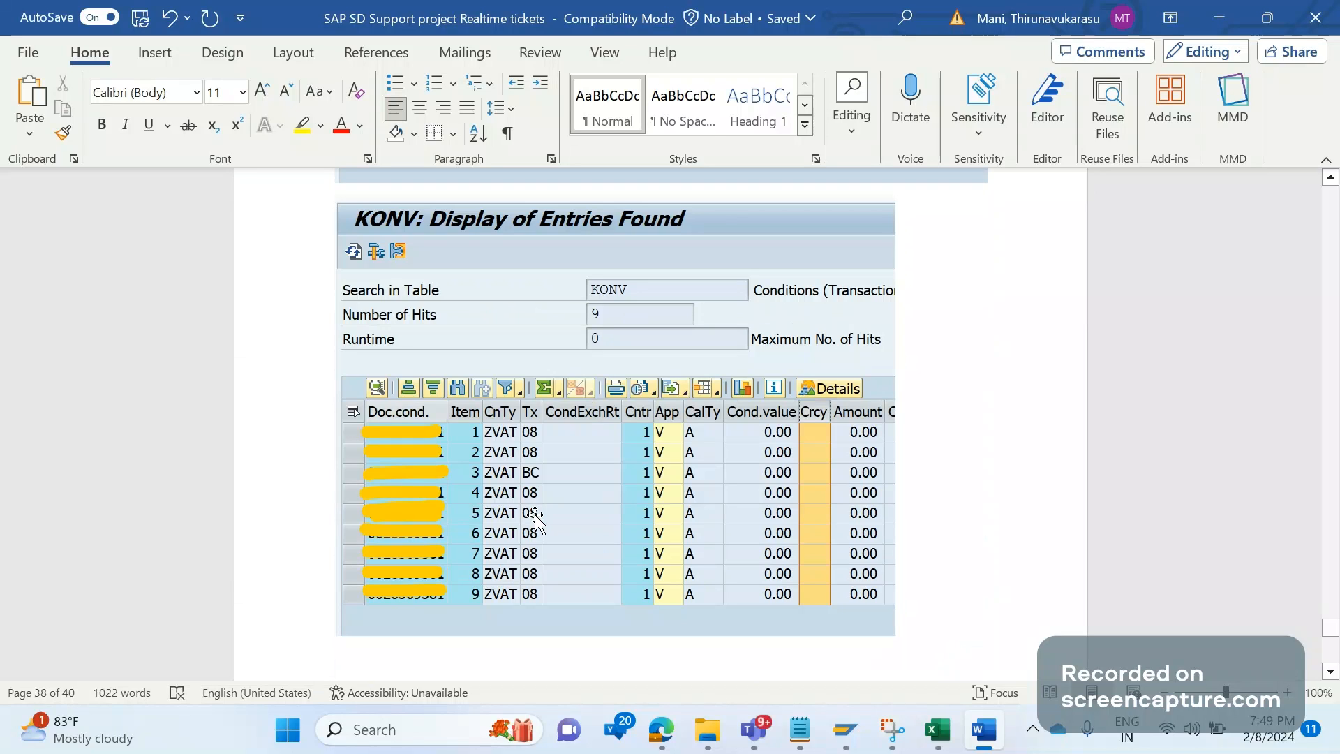
mouse_move(504, 464)
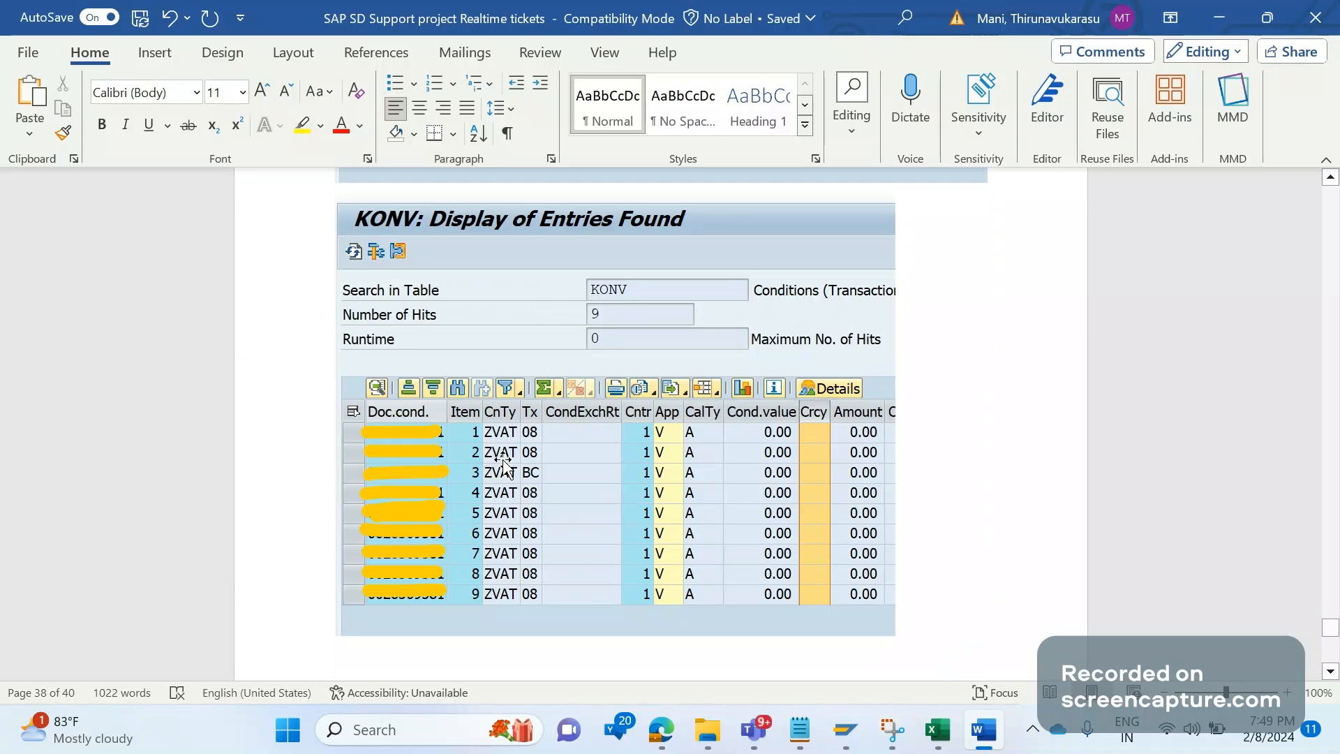
mouse_move(572, 551)
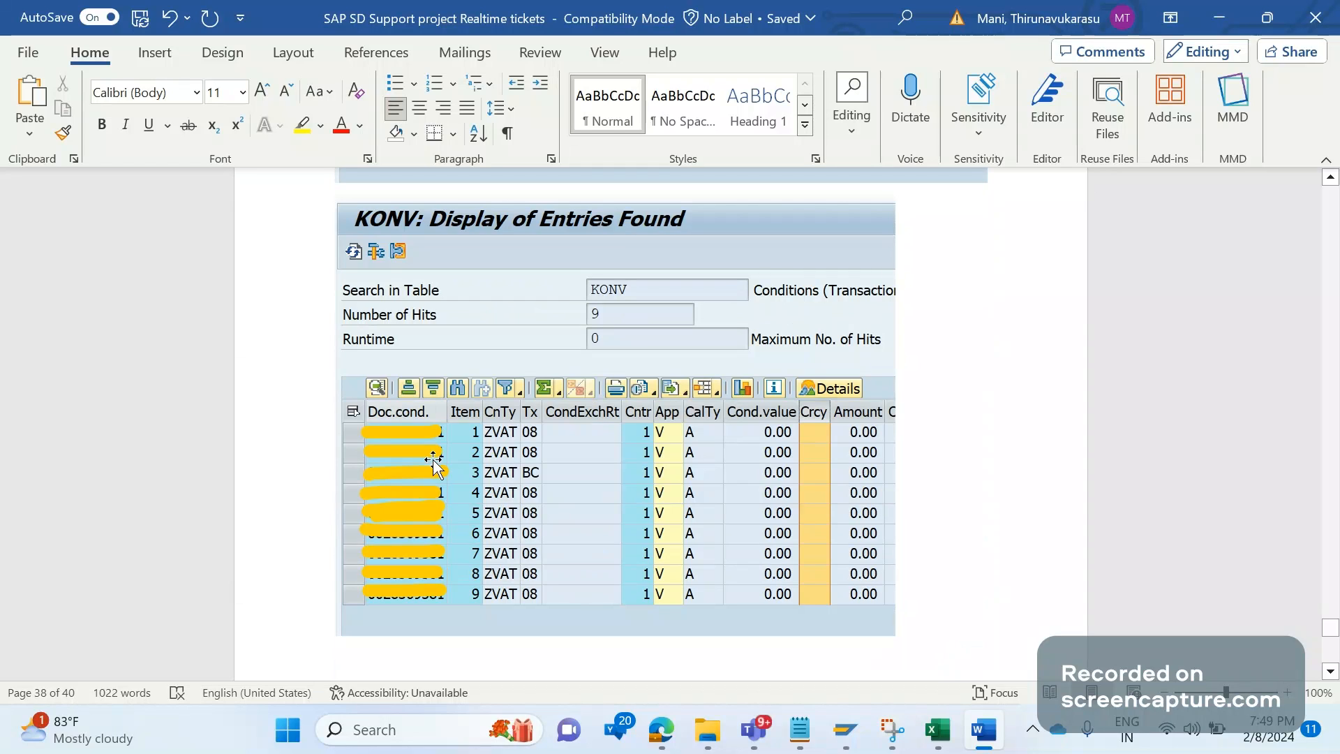
mouse_move(535, 573)
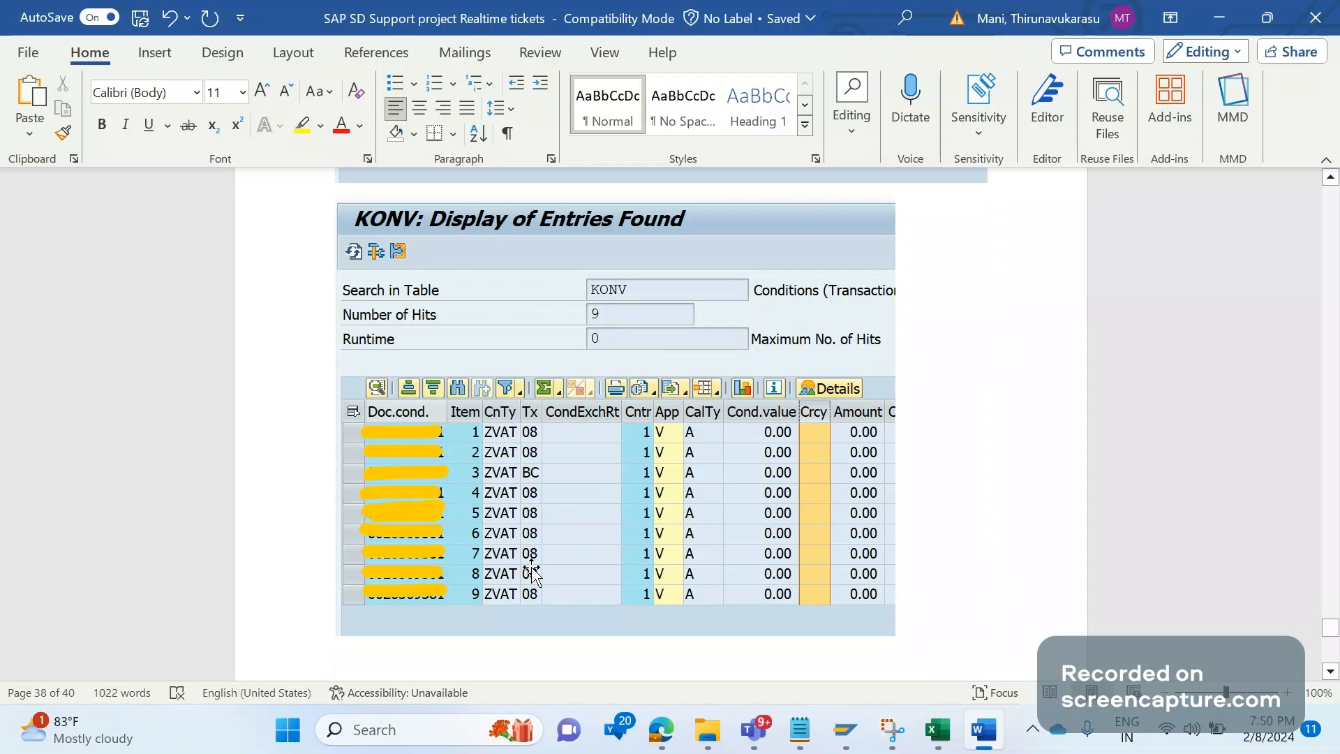
scroll("up", 3)
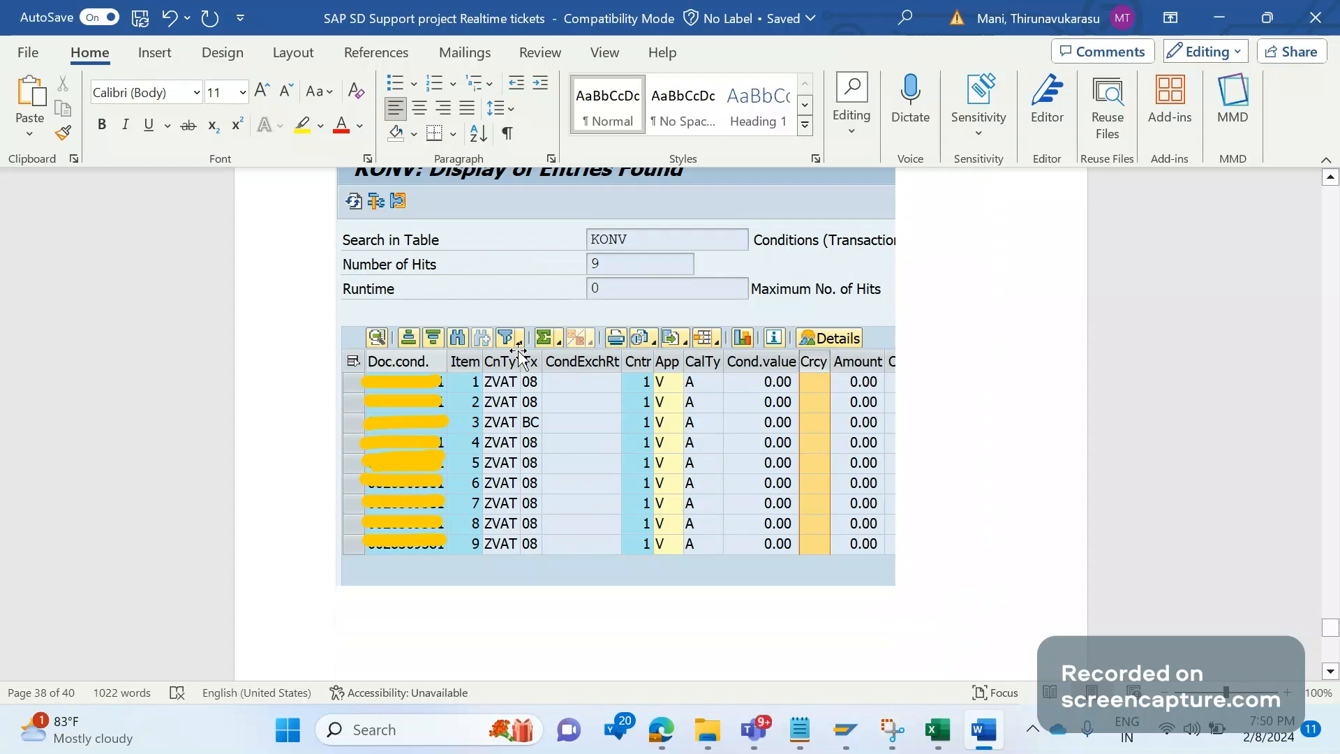
mouse_move(540, 382)
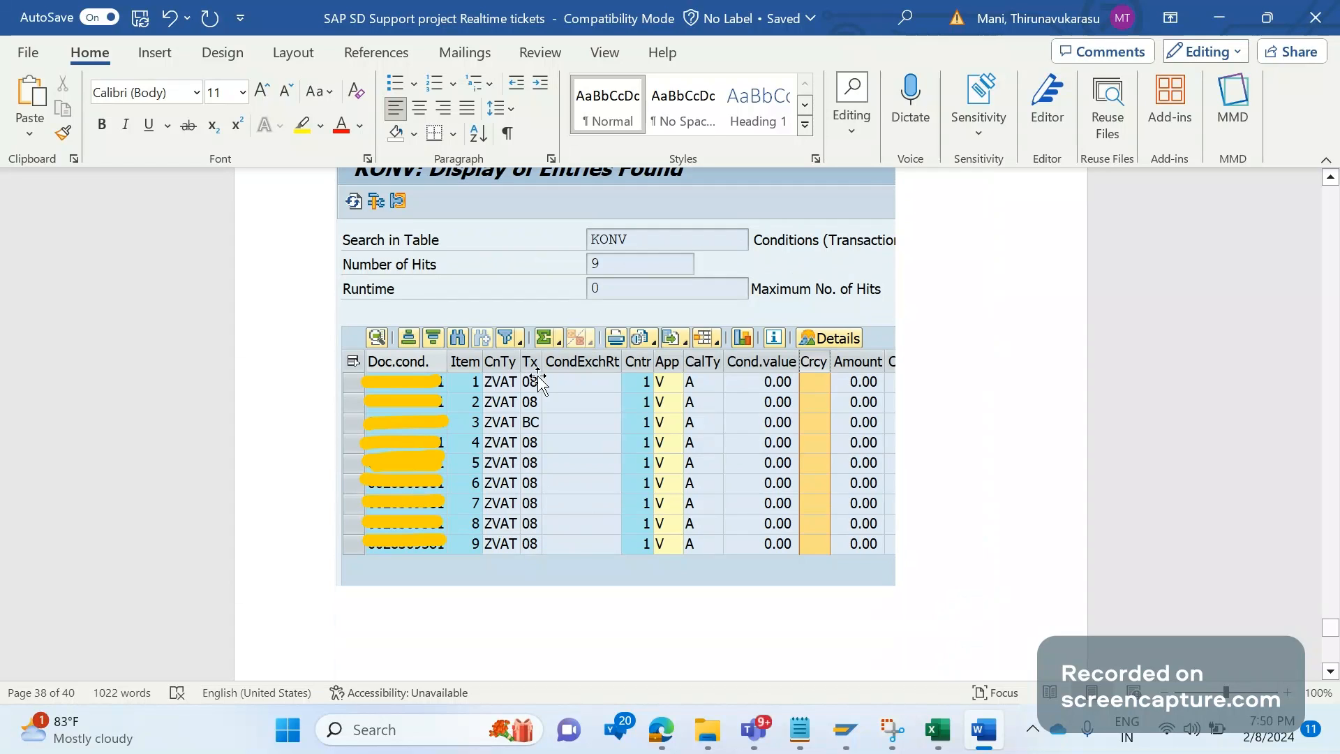
mouse_move(532, 464)
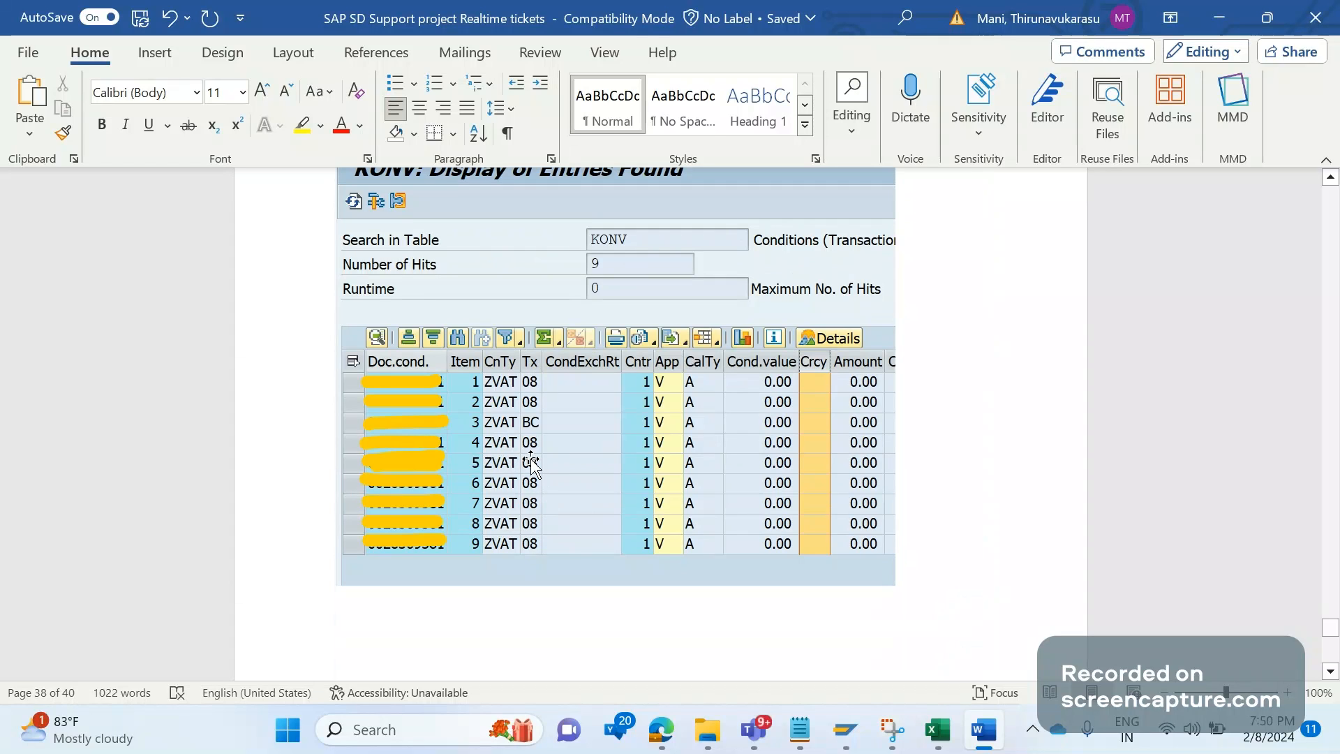
mouse_move(527, 443)
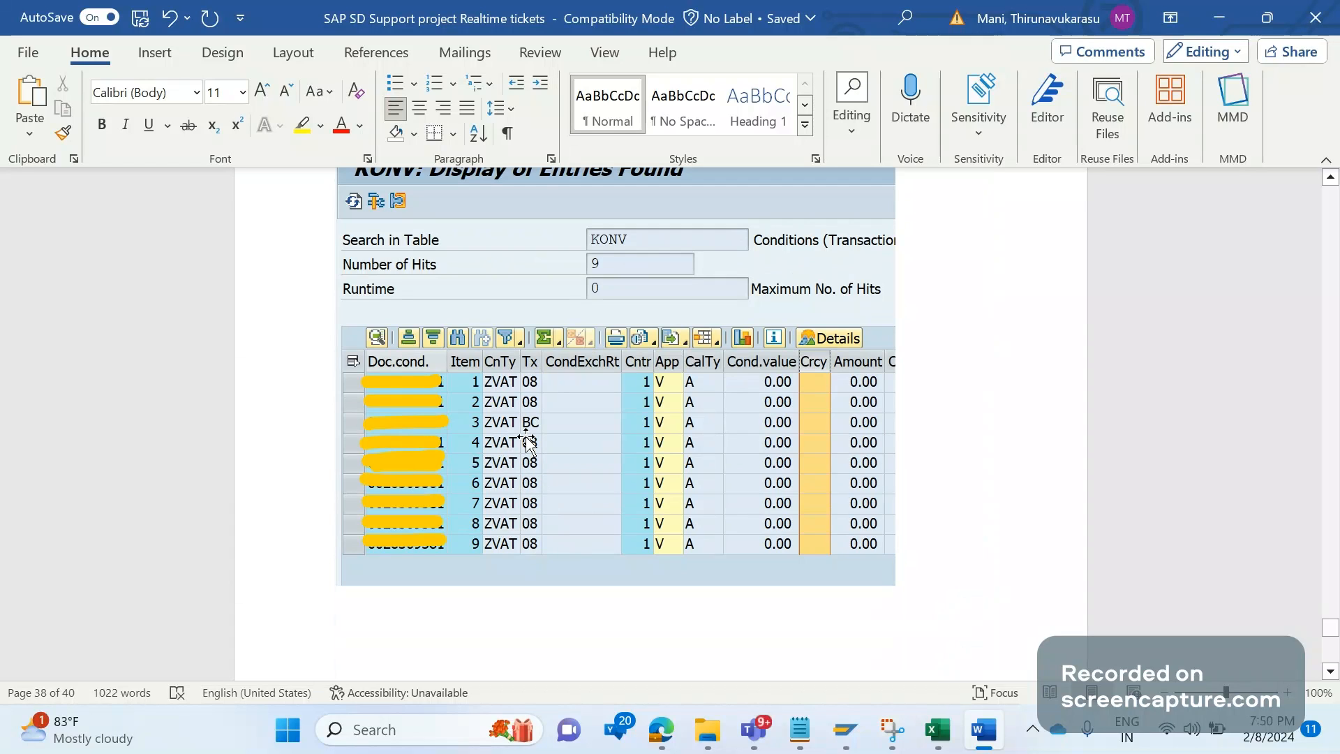
mouse_move(540, 437)
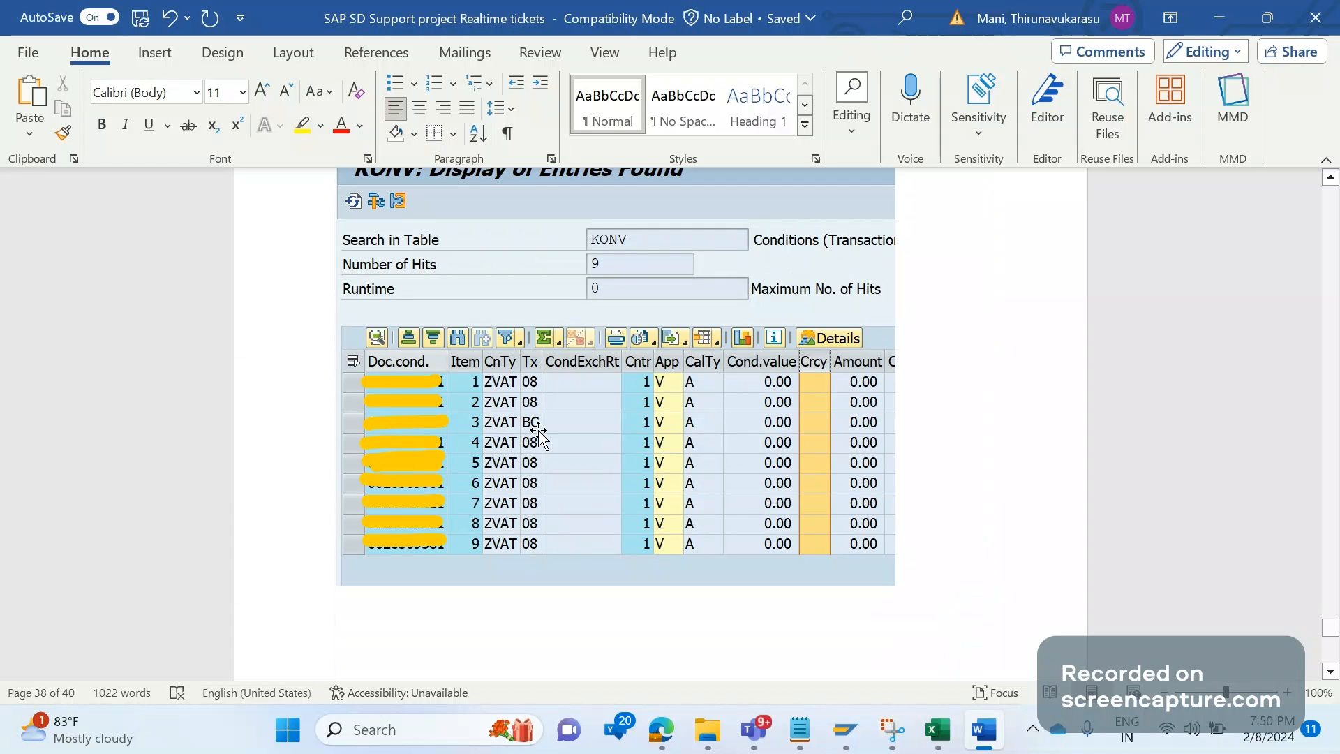
mouse_move(547, 564)
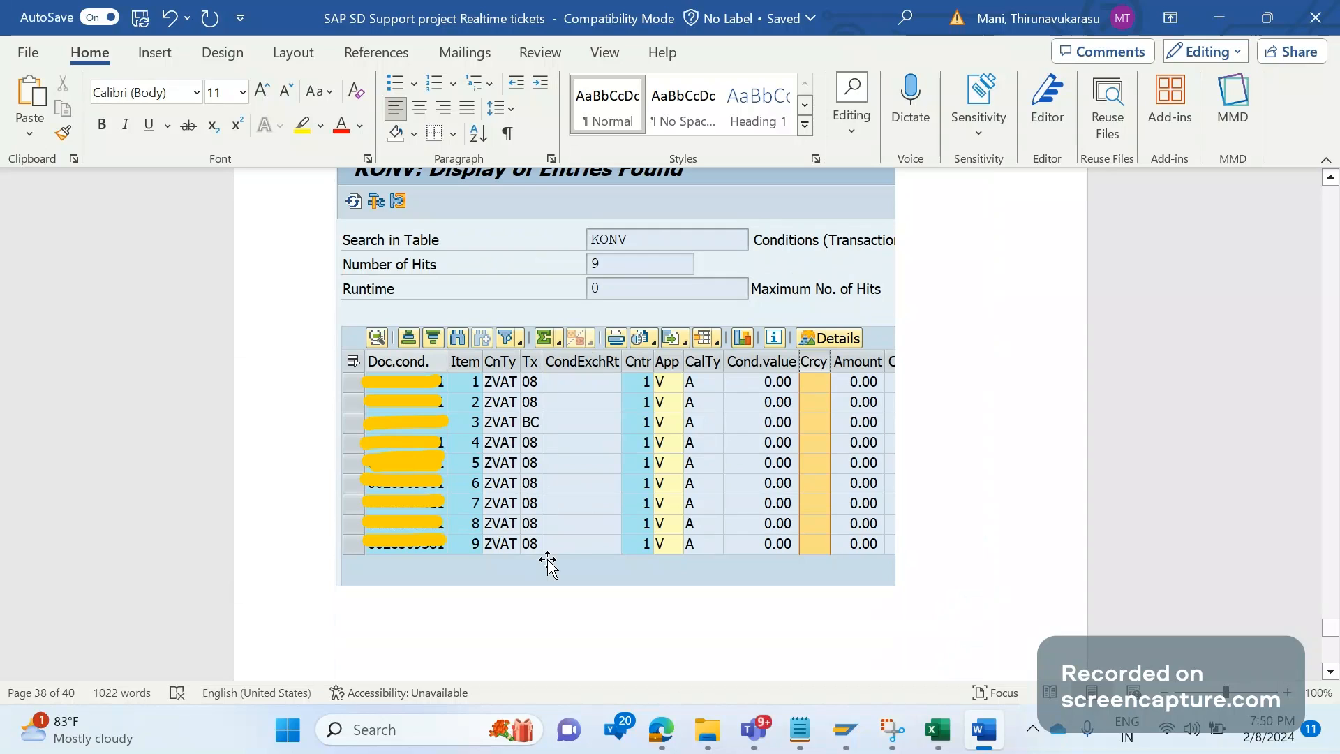
mouse_move(574, 568)
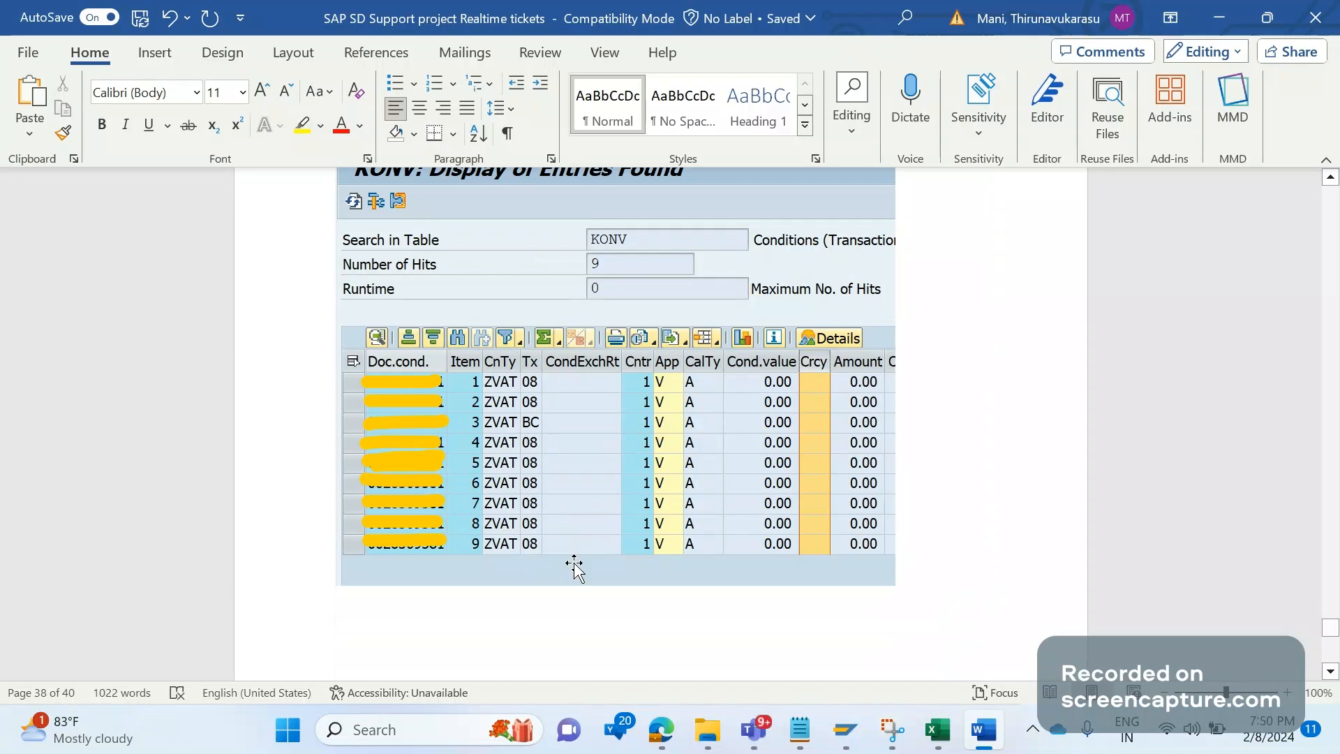
mouse_move(532, 486)
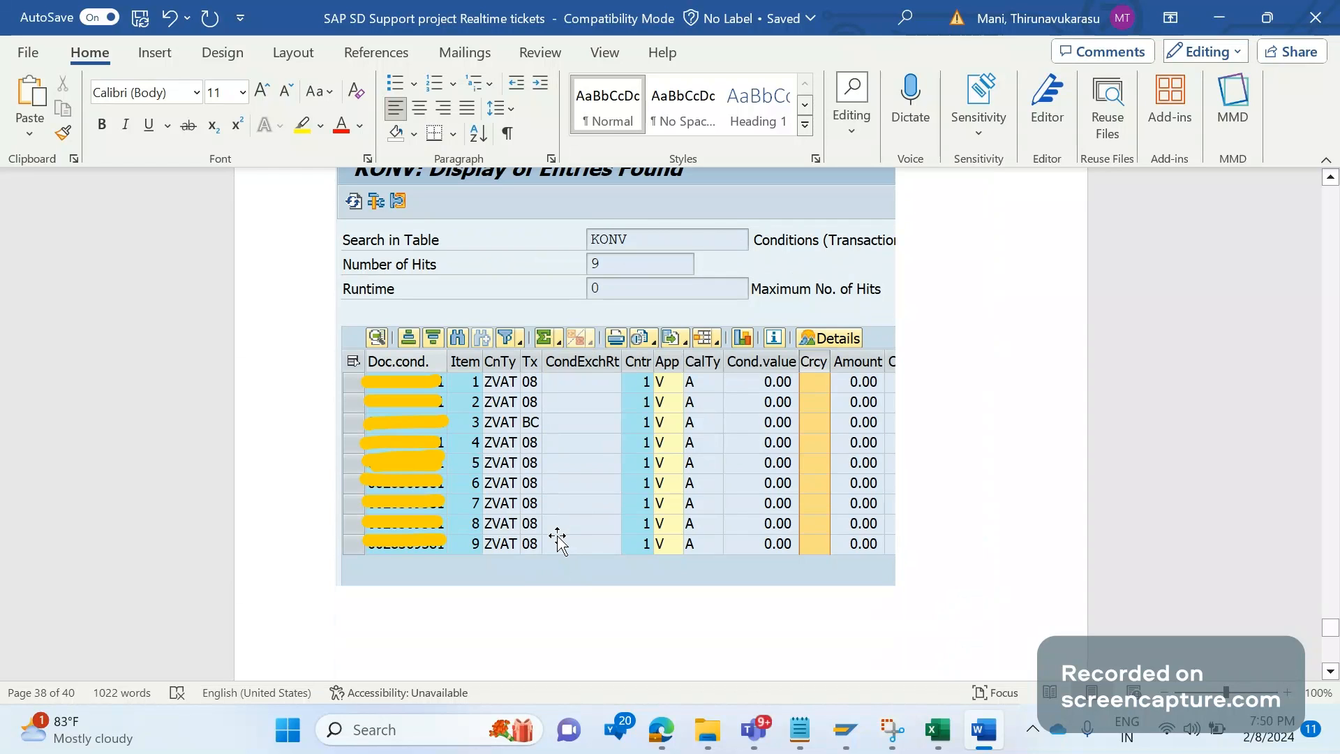
mouse_move(555, 548)
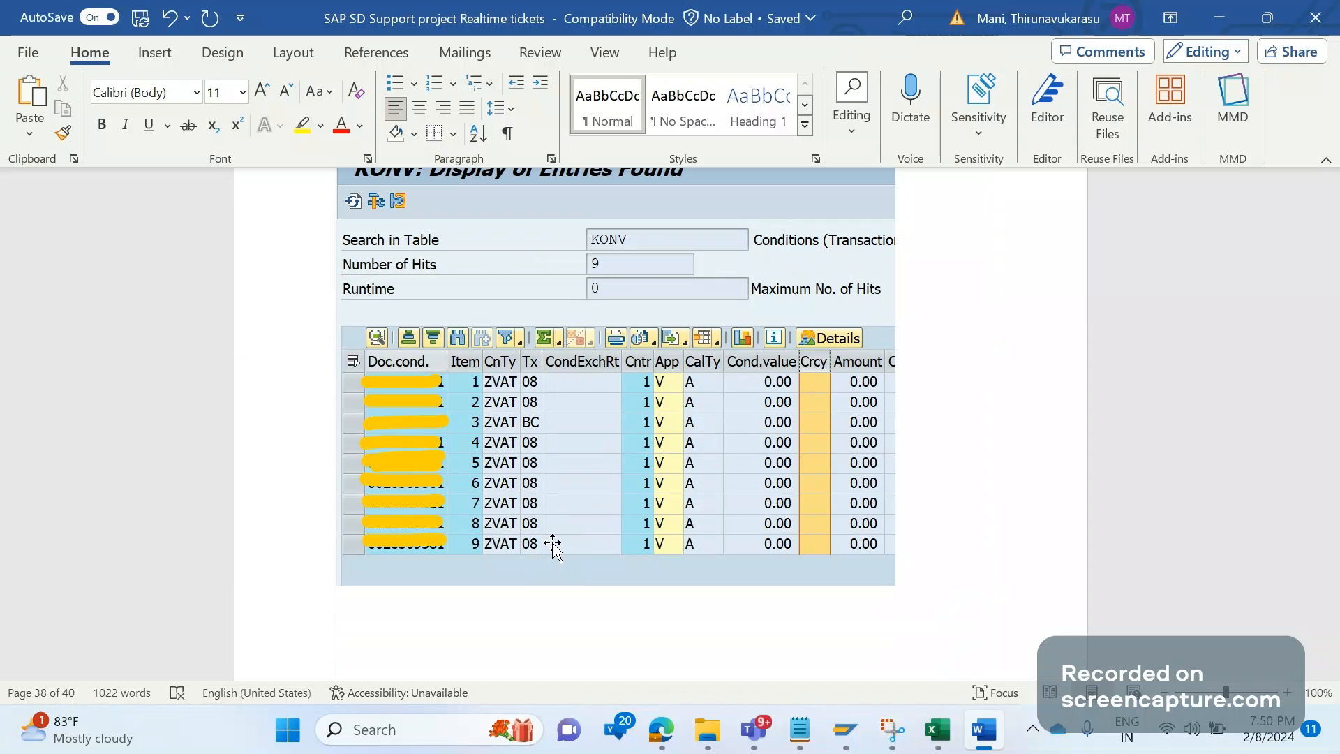
scroll("up", 3)
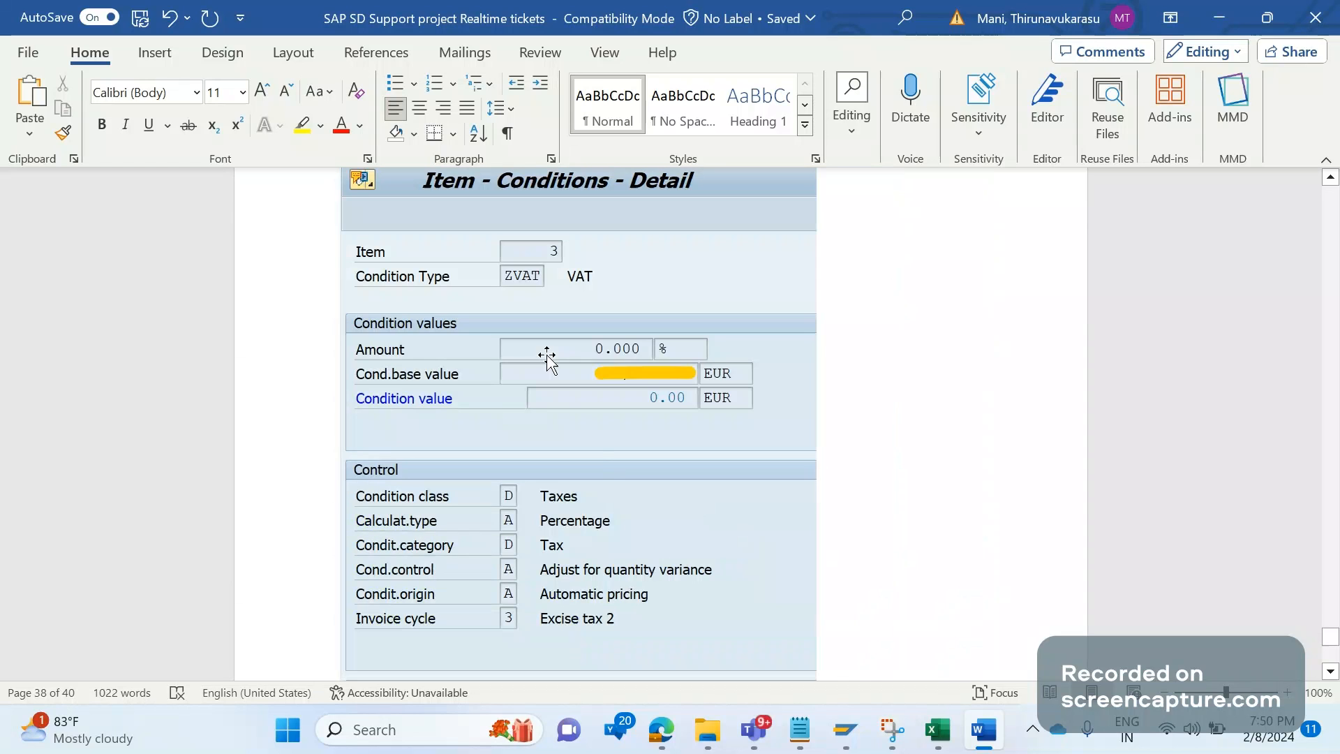
scroll("down", 3)
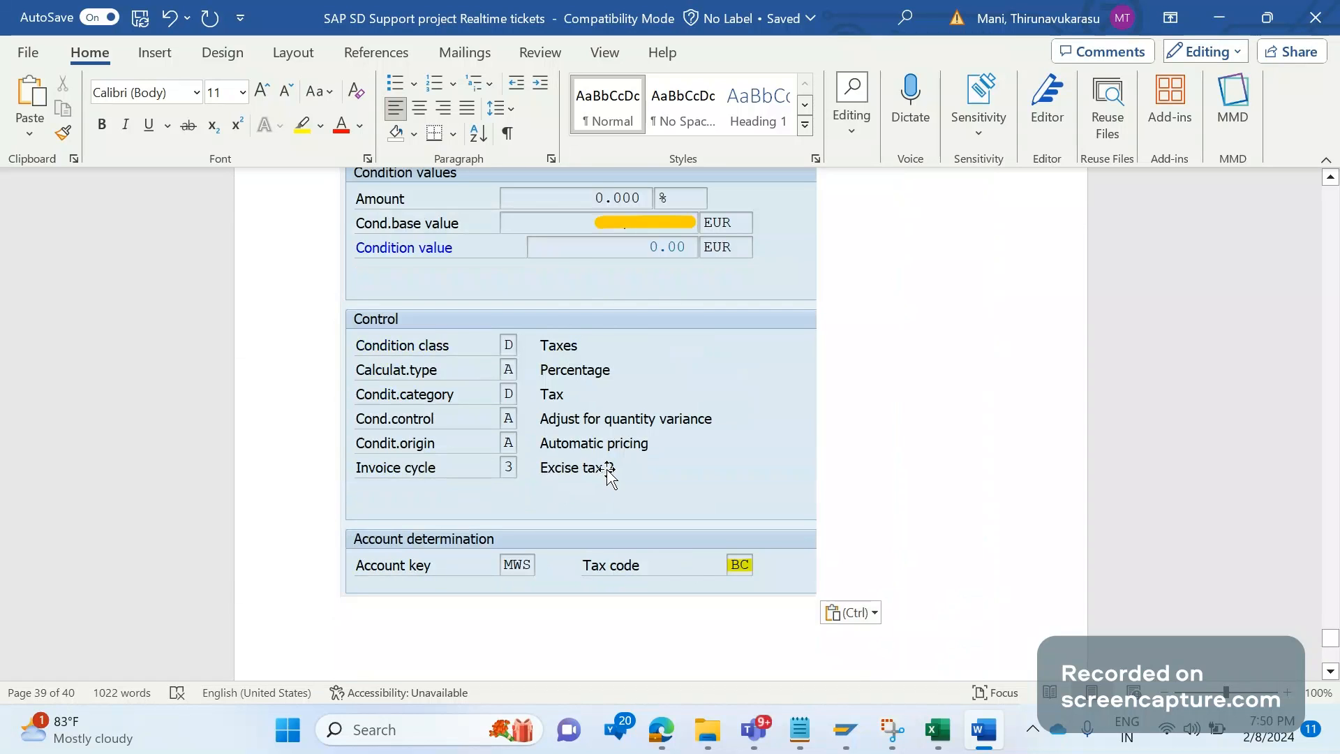
scroll("up", 3)
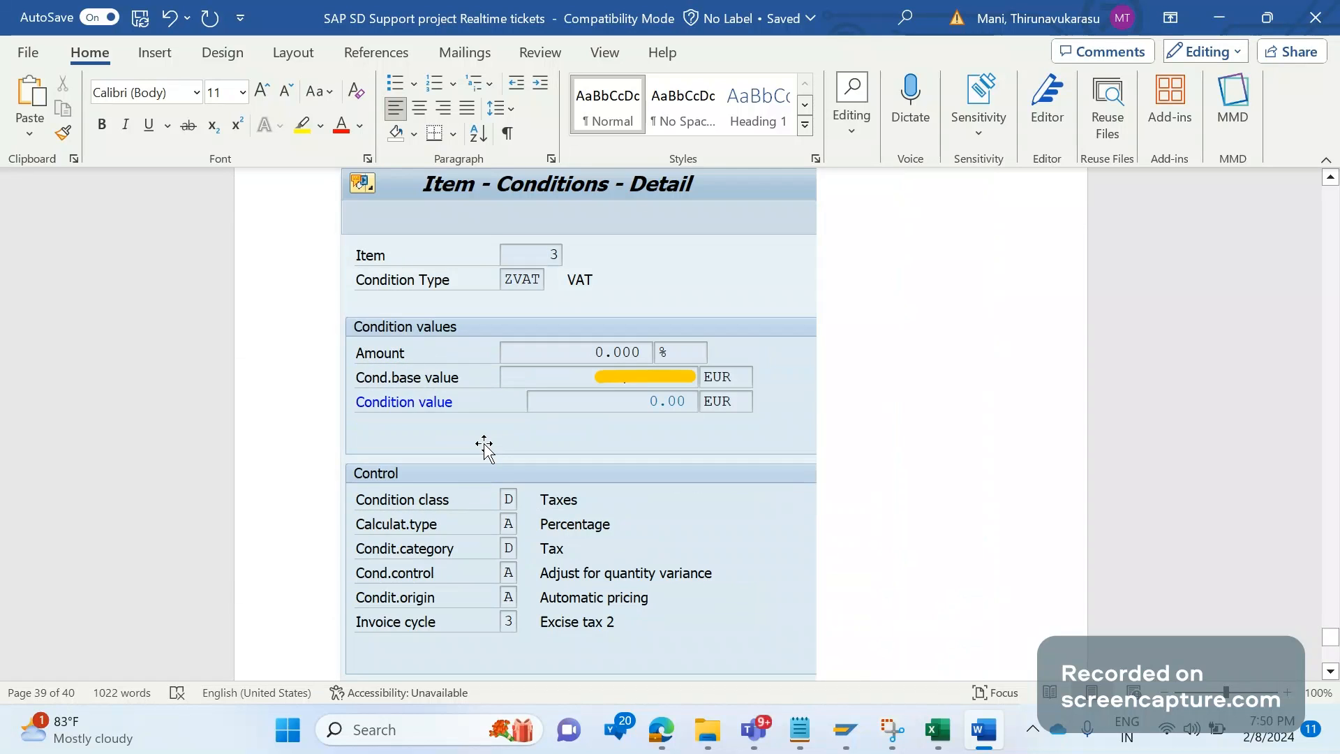
scroll("down", 3)
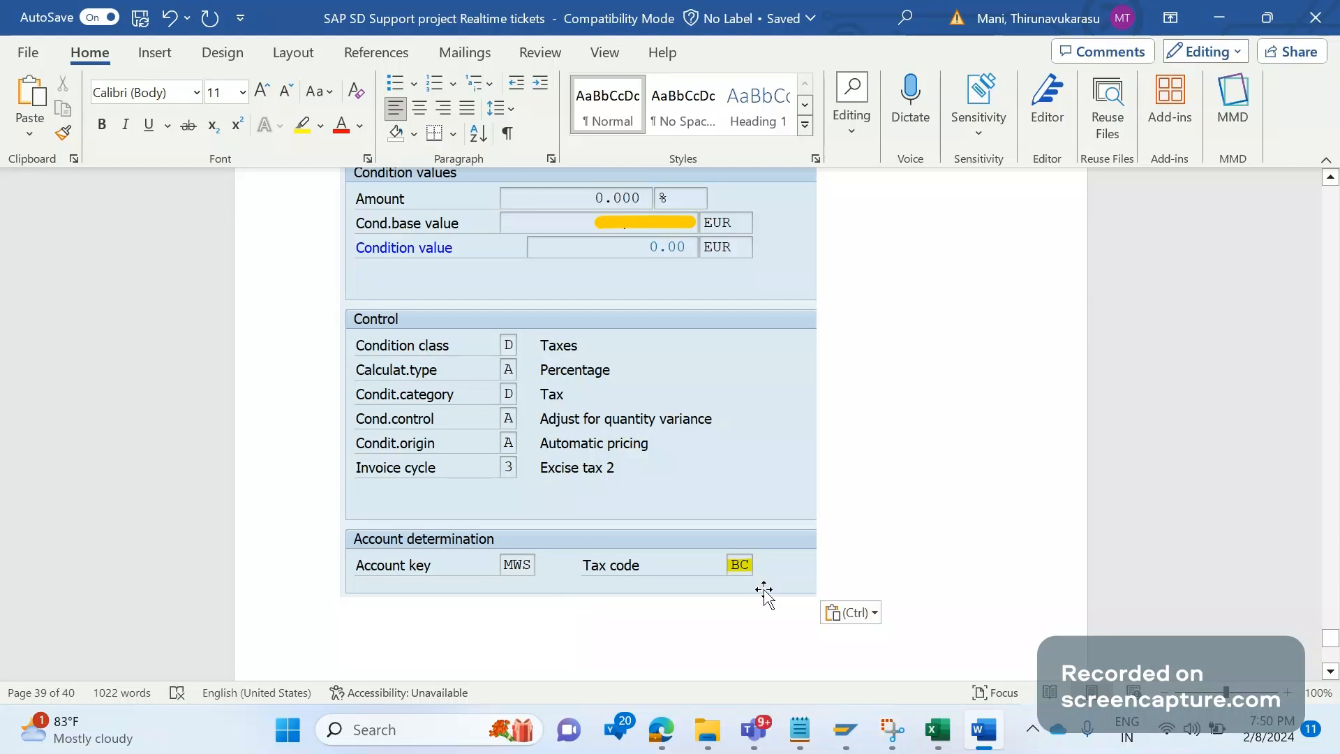
scroll("up", 3)
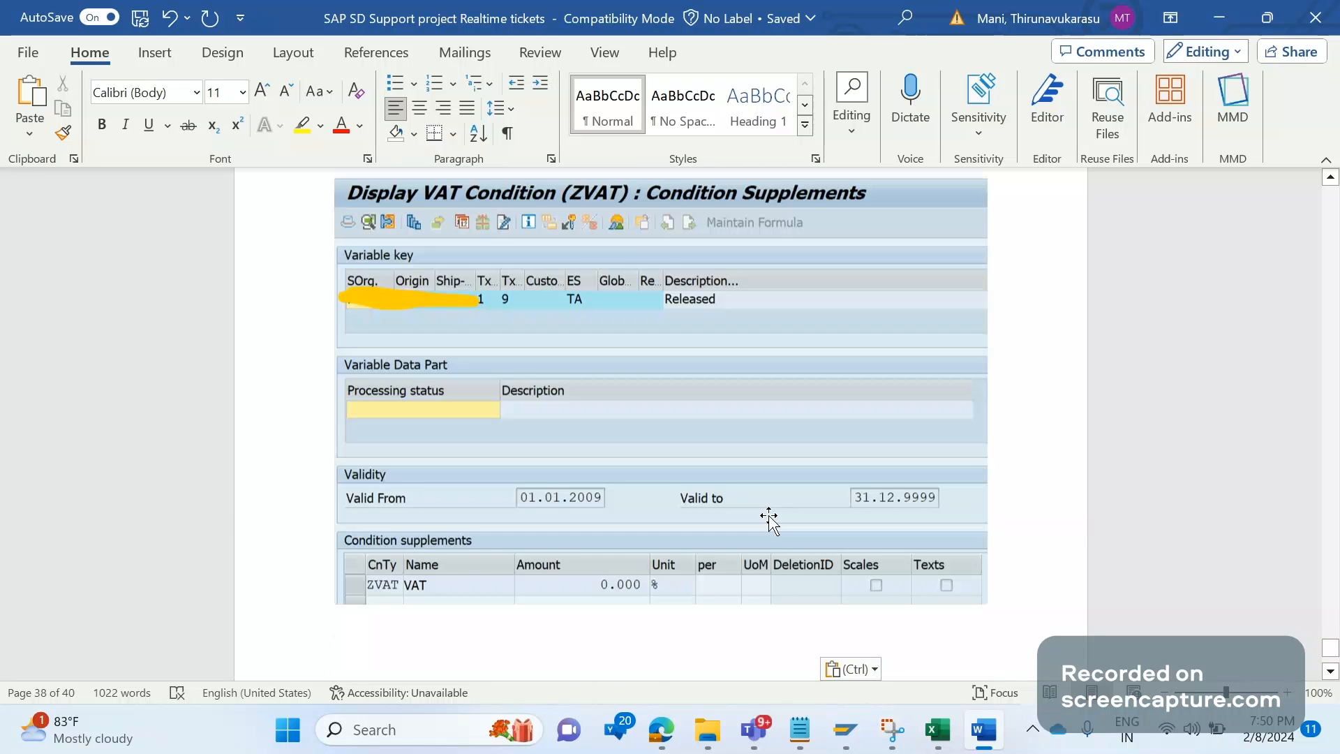
scroll("down", 3)
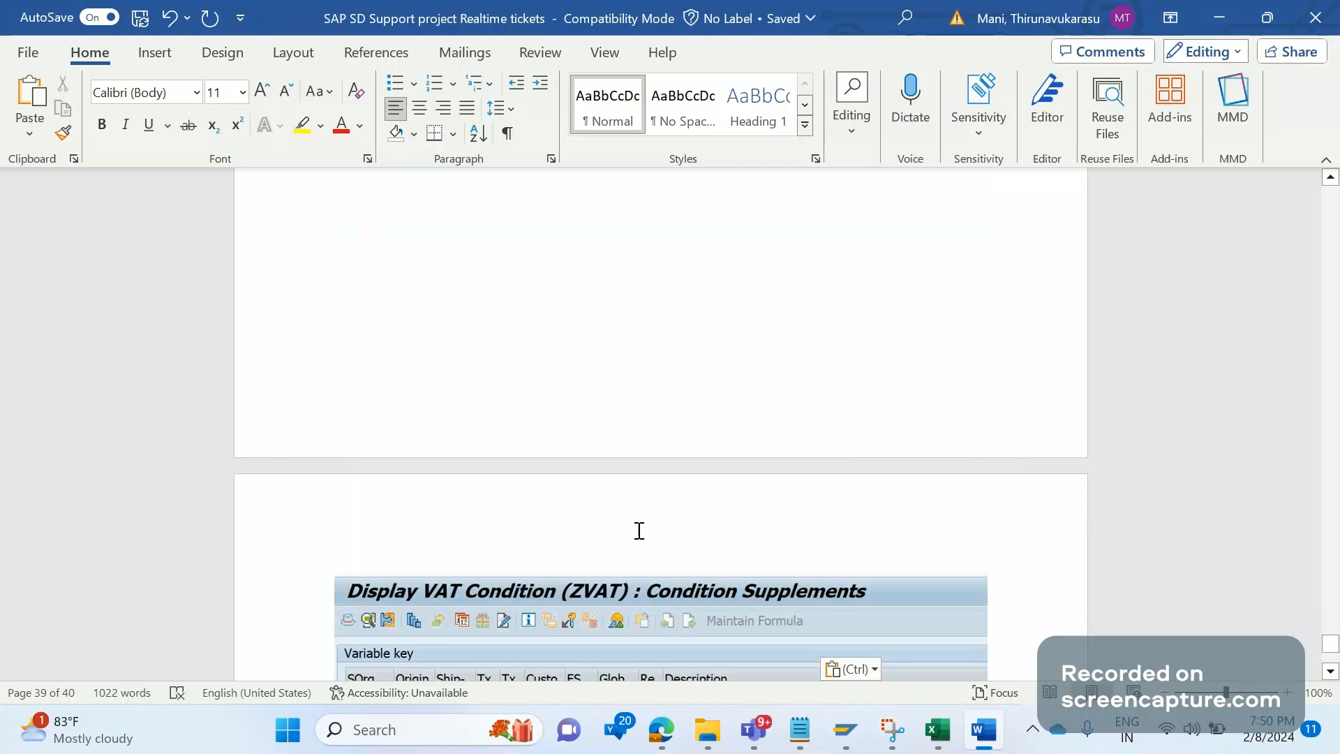
scroll("down", 3)
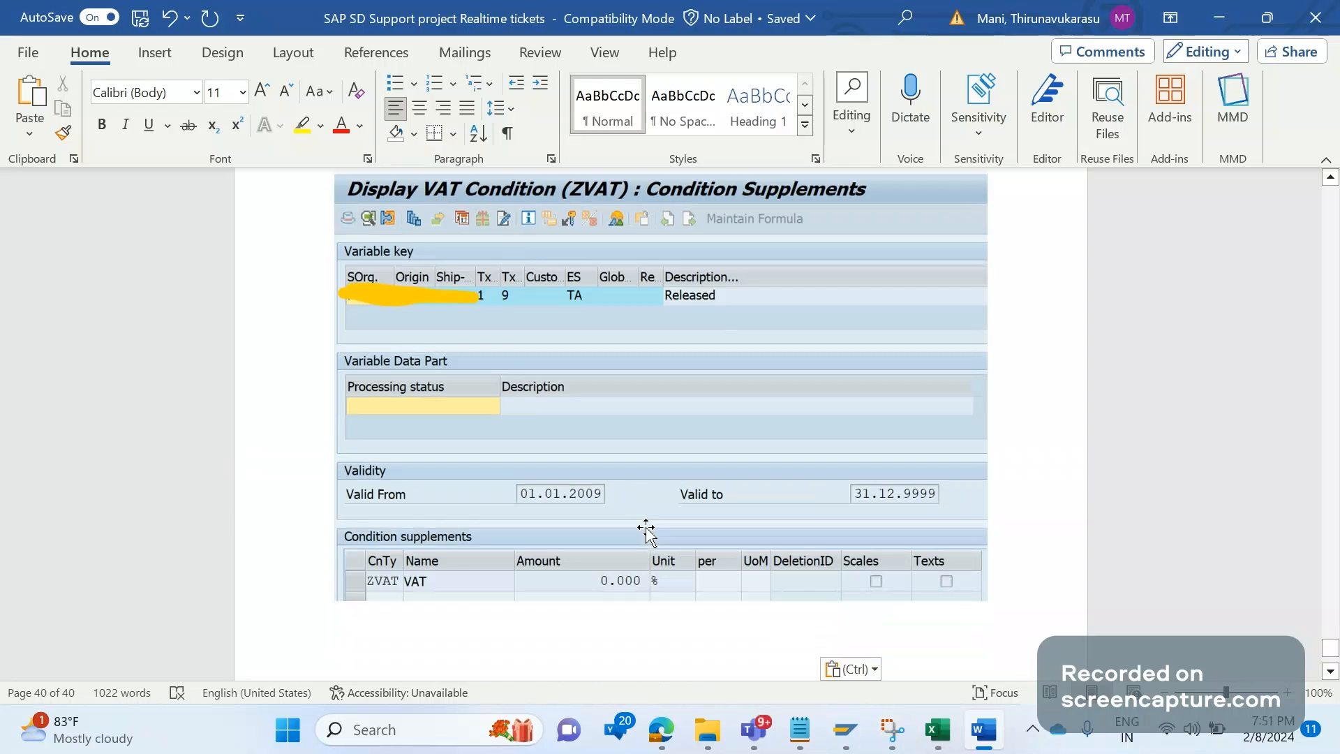
mouse_move(510, 299)
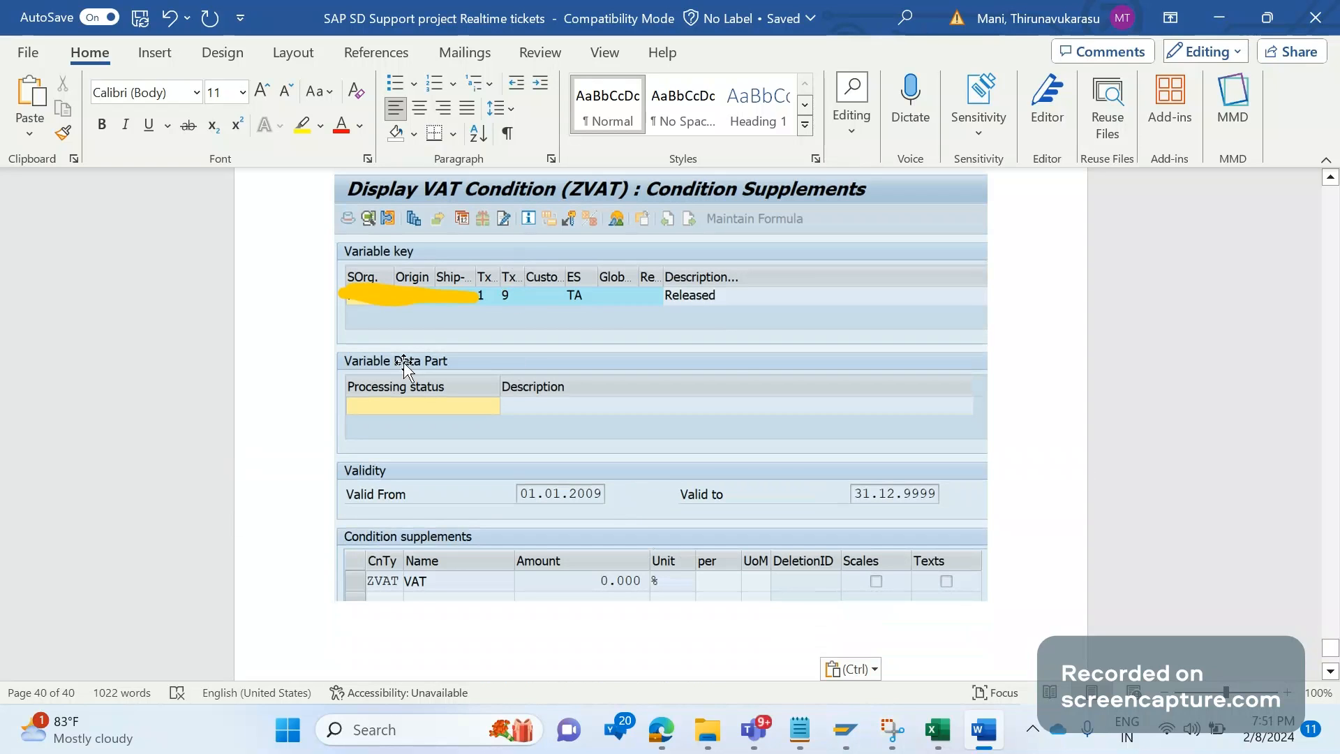
mouse_move(536, 385)
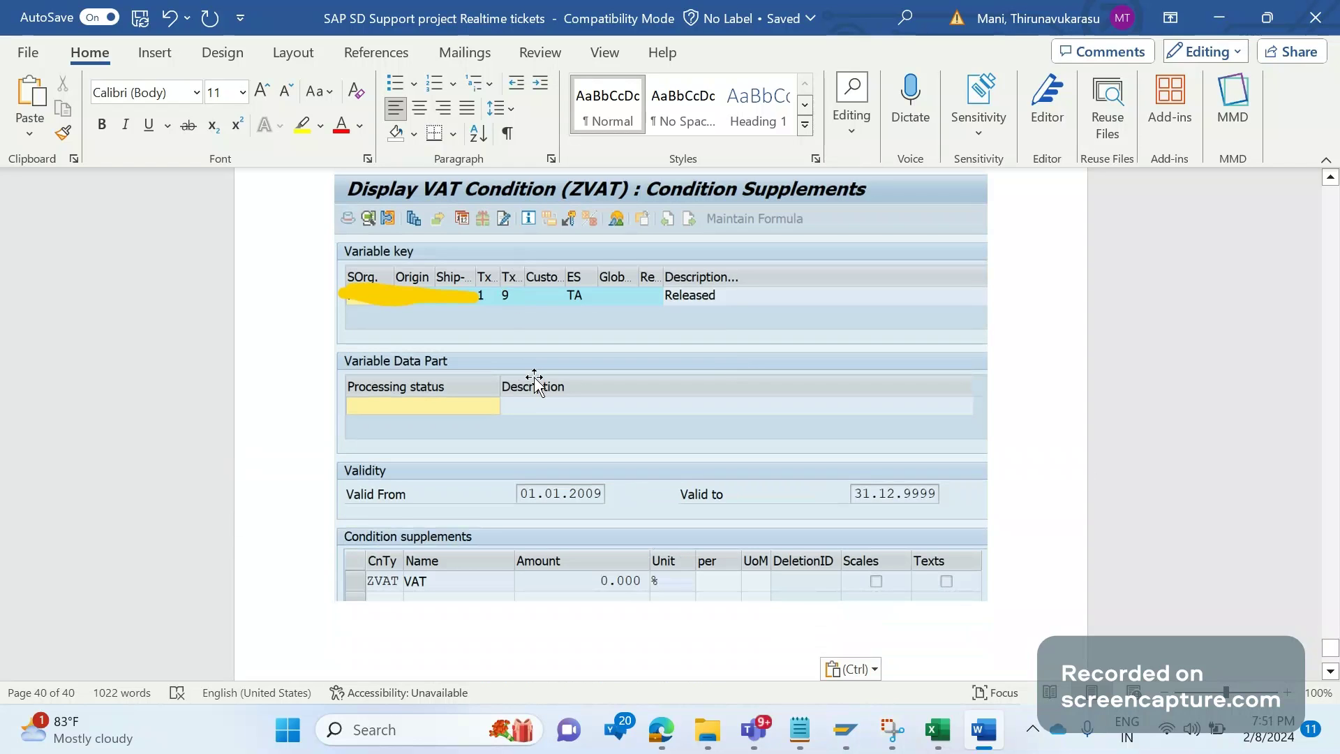
mouse_move(508, 282)
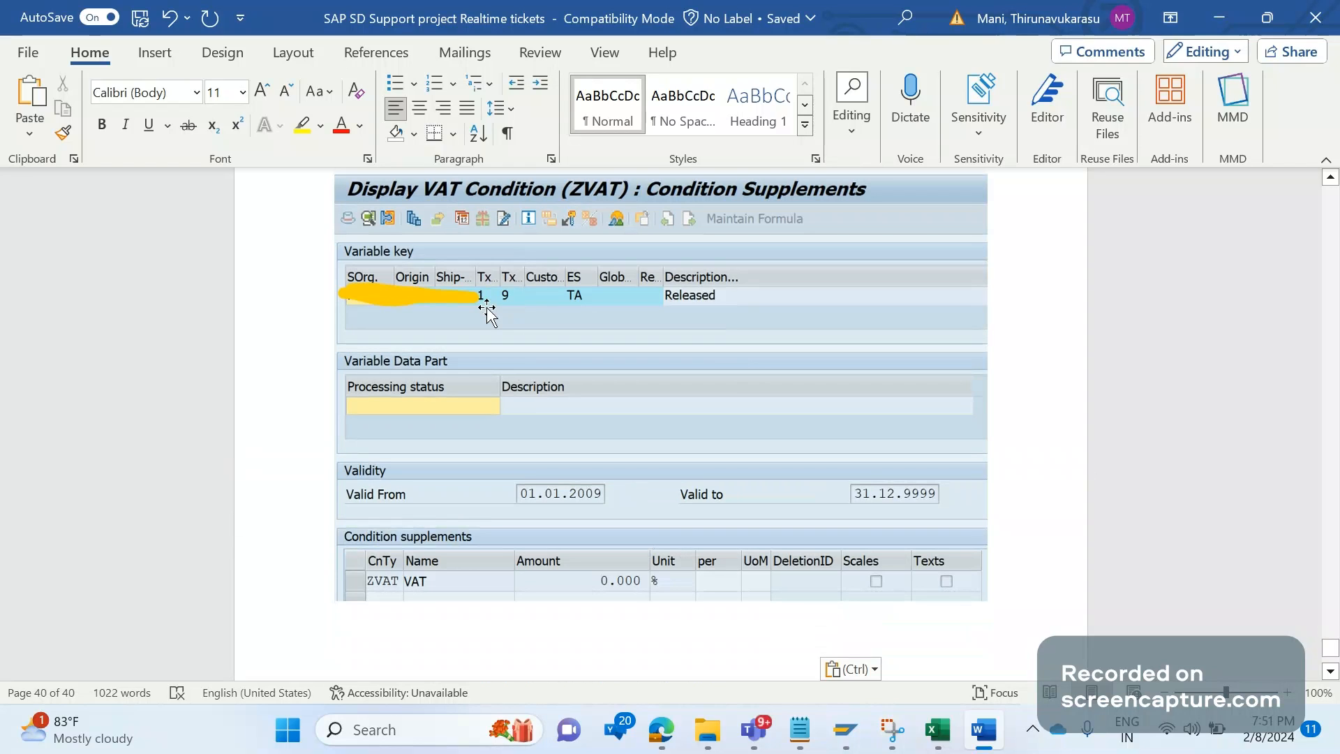
mouse_move(512, 282)
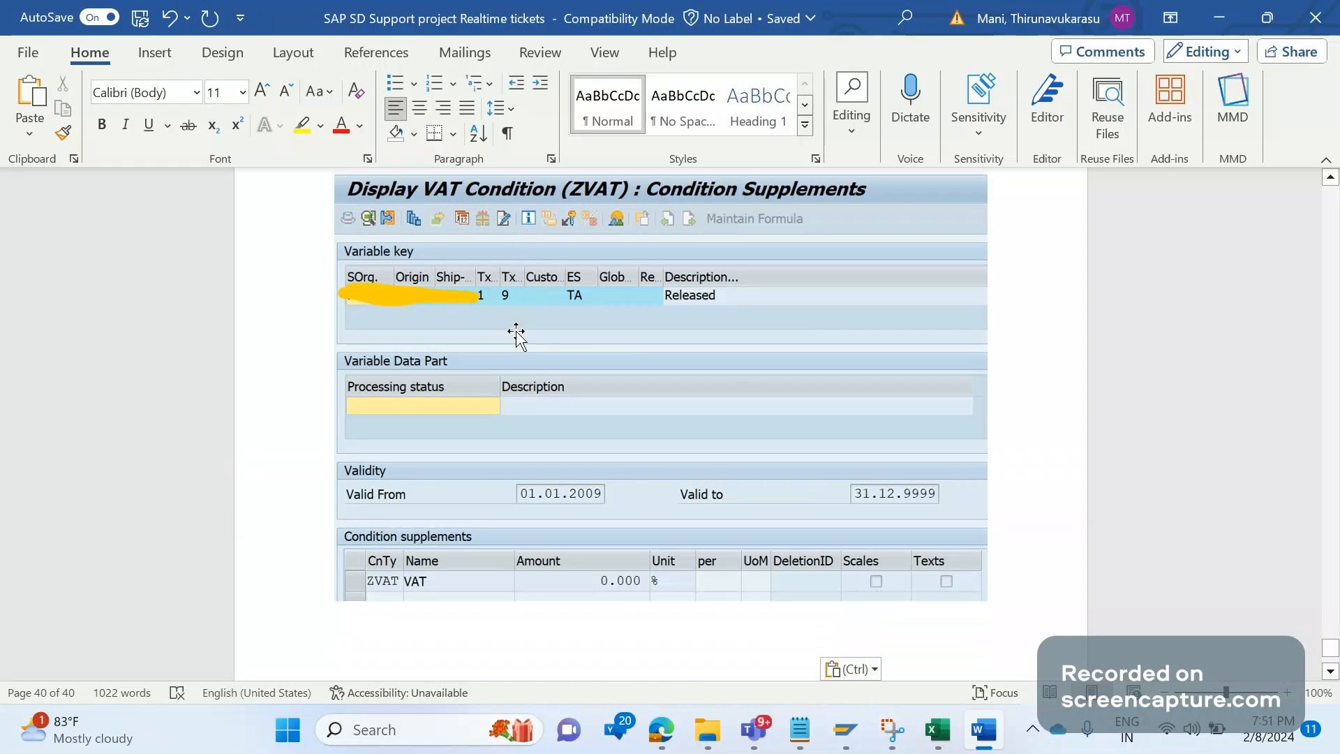
mouse_move(507, 307)
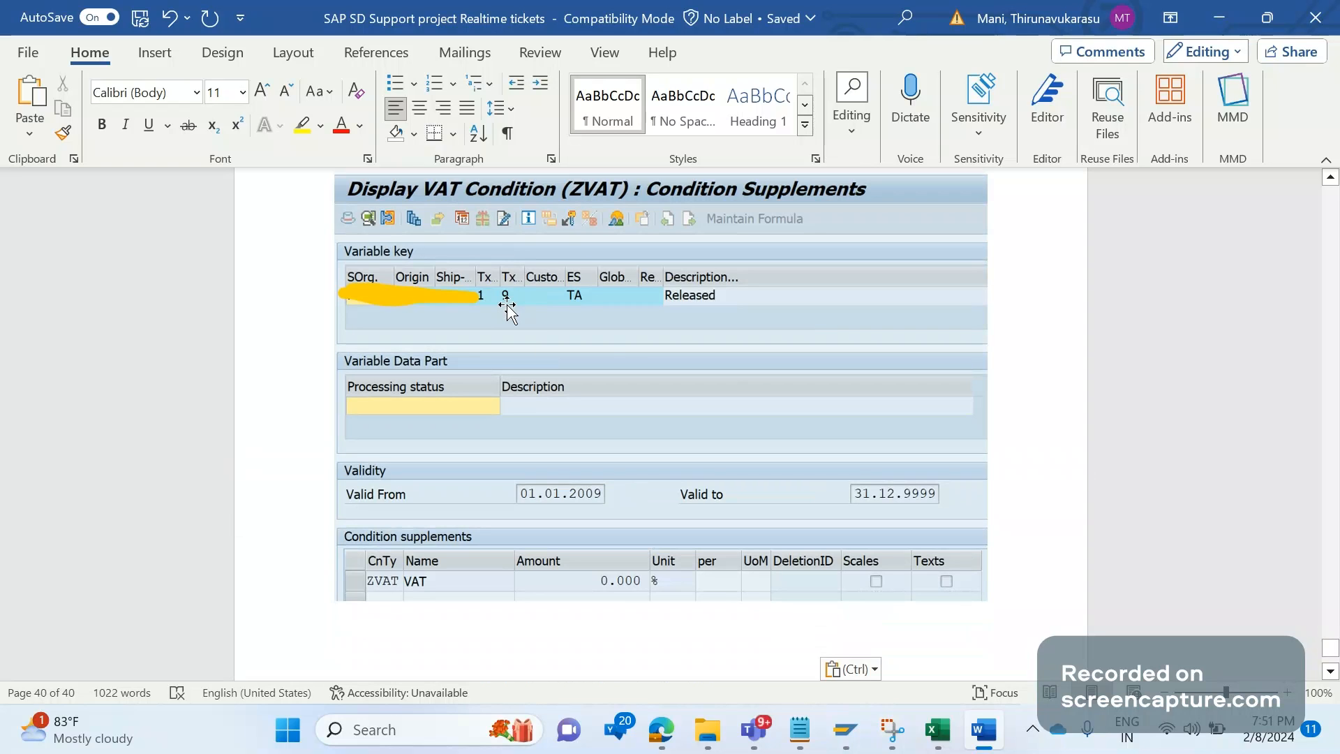
mouse_move(557, 336)
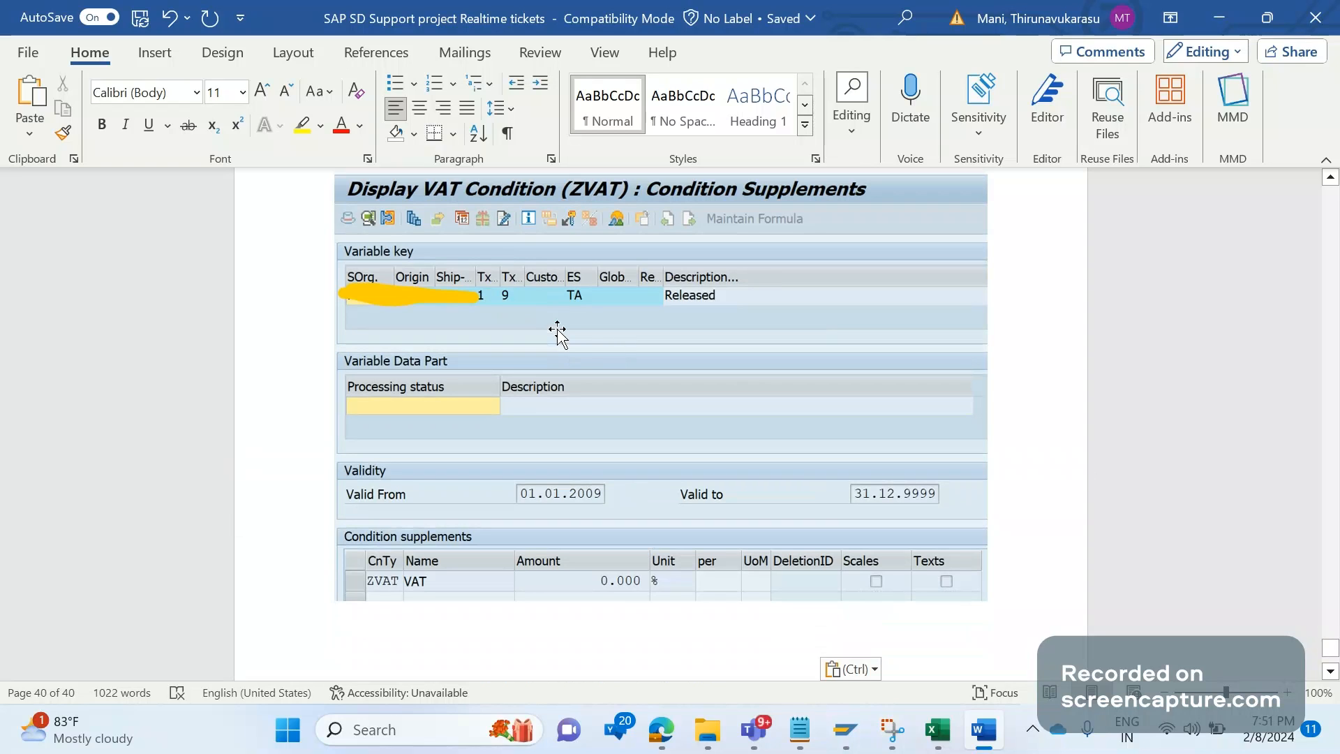
mouse_move(553, 340)
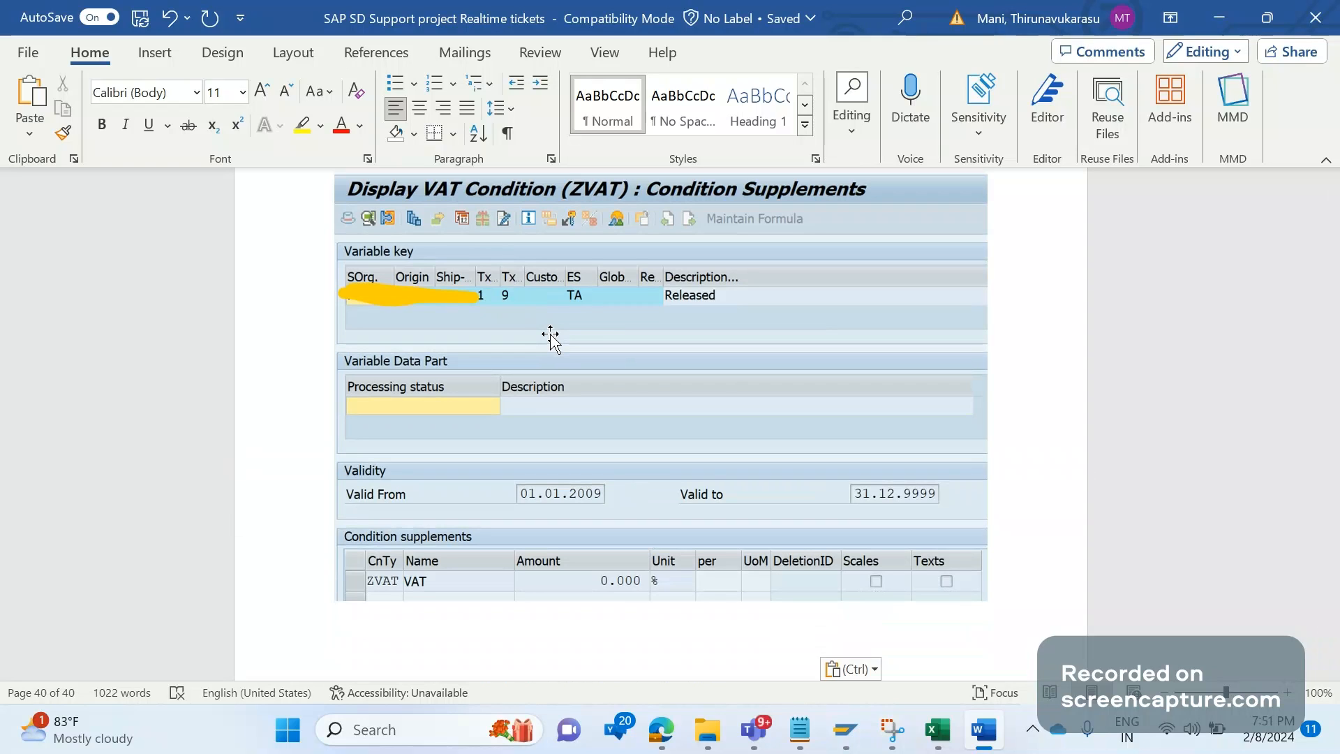
mouse_move(519, 310)
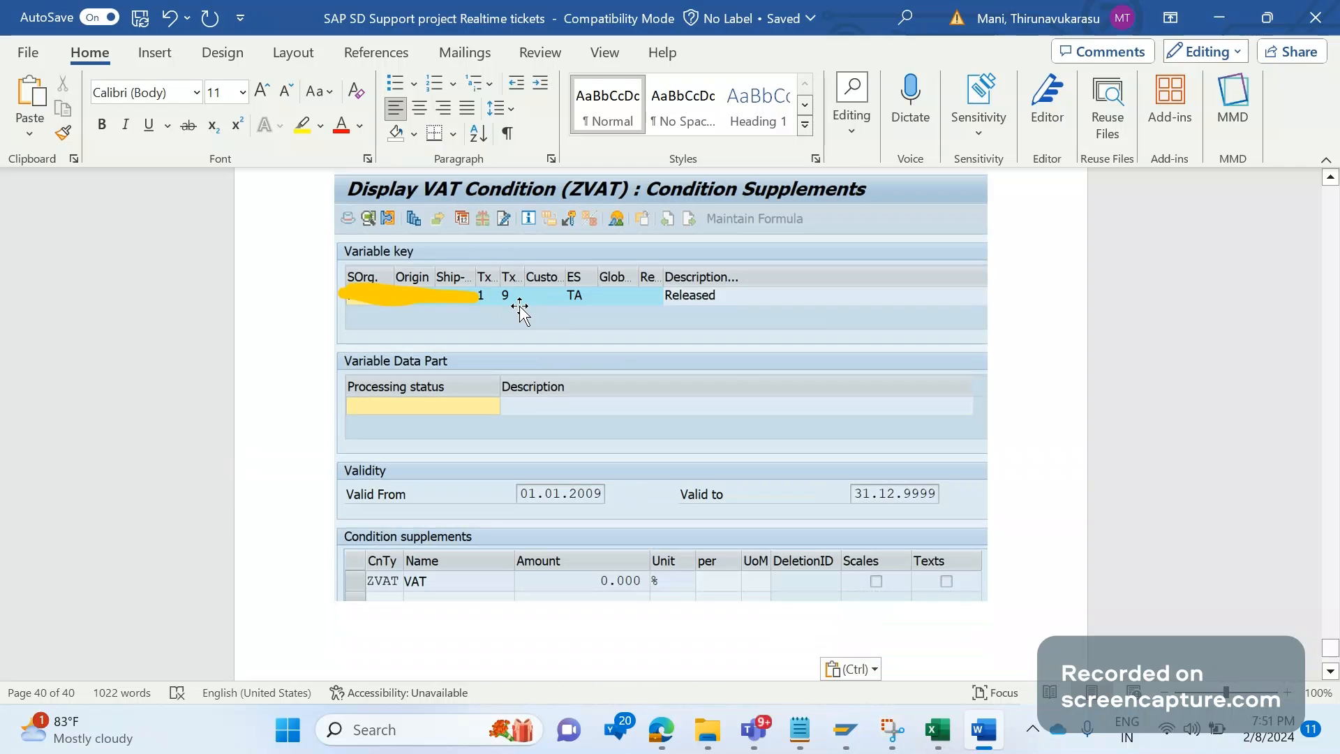
scroll("down", 3)
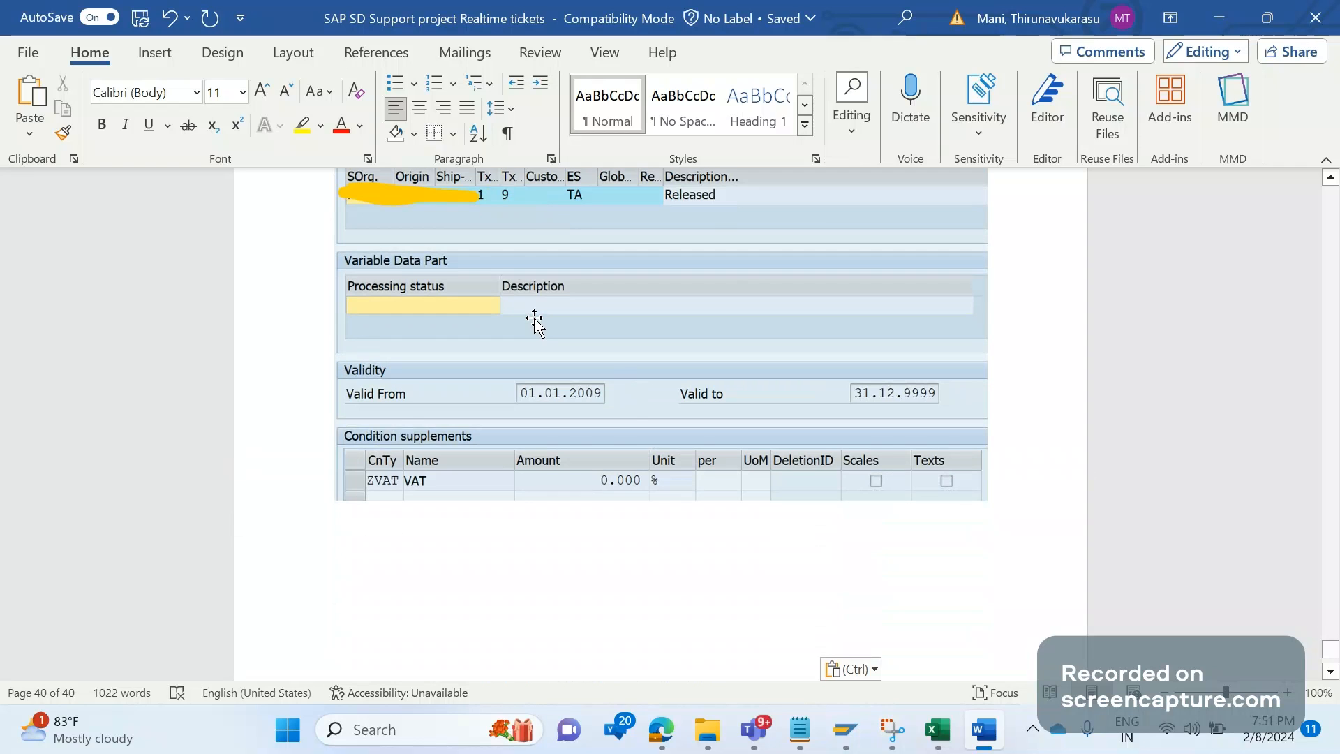
scroll("down", 3)
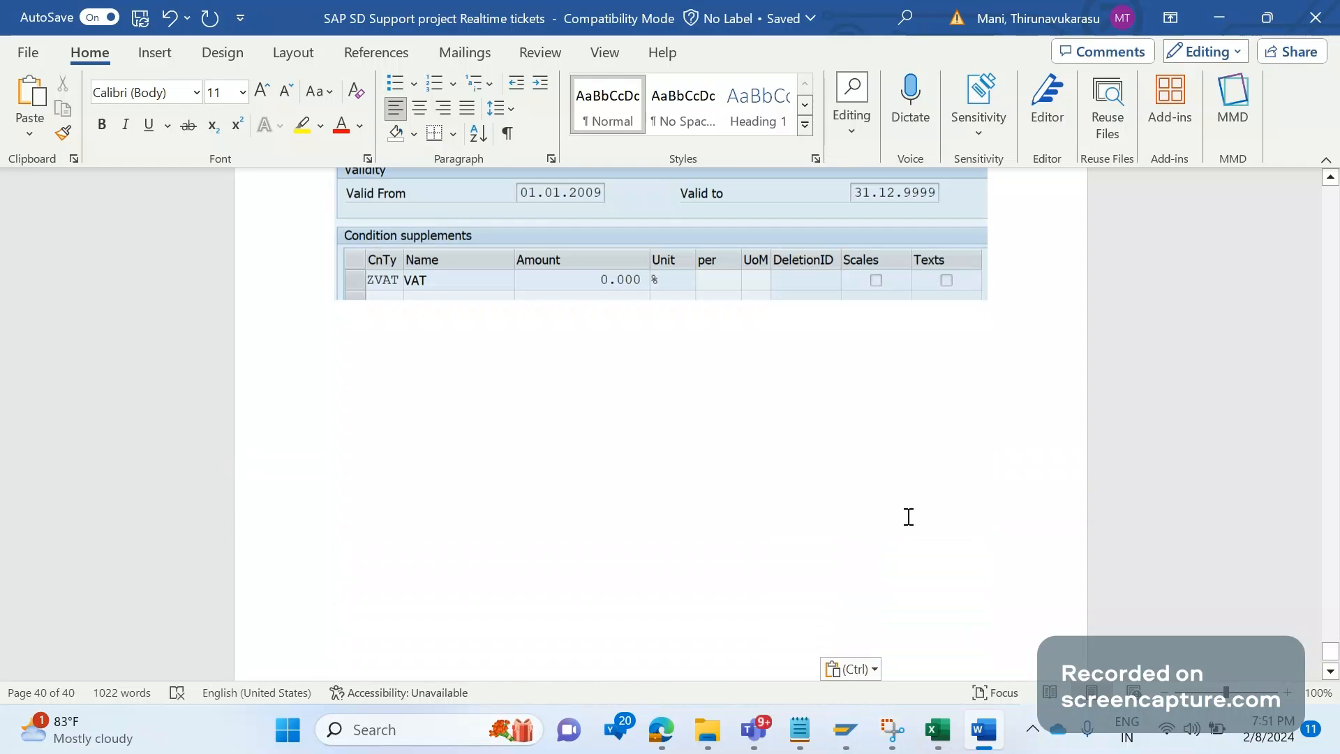
scroll("down", 3)
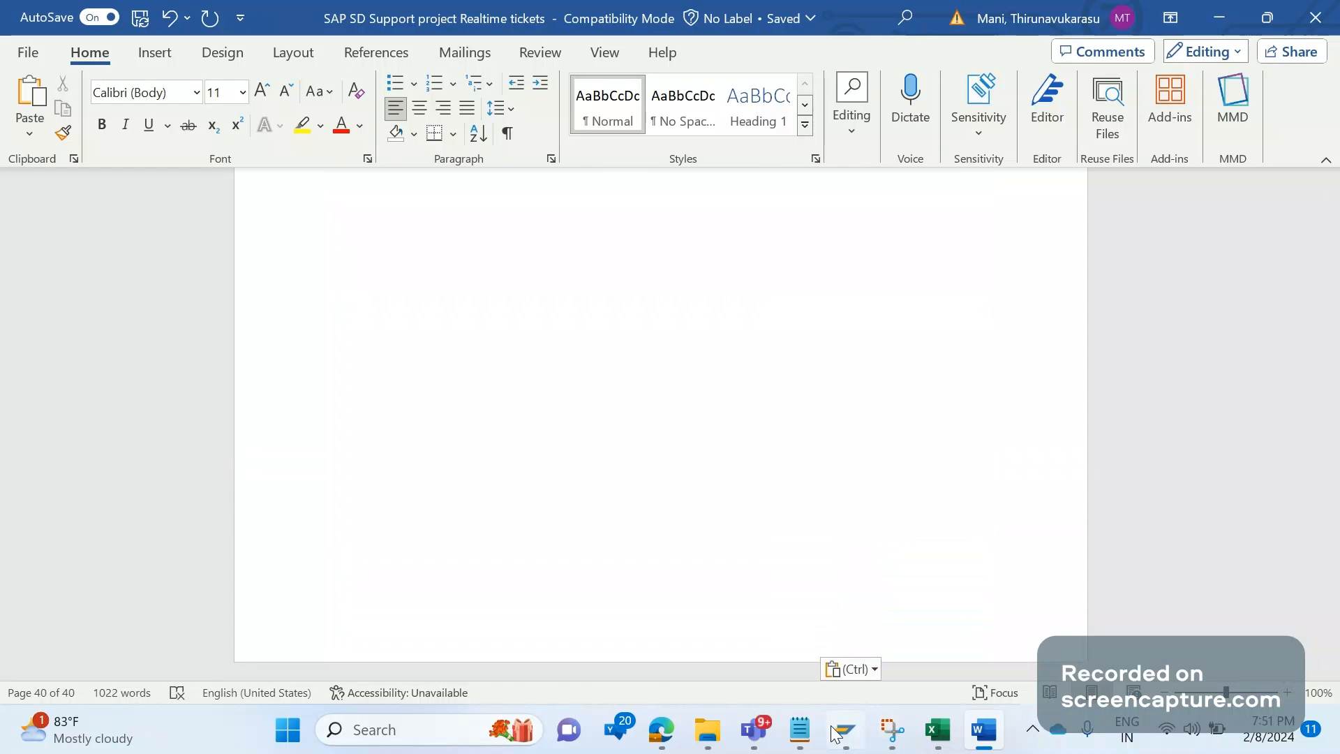
Log on to the IDES ECC system from SAP Logon, entering the credentials to reach SAP Easy Access.
left_click(844, 731)
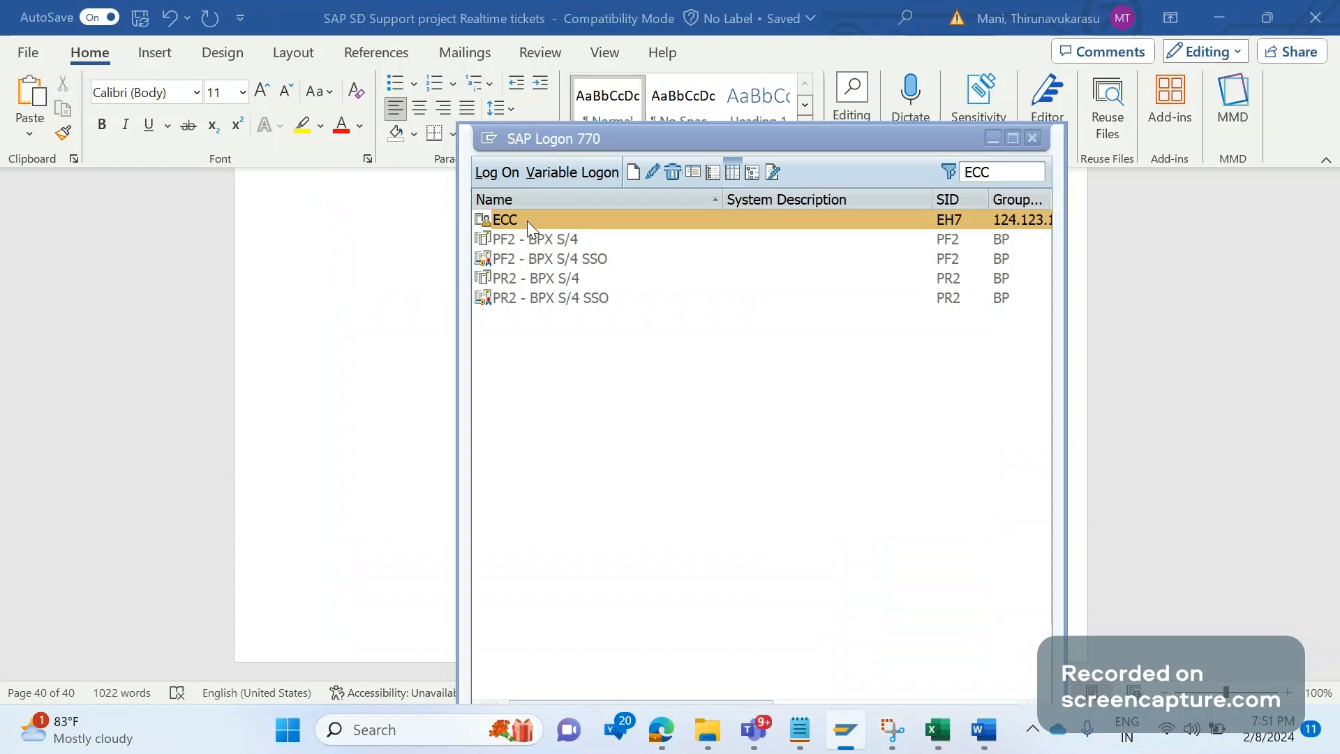
double_click(504, 219)
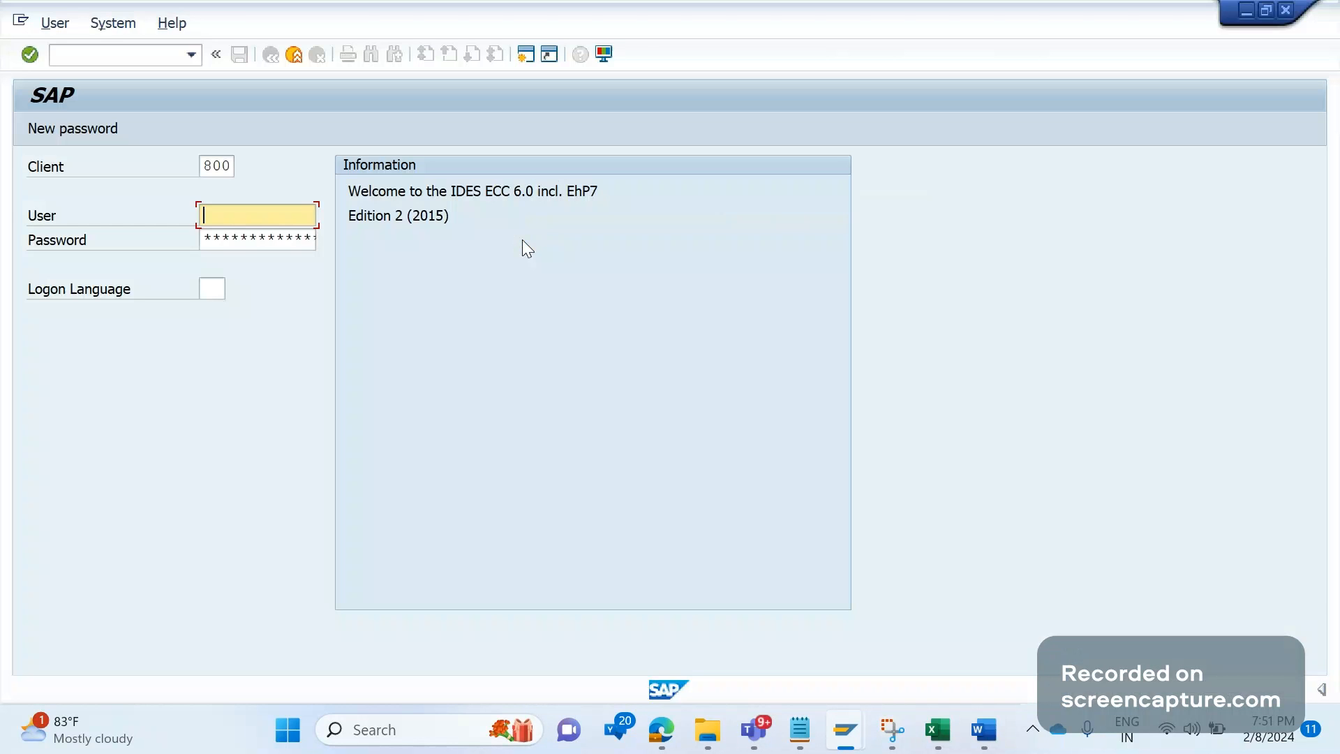
type("common")
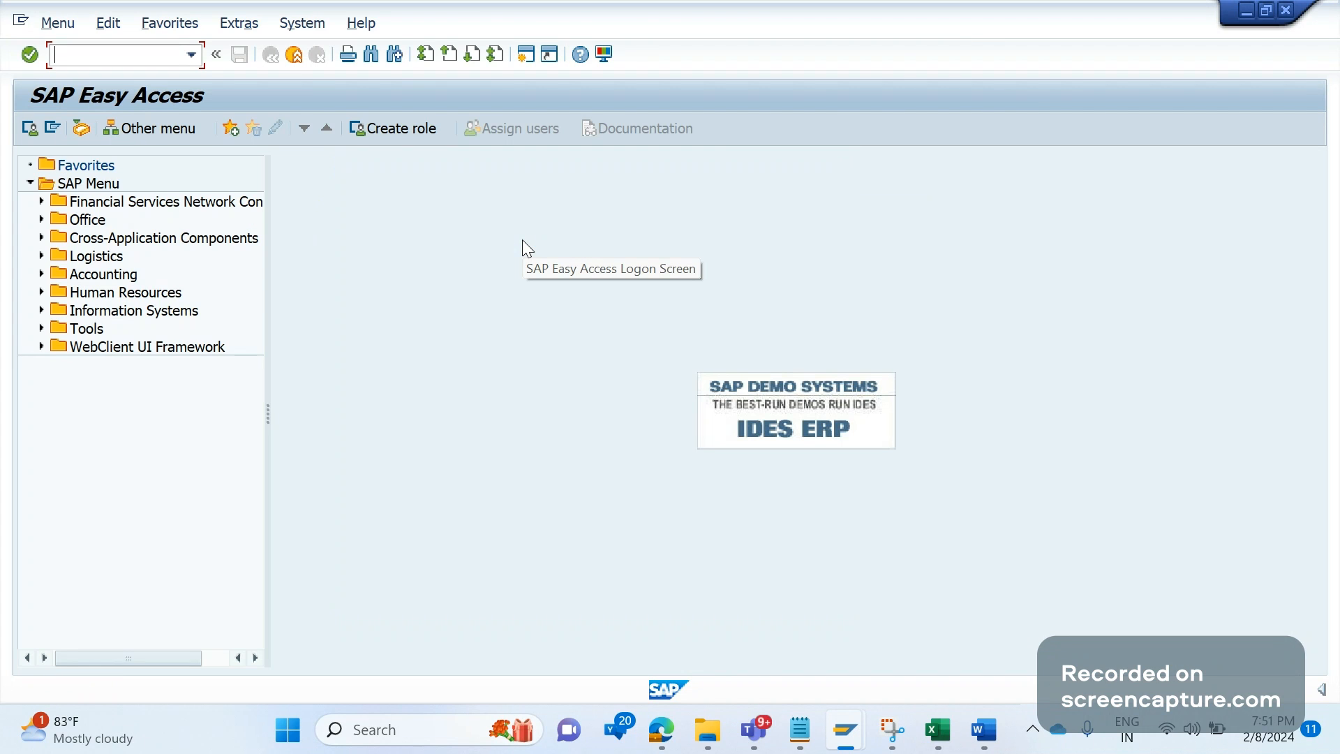
In SE16N, display table CDPOS filtered on change-document object MATERIAL and mark the Object value column.
type("se")
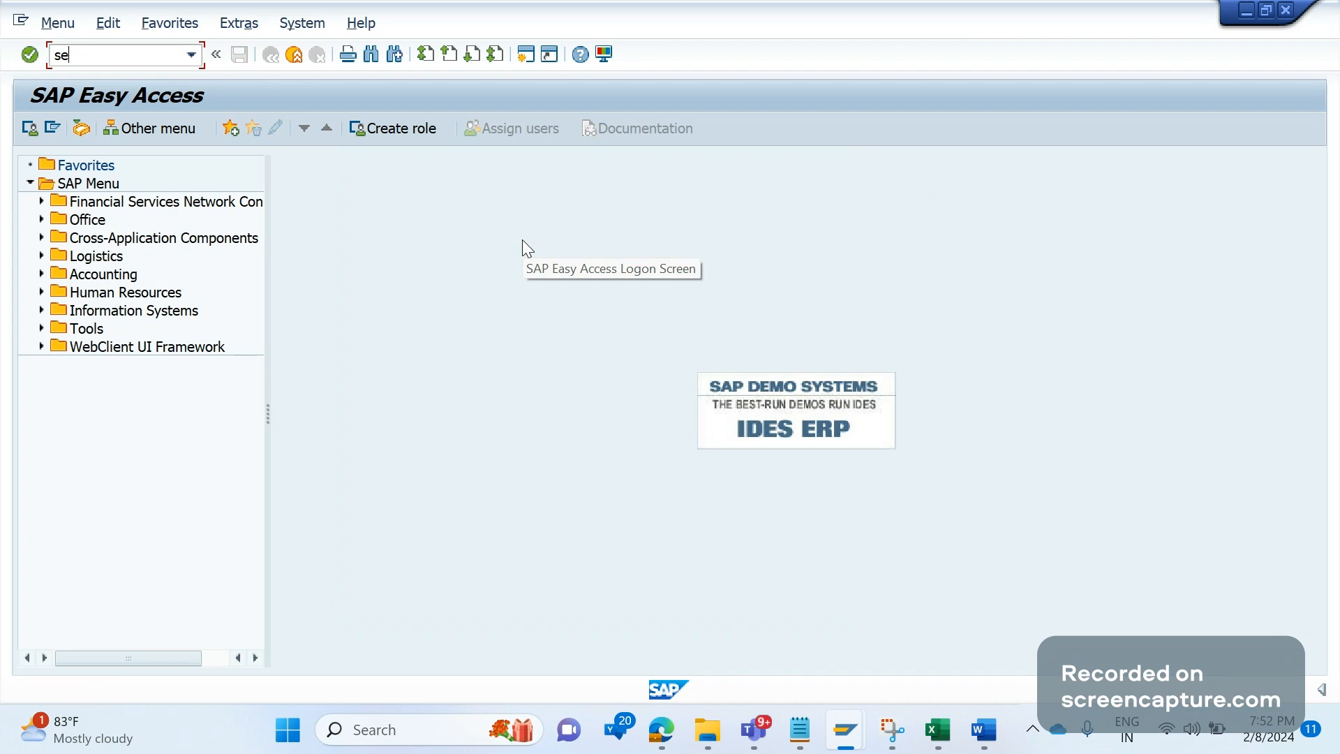
type("16n")
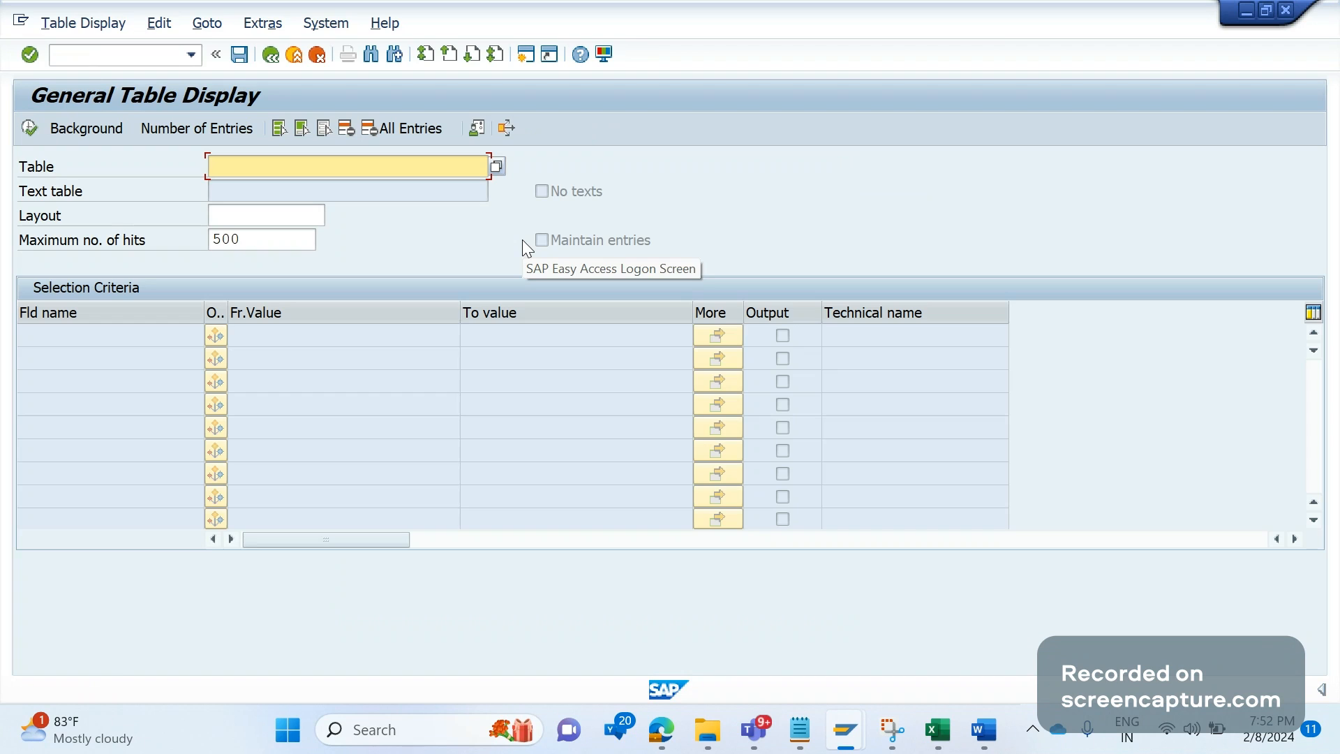
type("cd")
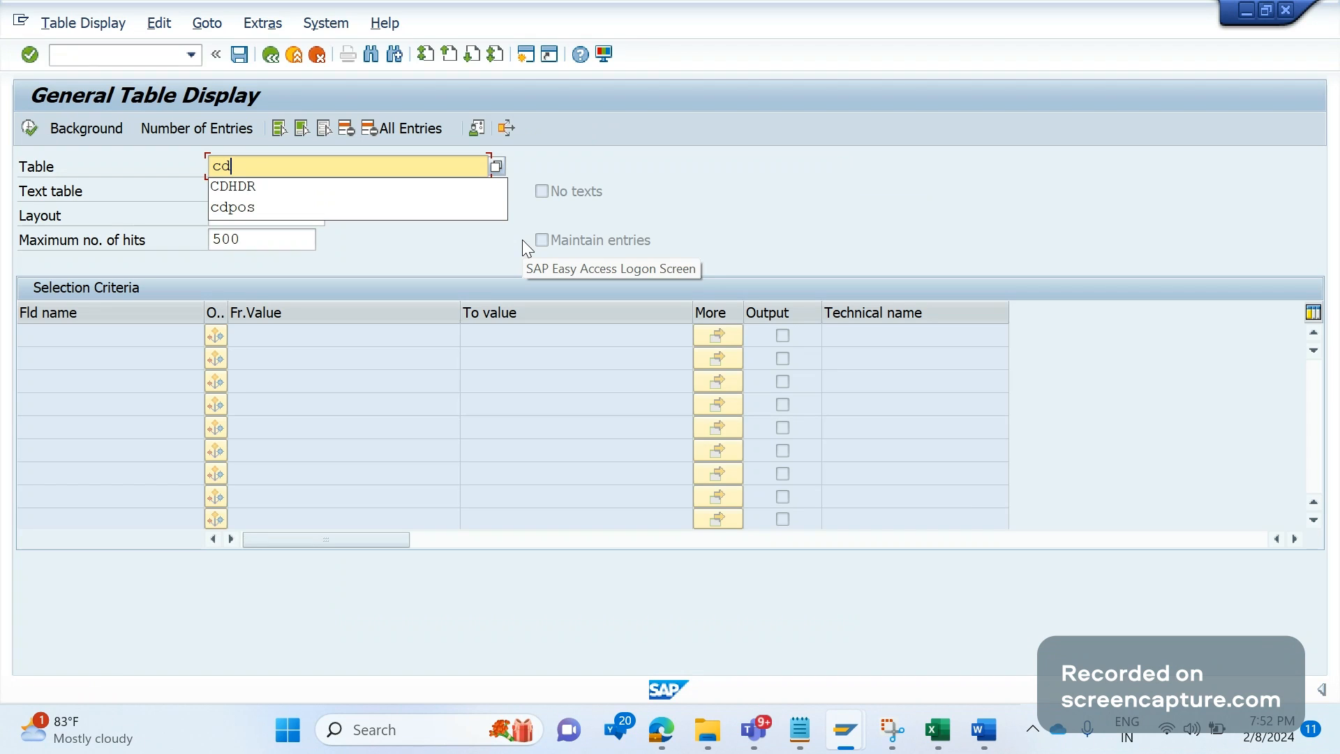
left_click(232, 207)
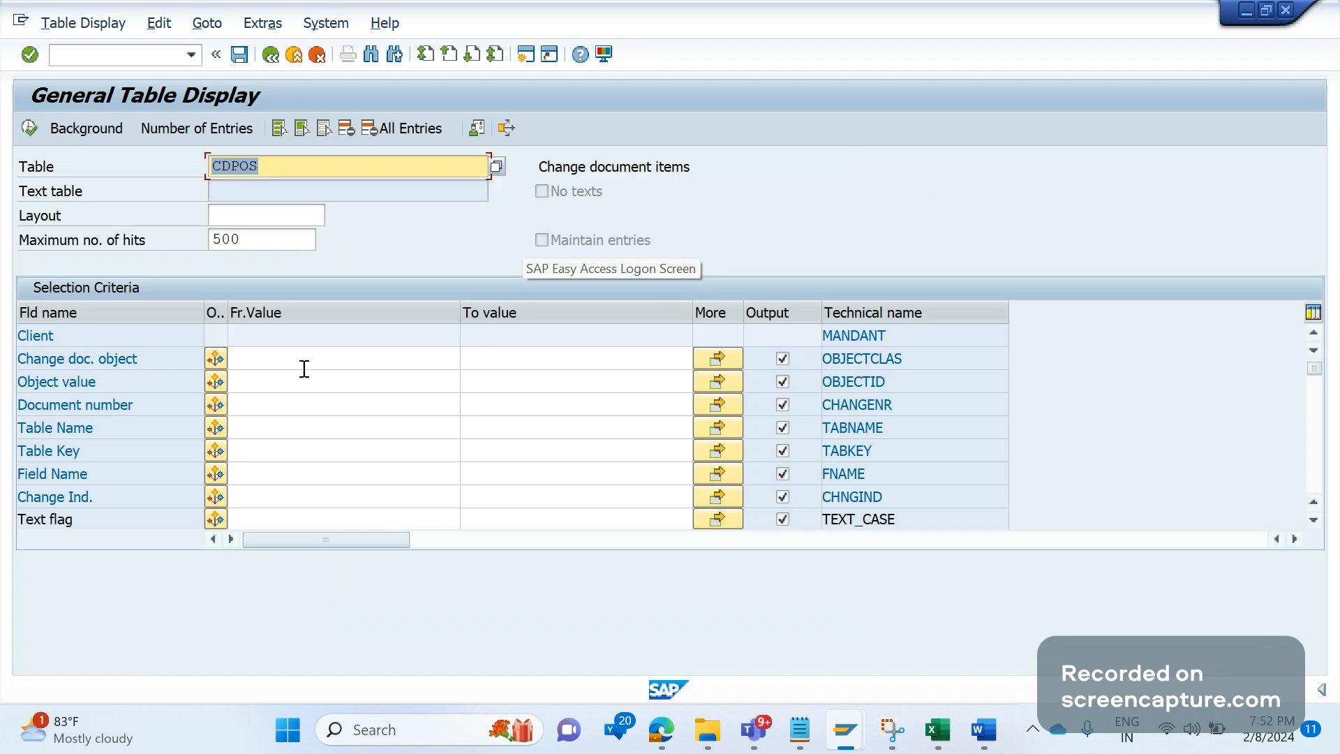
type("mater")
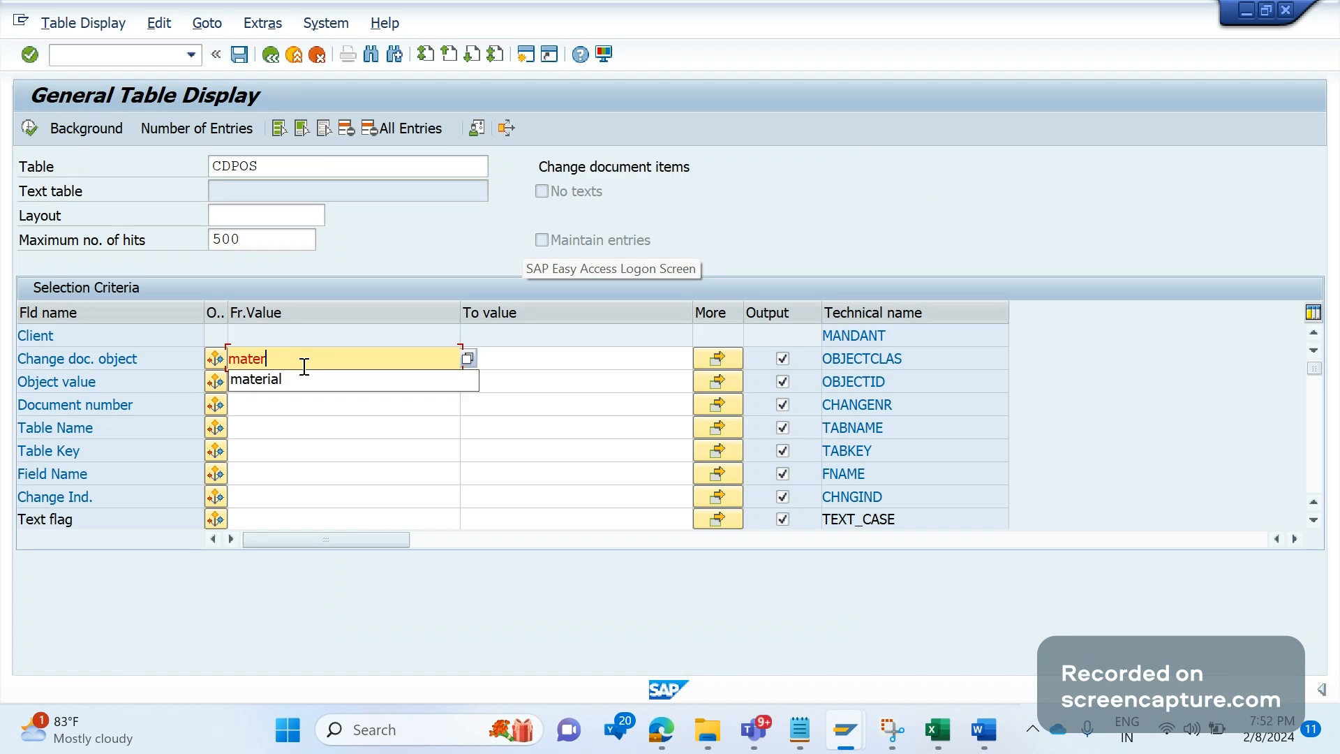
left_click(254, 379)
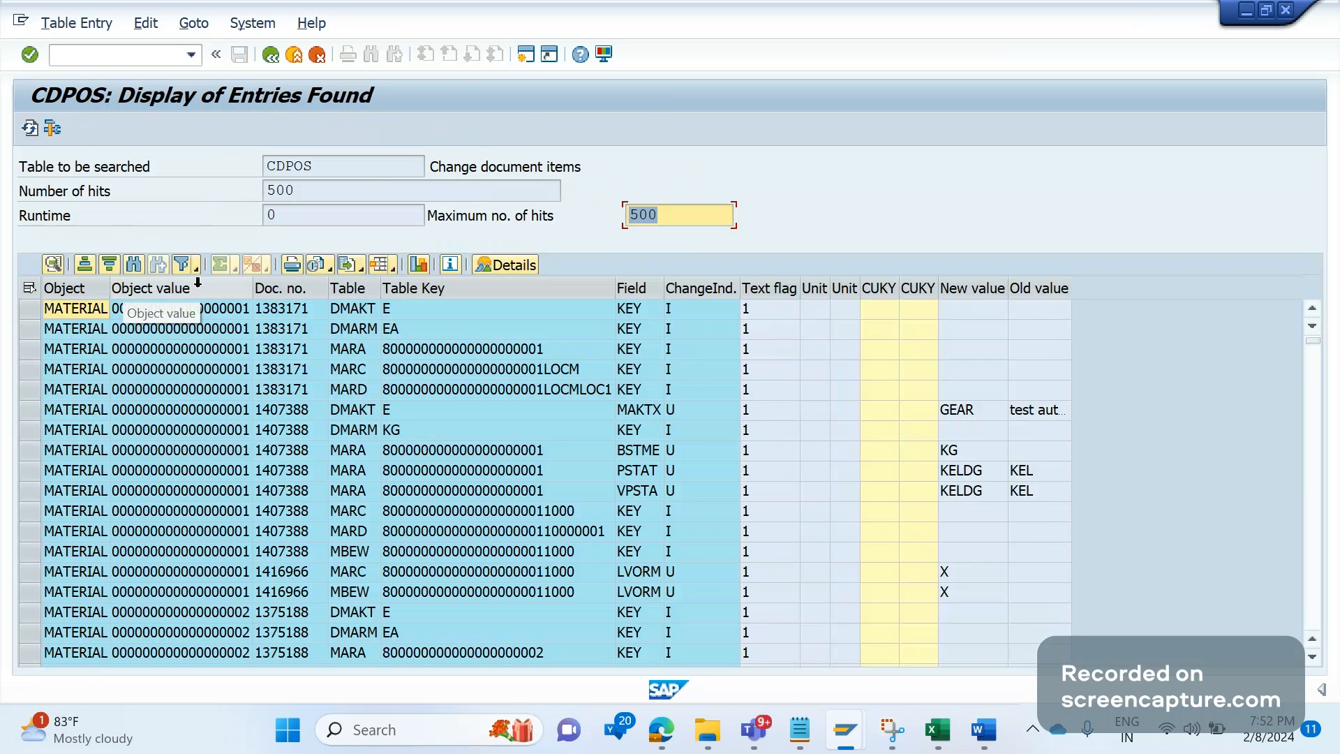
mouse_move(159, 264)
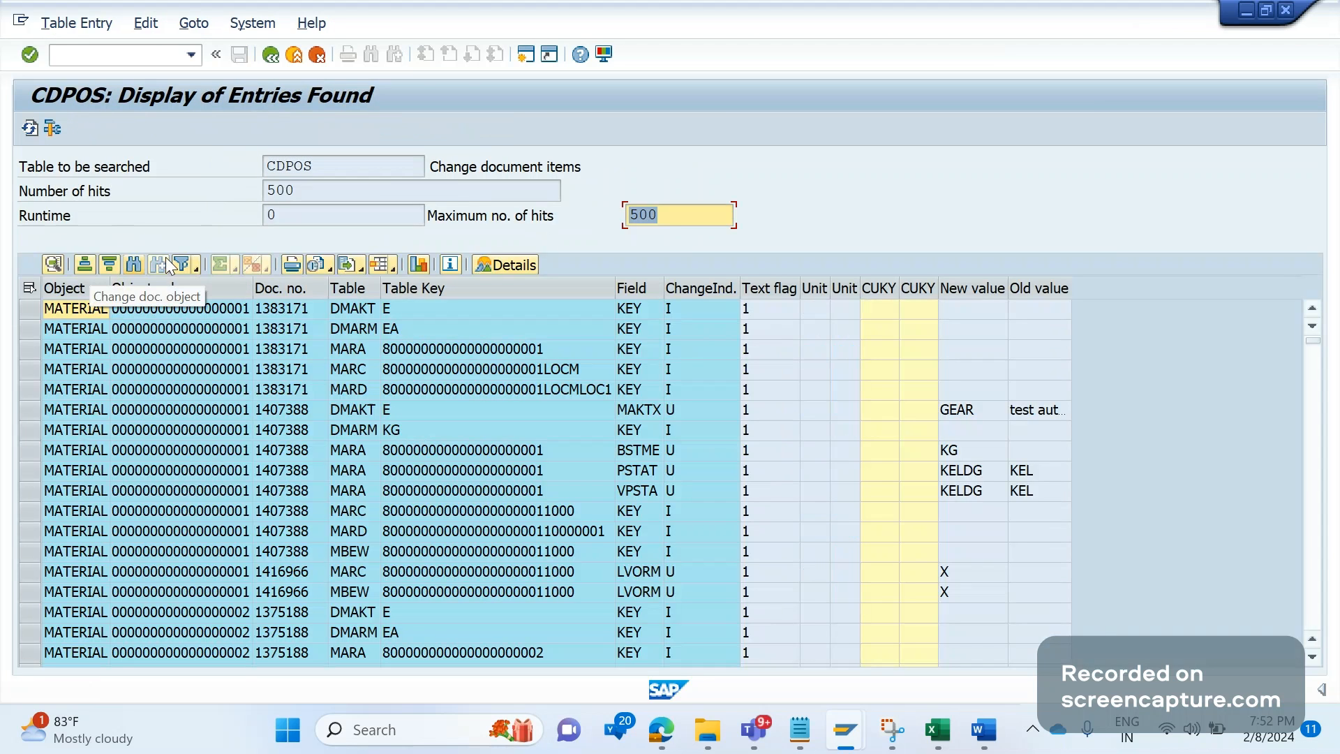
mouse_move(248, 418)
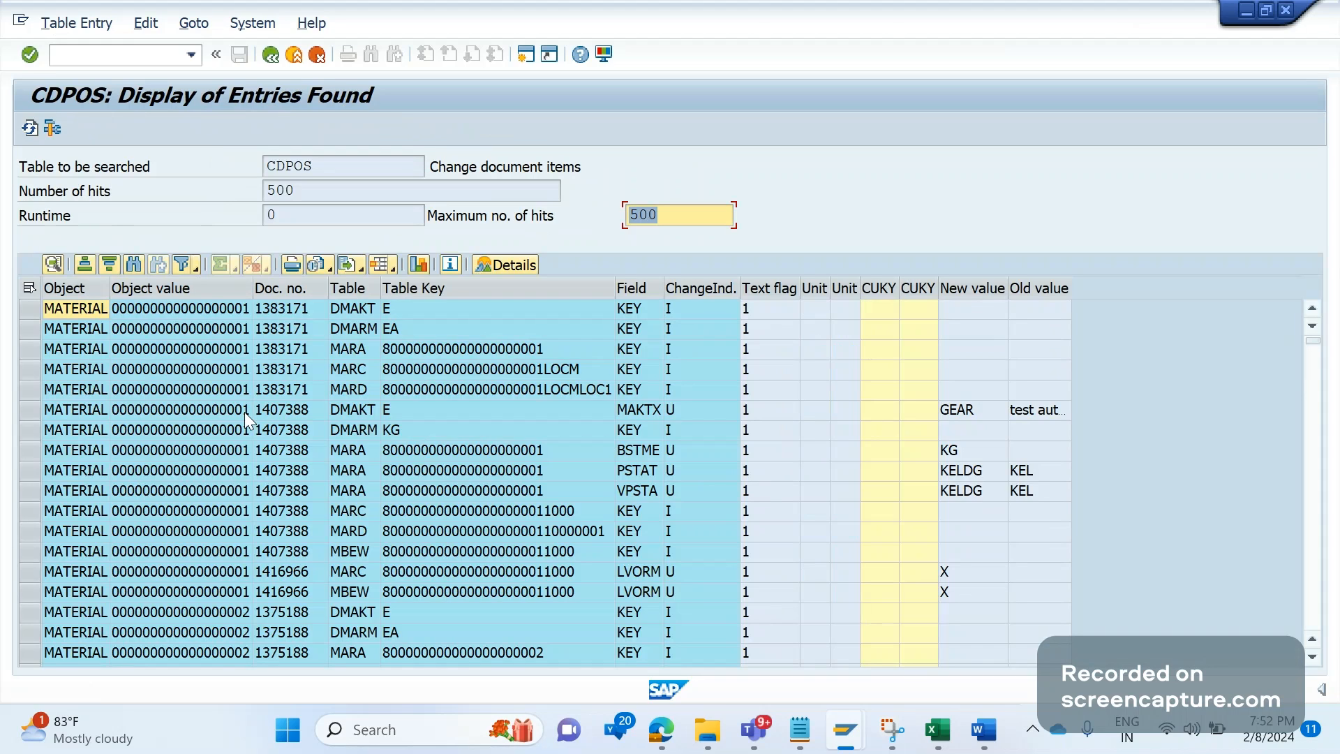
mouse_move(170, 399)
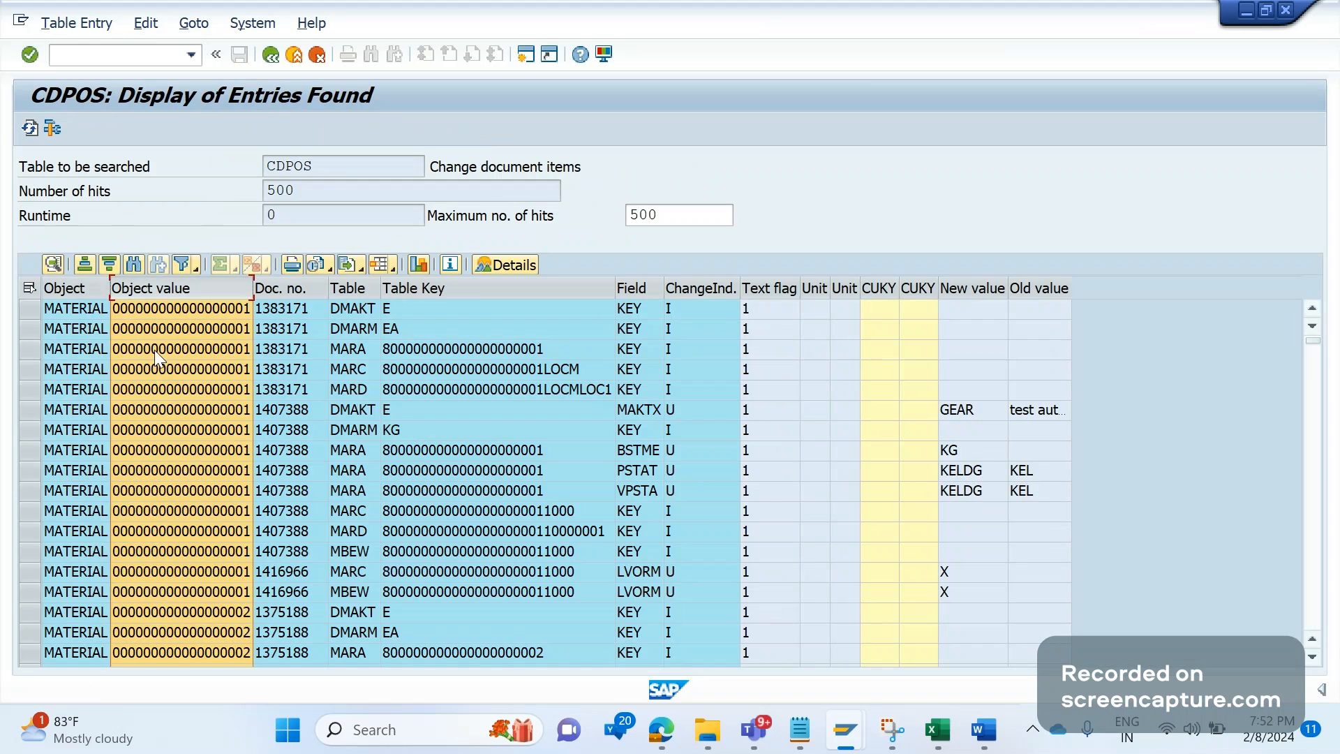
left_click(180, 389)
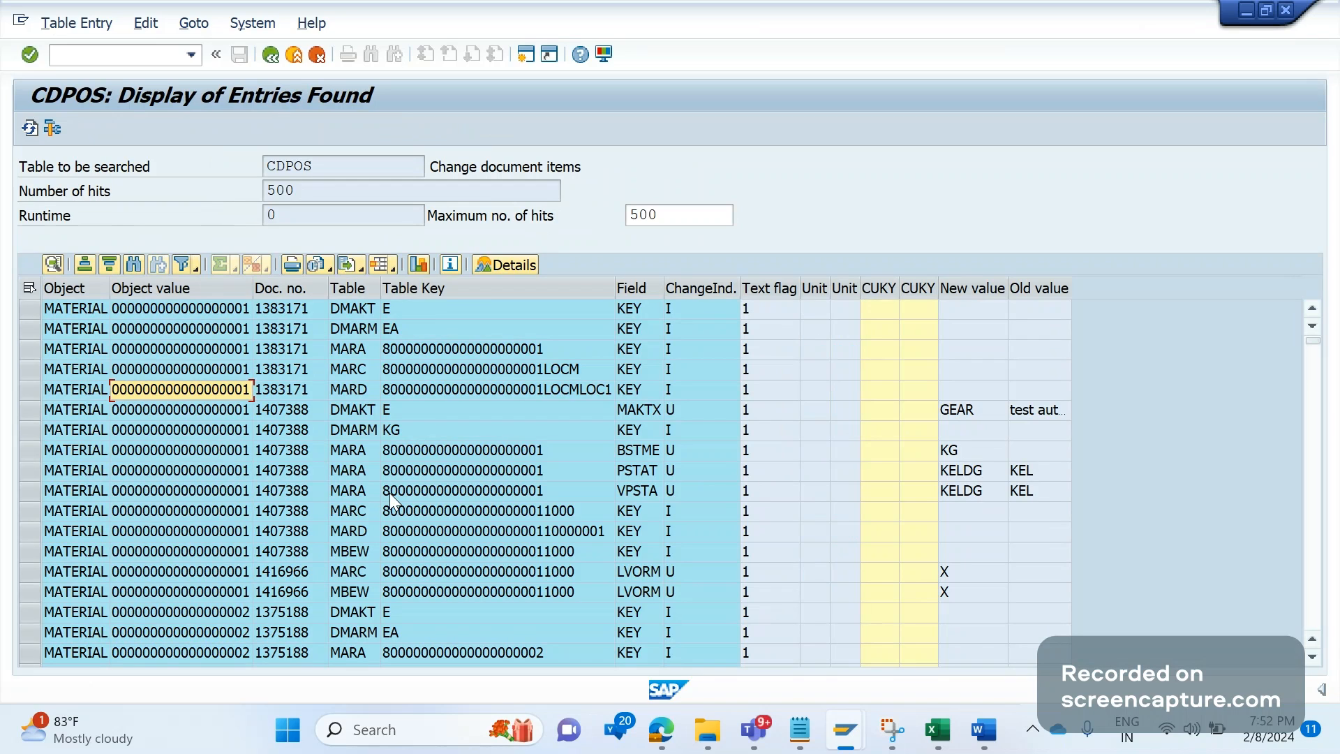
mouse_move(358, 475)
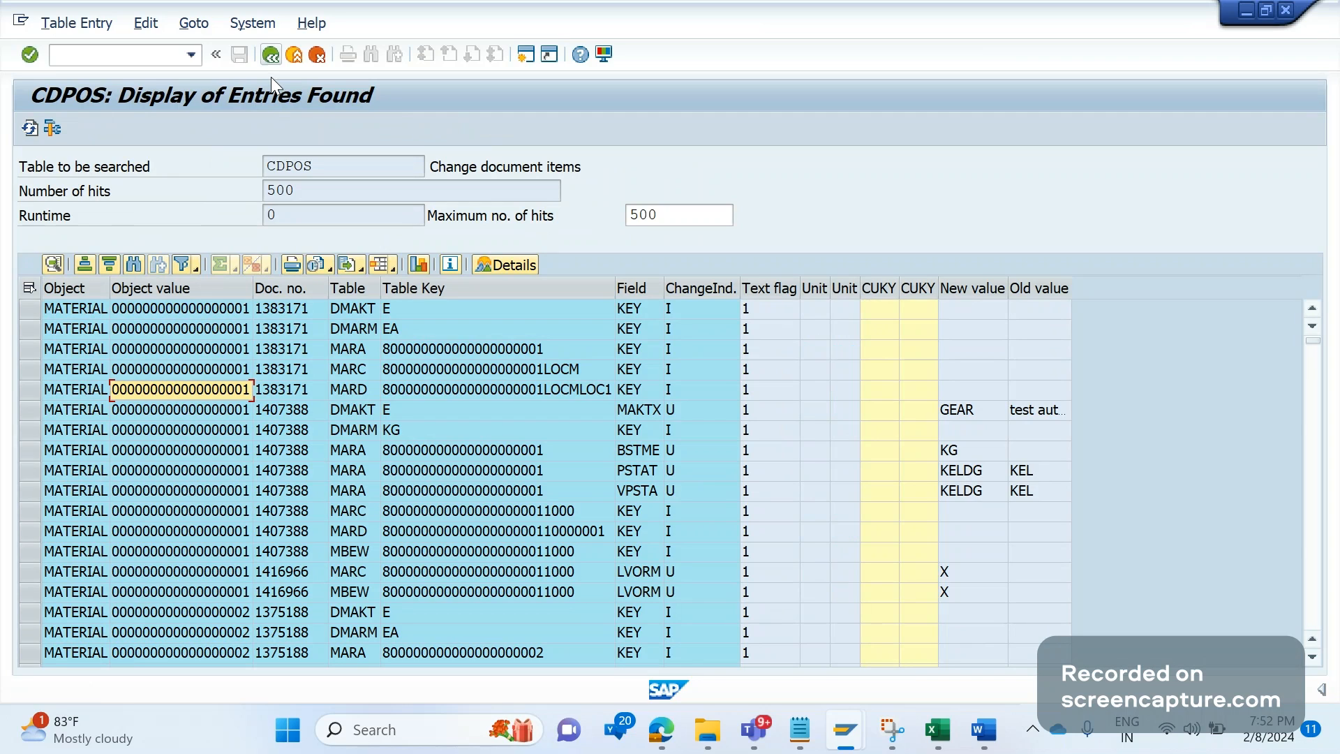
mouse_move(1014, 381)
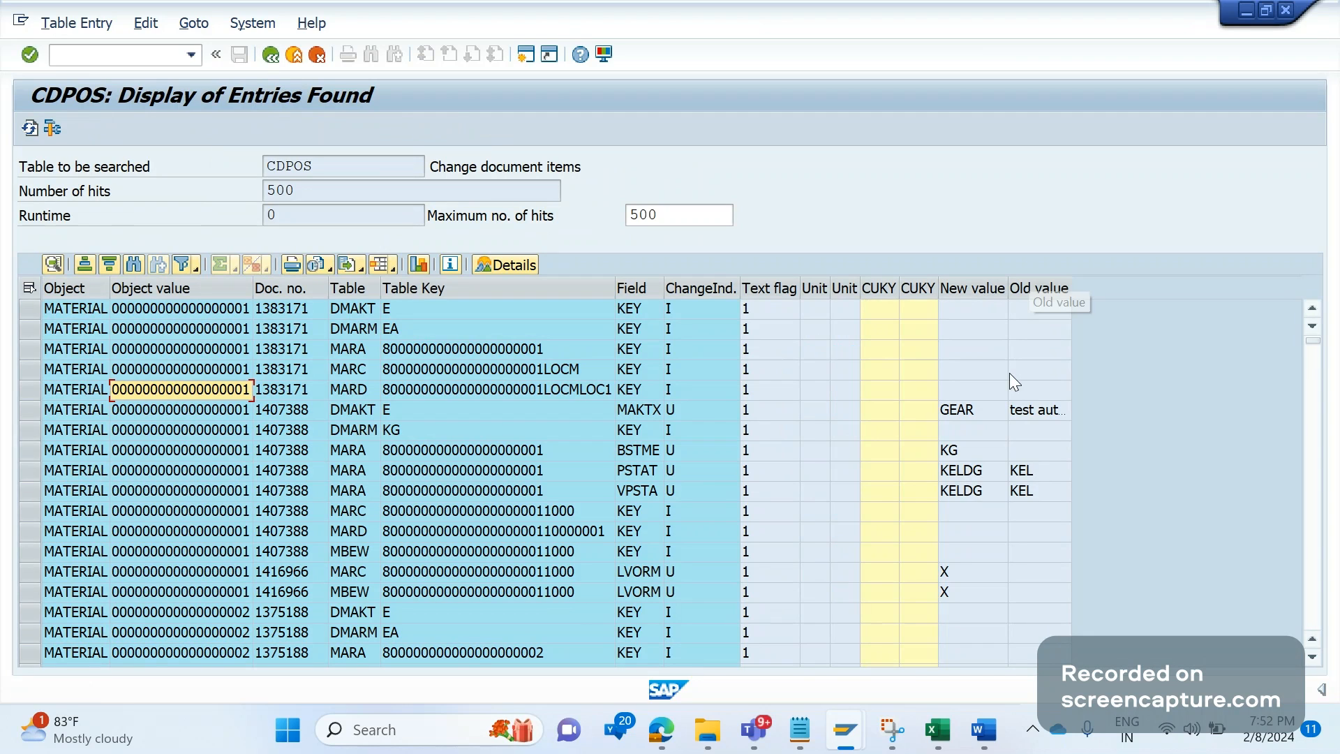
mouse_move(964, 344)
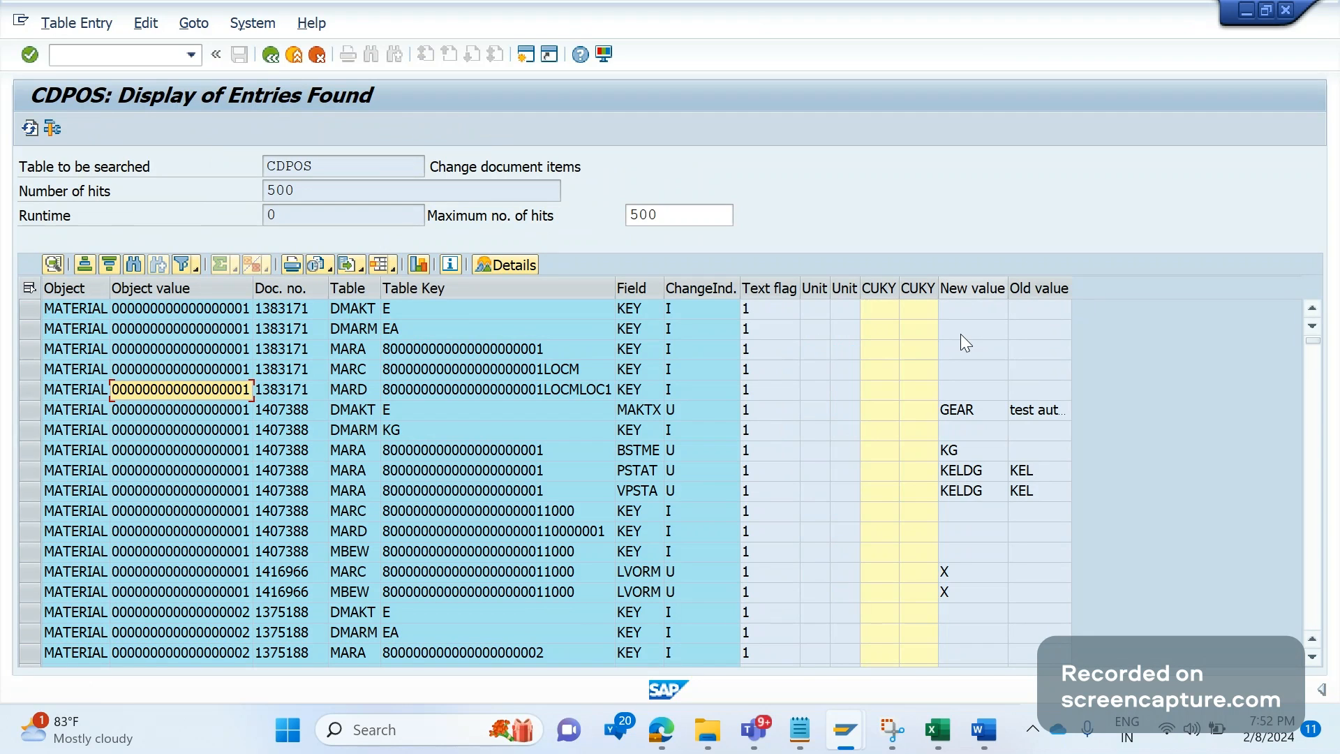
mouse_move(297, 448)
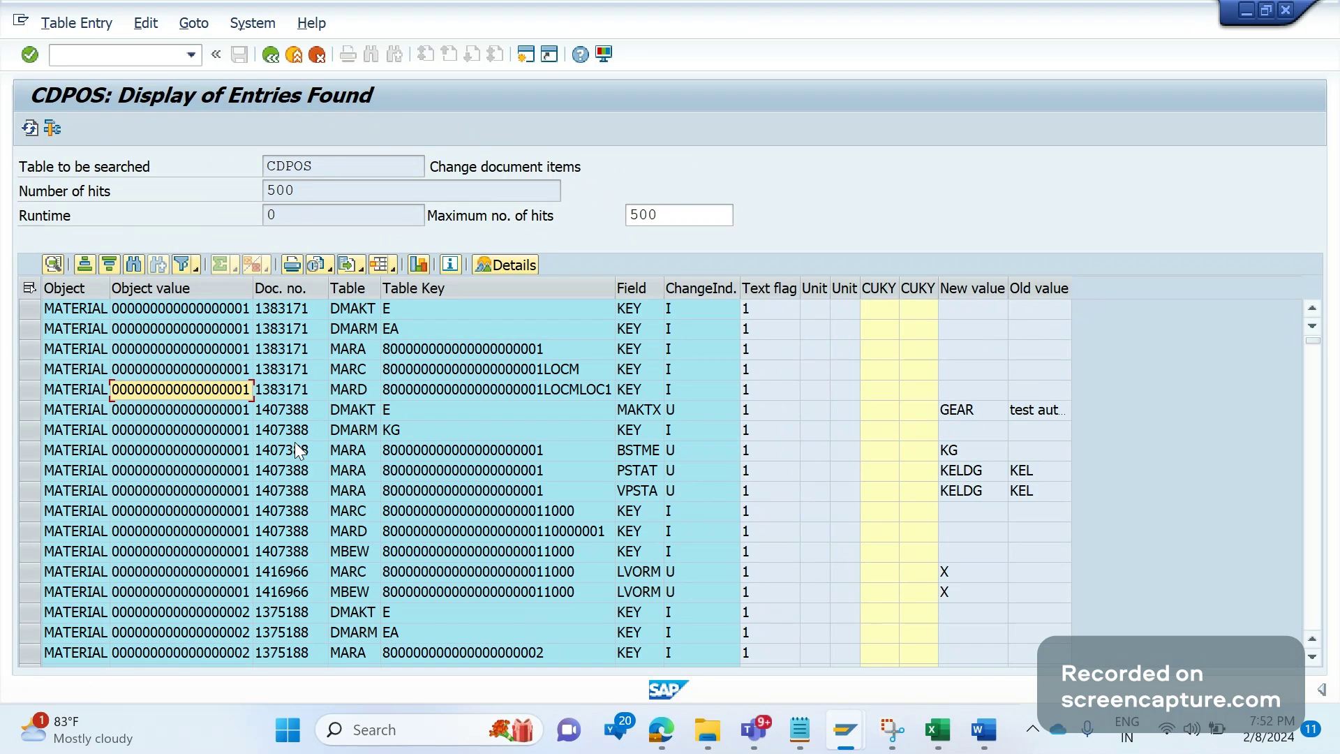
mouse_move(303, 466)
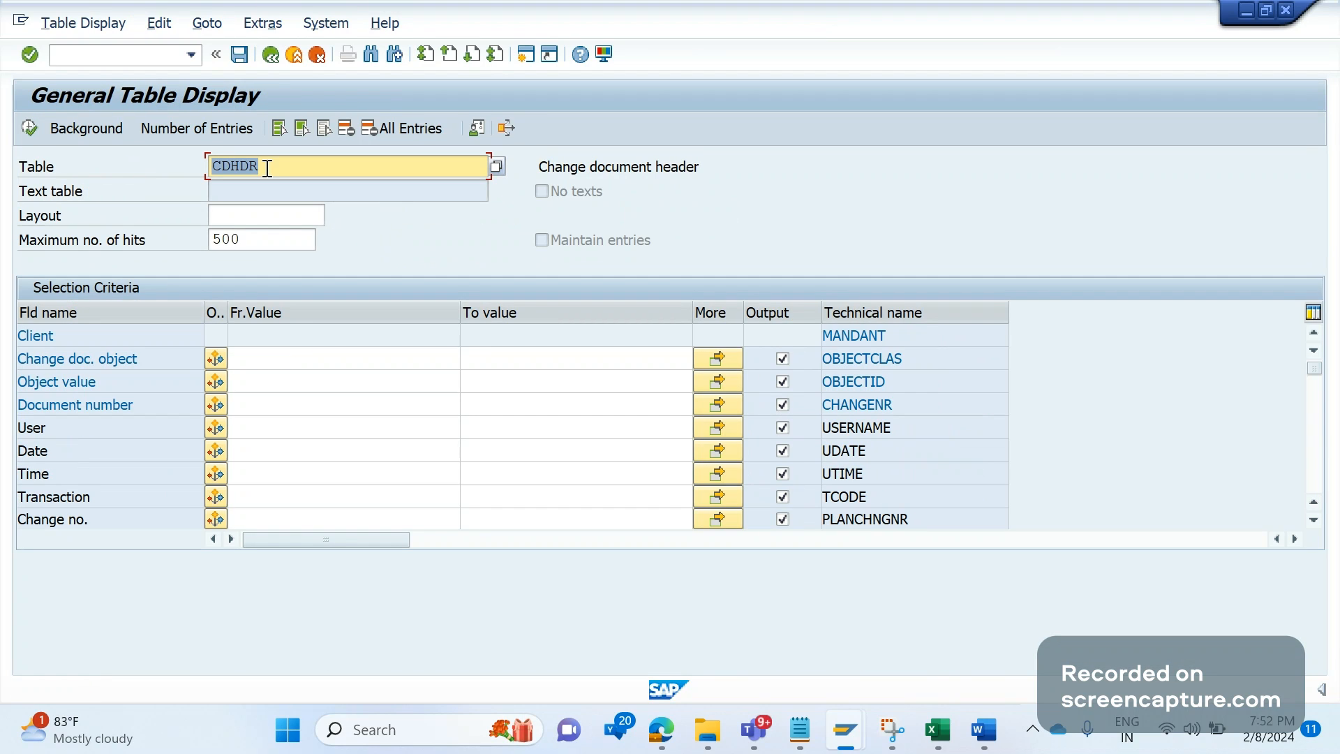
Display table CDHDR filtered on change-document object MATERIAL, listing date, time and transaction code.
left_click(342, 357)
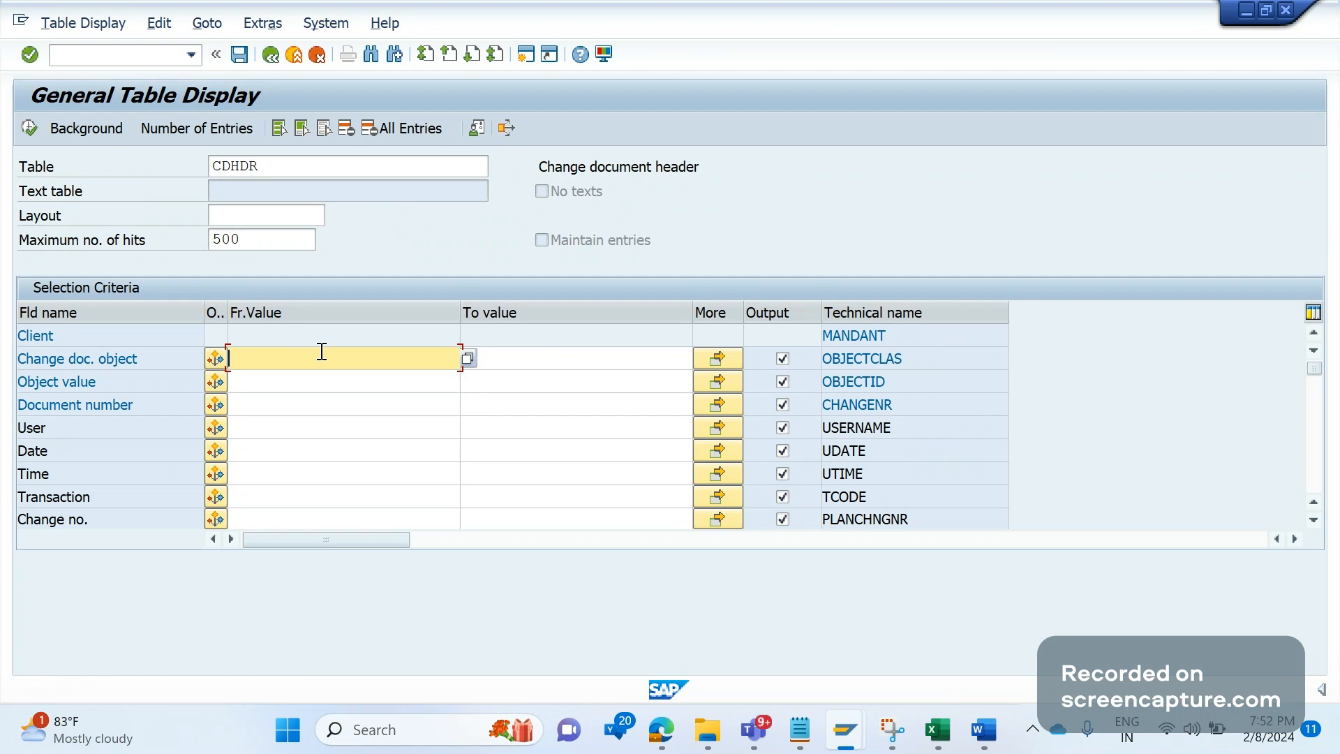
type("material")
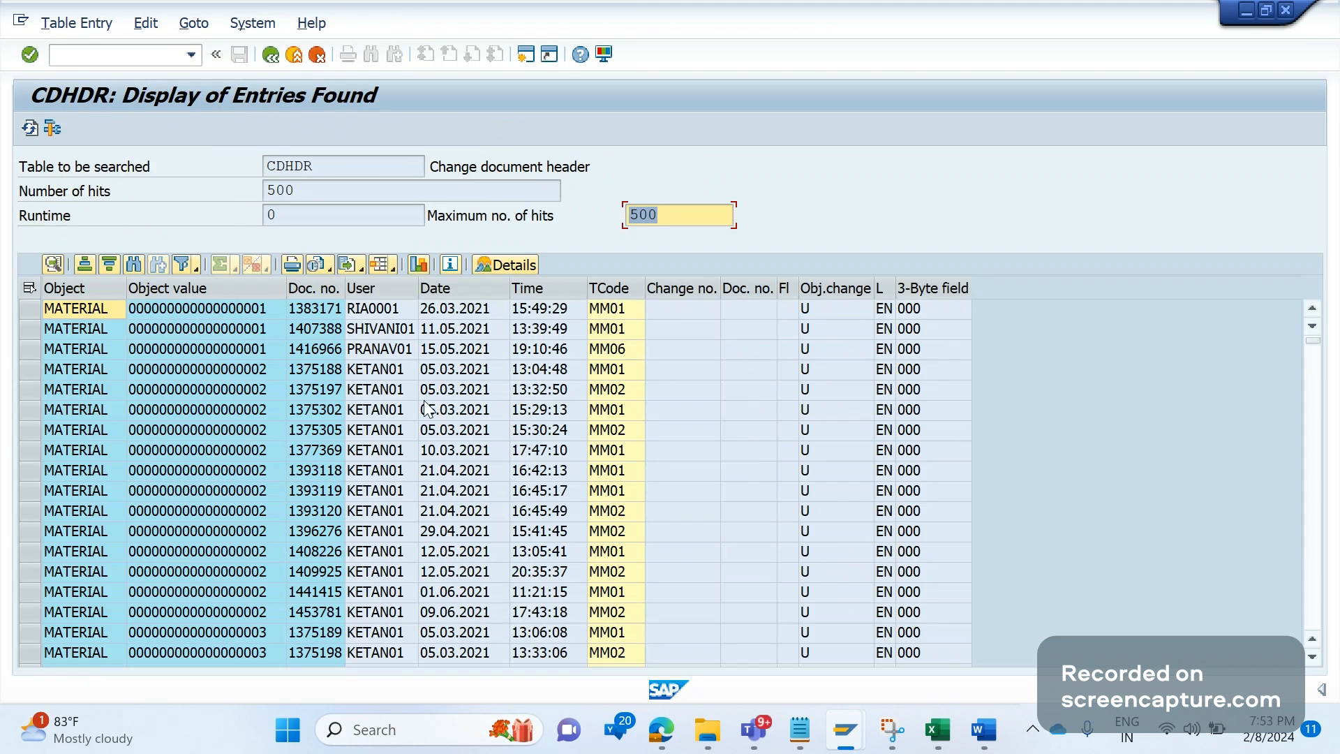
mouse_move(561, 410)
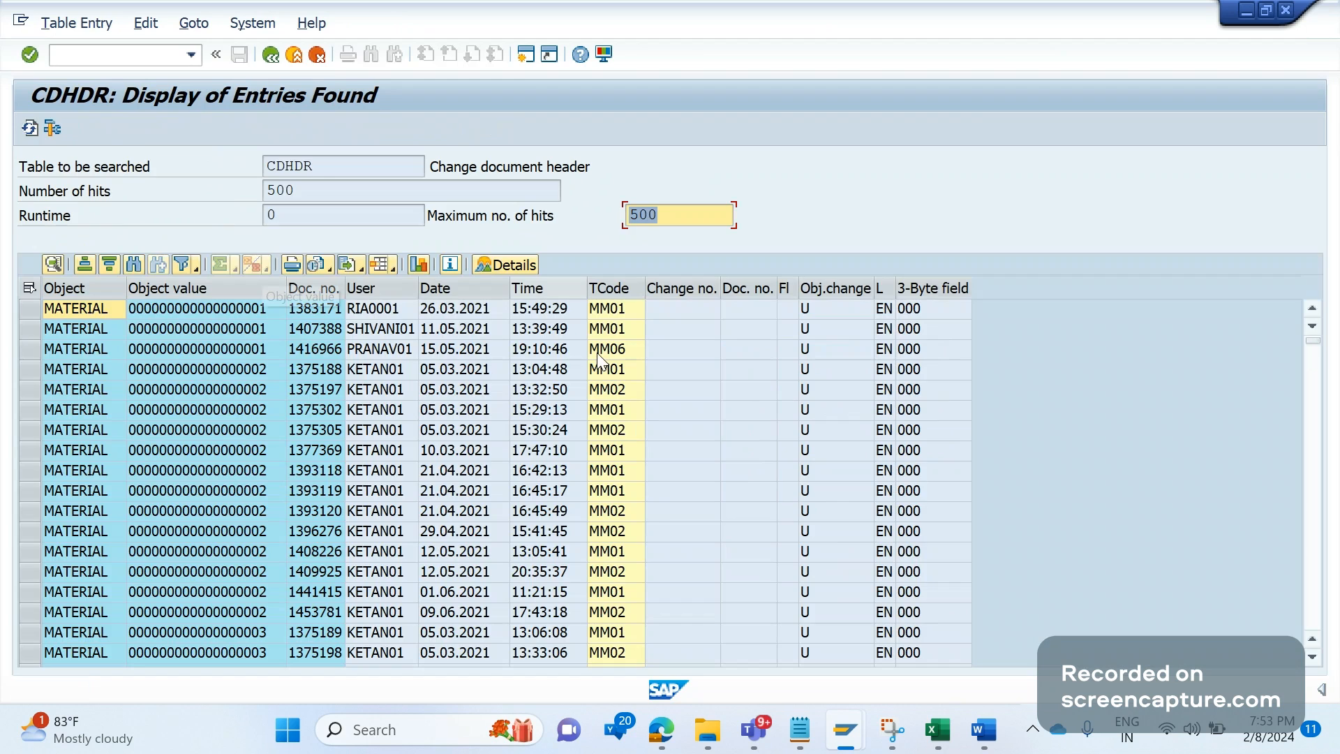
mouse_move(395, 296)
type("m")
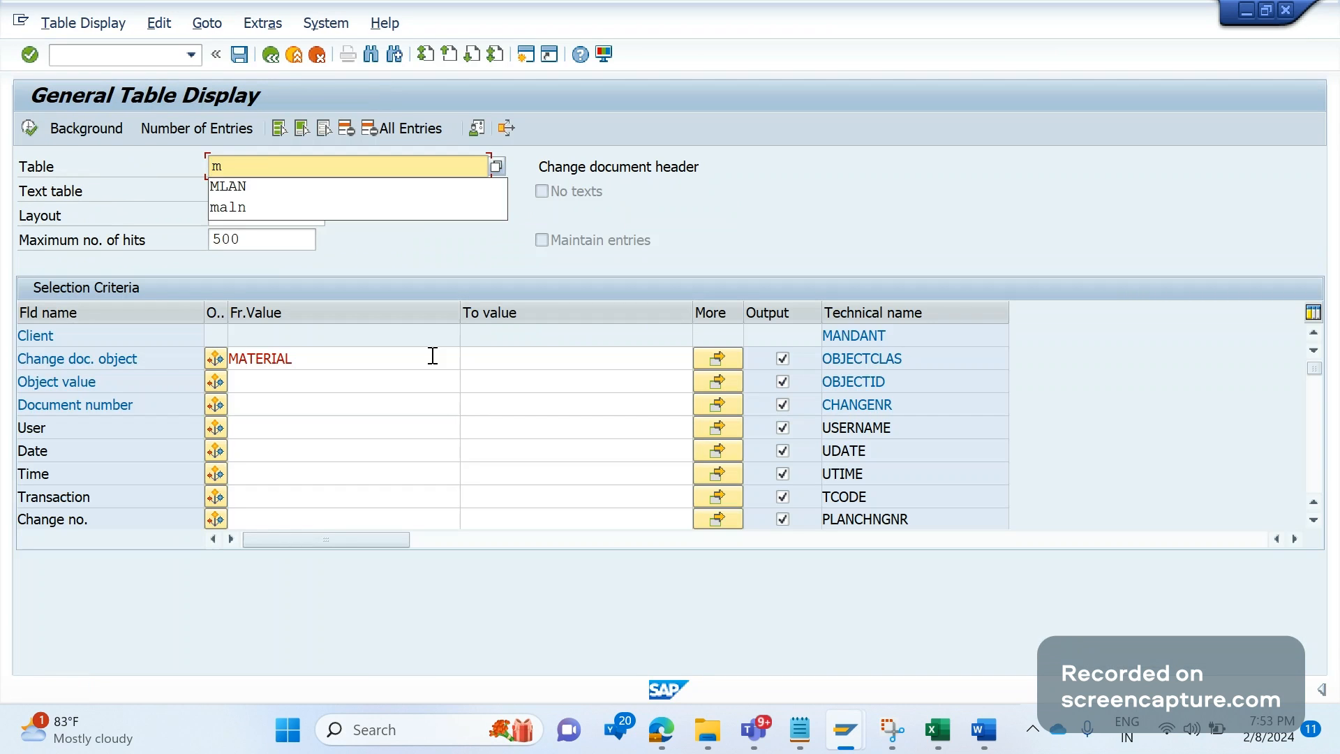
Display MLAN tax classification entries for material 5 and inspect the India and Switzerland values.
left_click(226, 186)
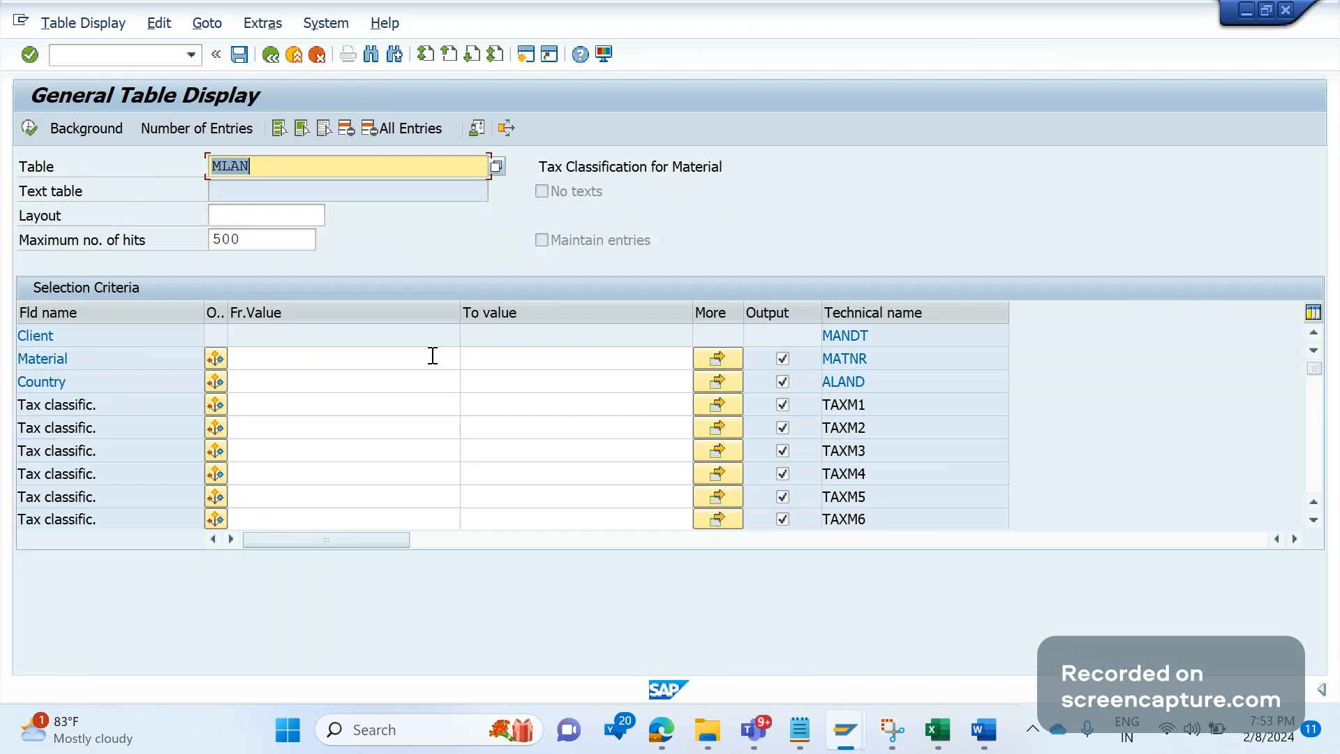
mouse_move(380, 404)
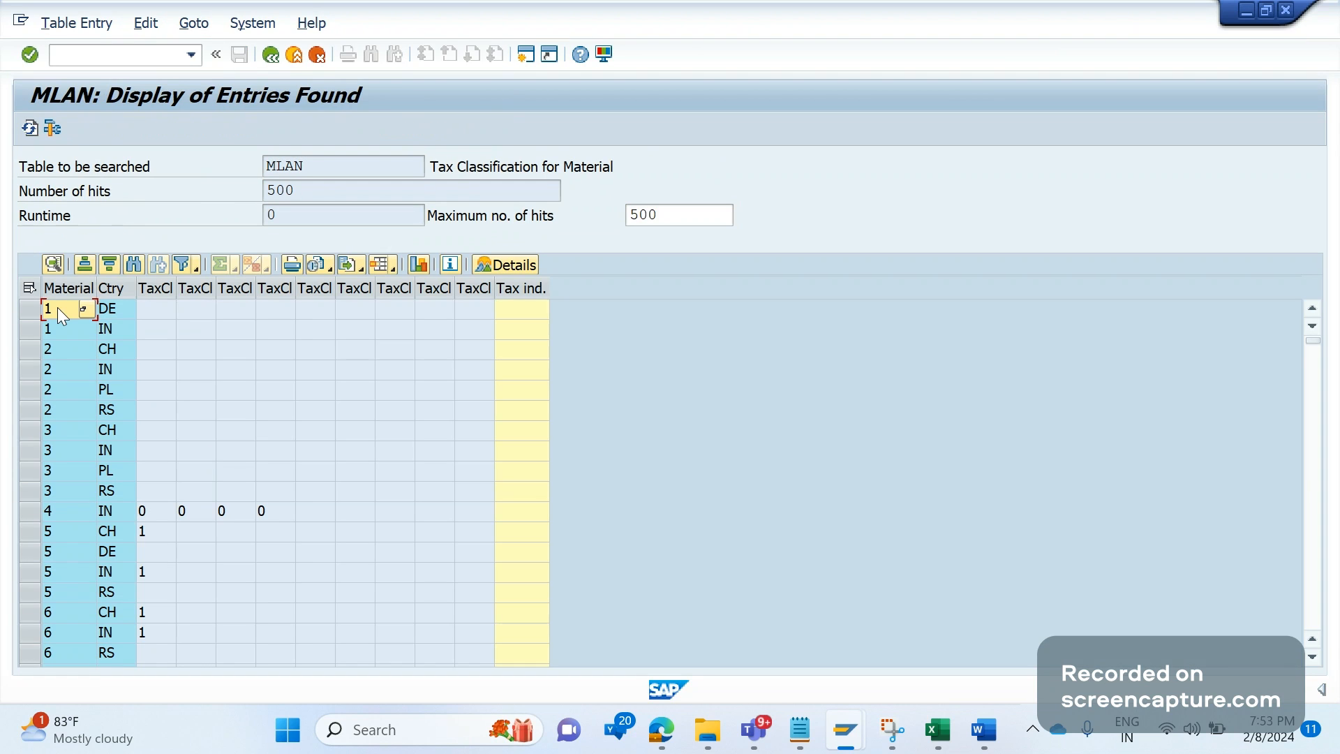
left_click(65, 530)
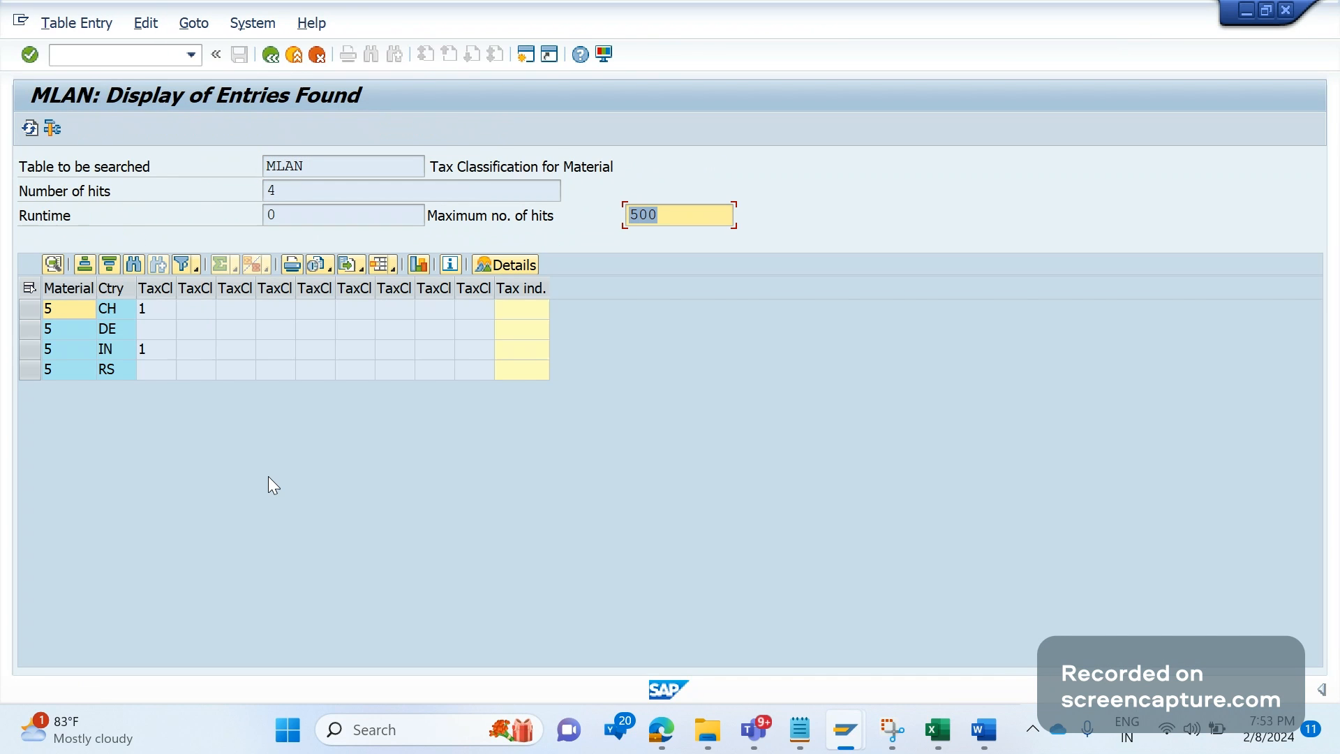
mouse_move(117, 422)
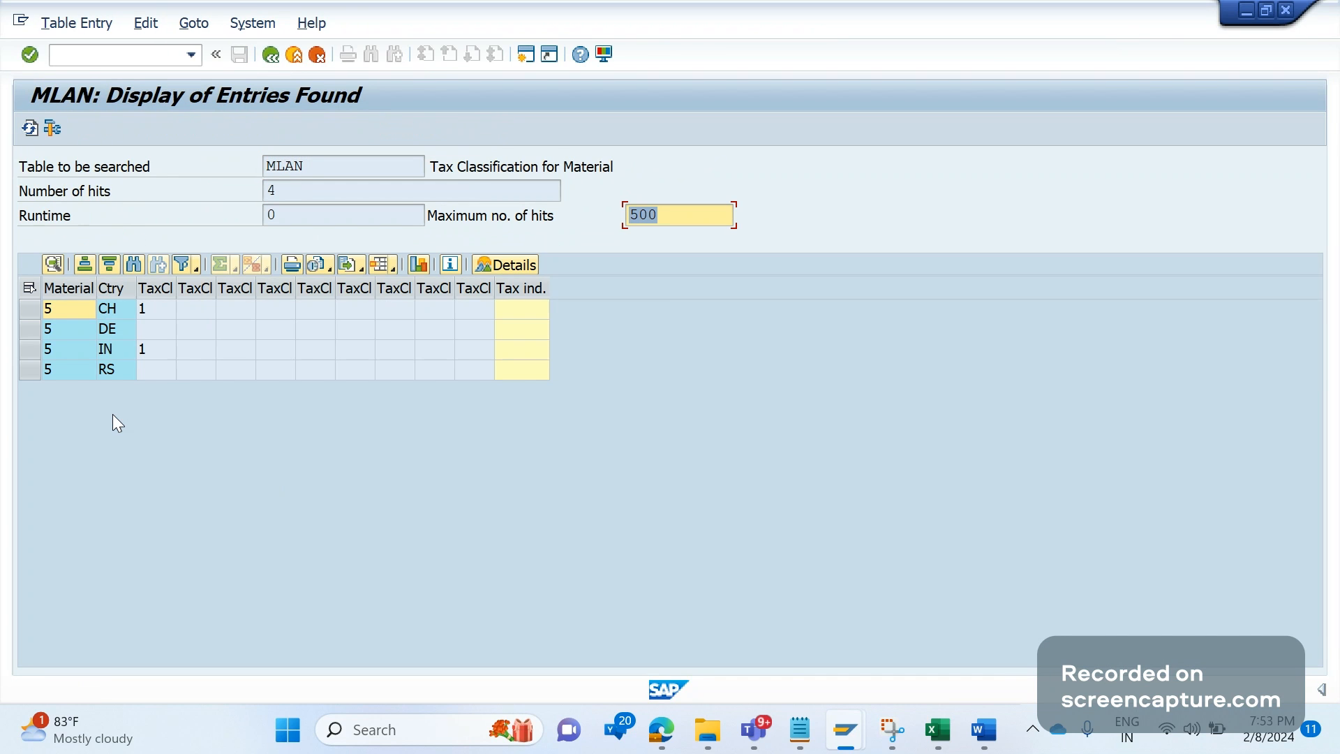
mouse_move(138, 416)
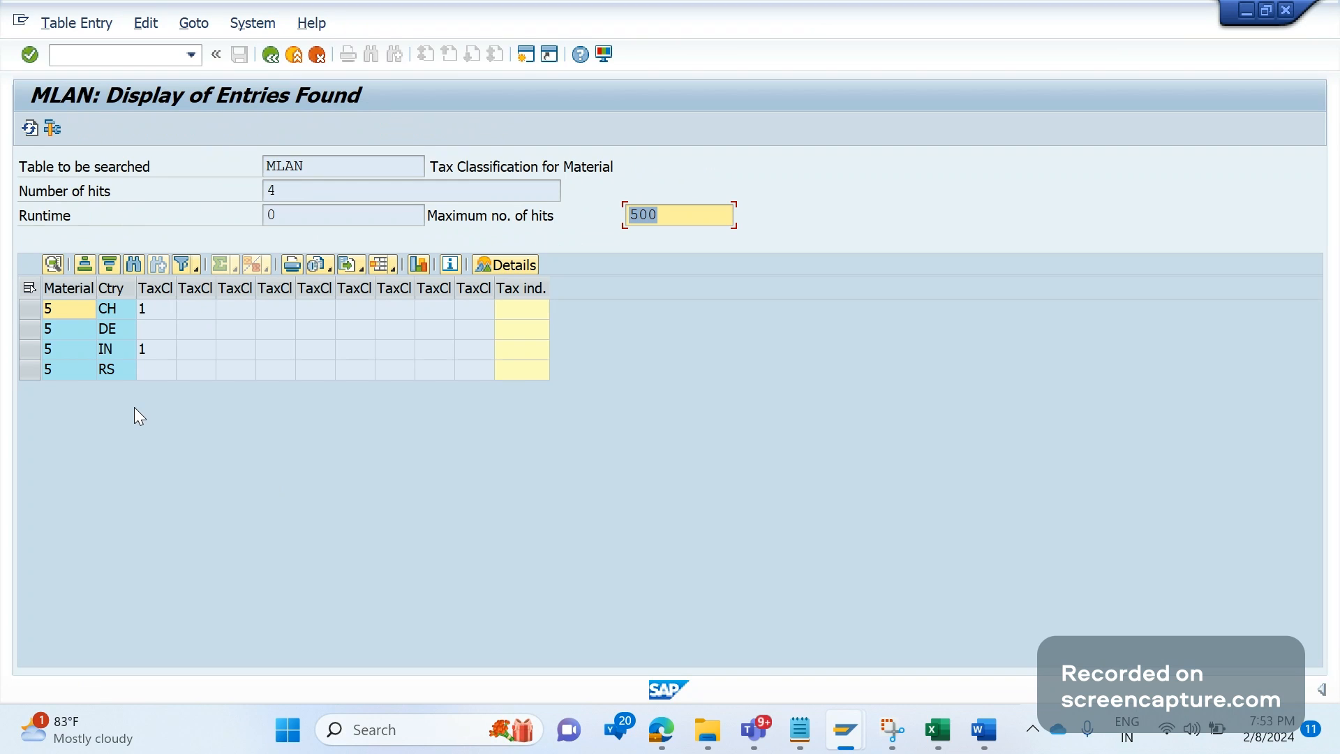
mouse_move(196, 288)
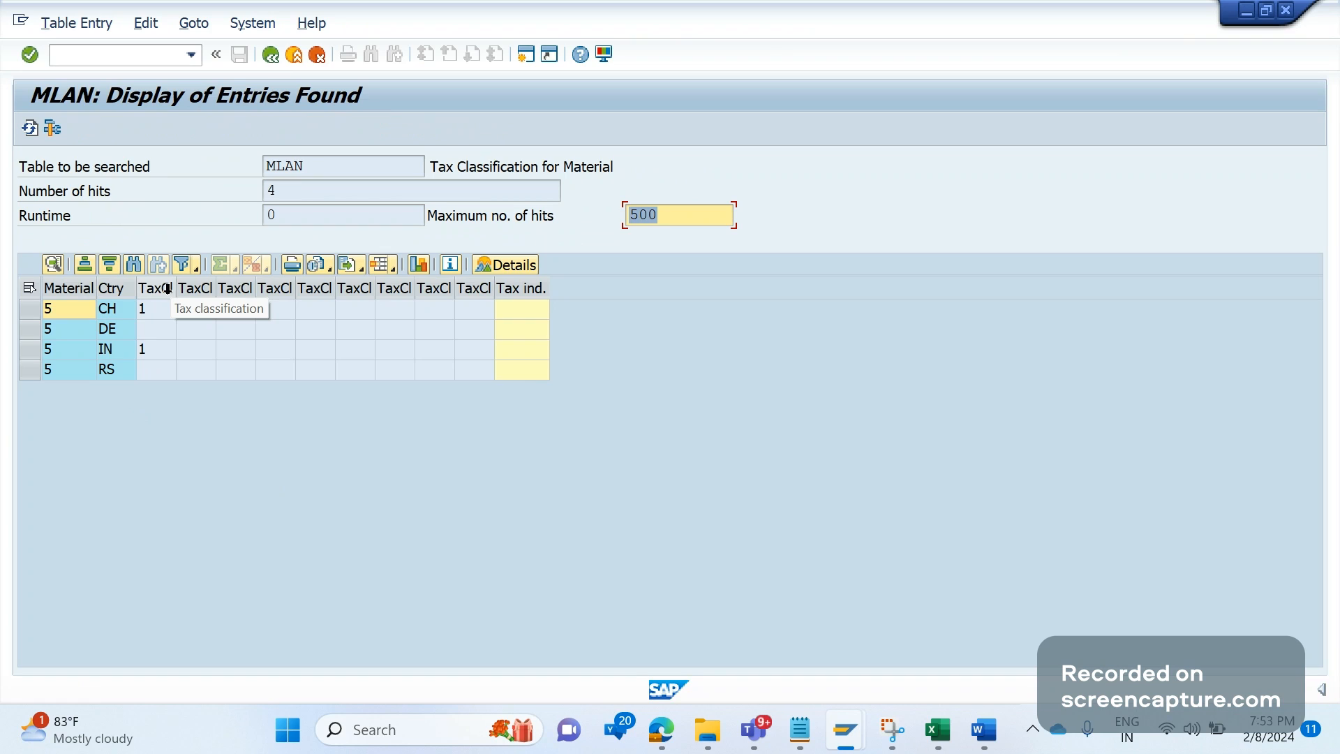
left_click(155, 349)
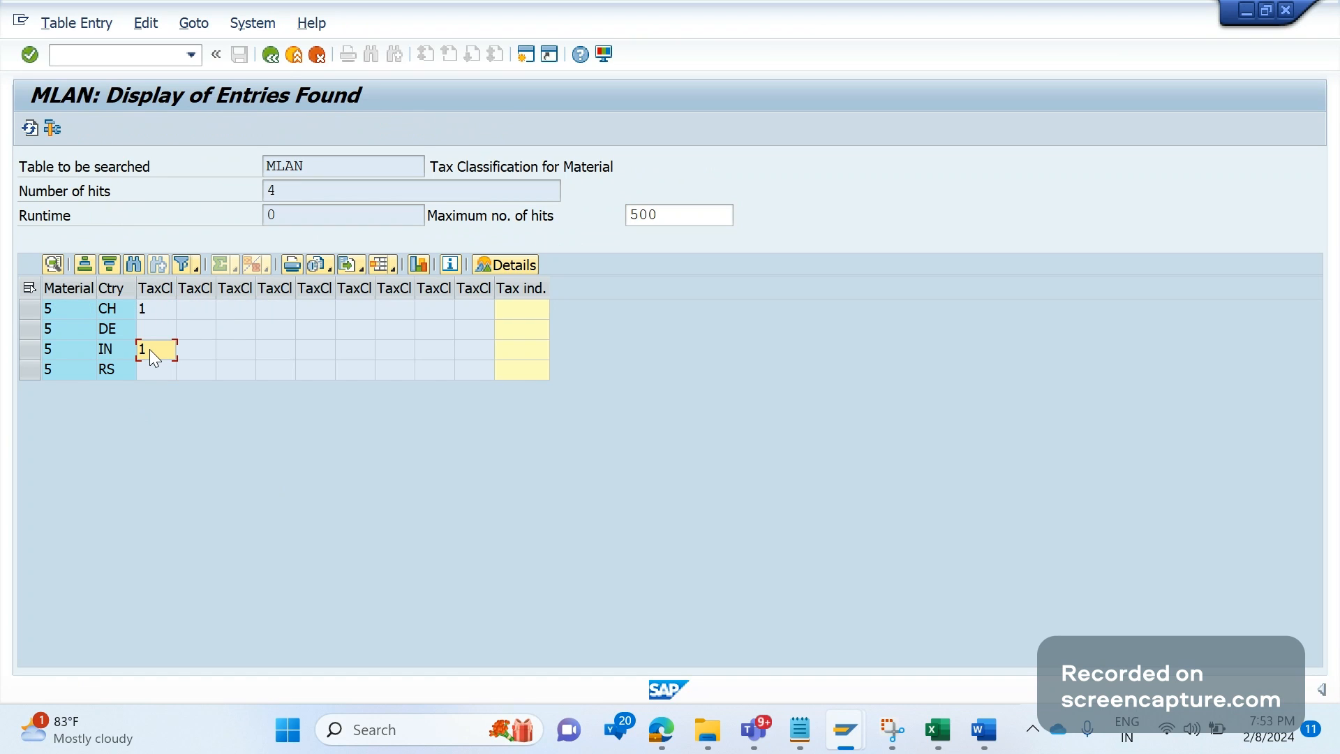
left_click(156, 308)
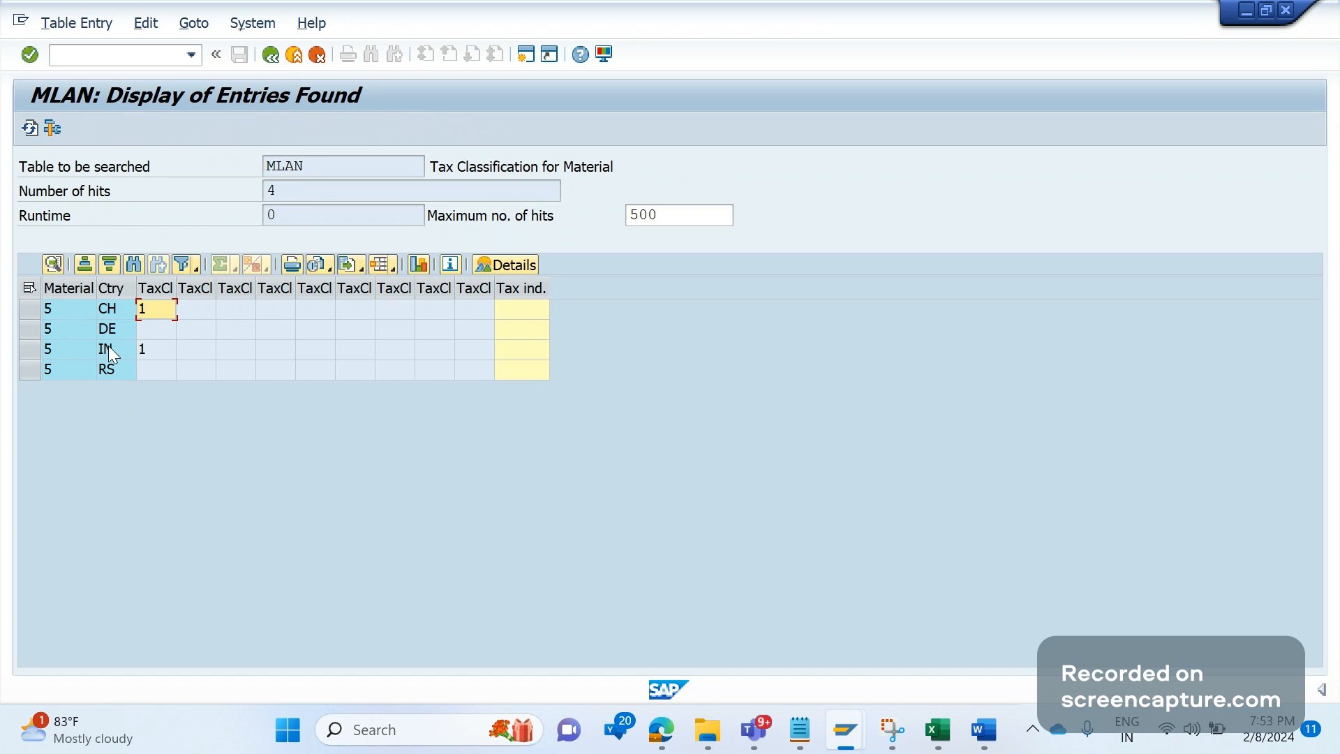
mouse_move(137, 417)
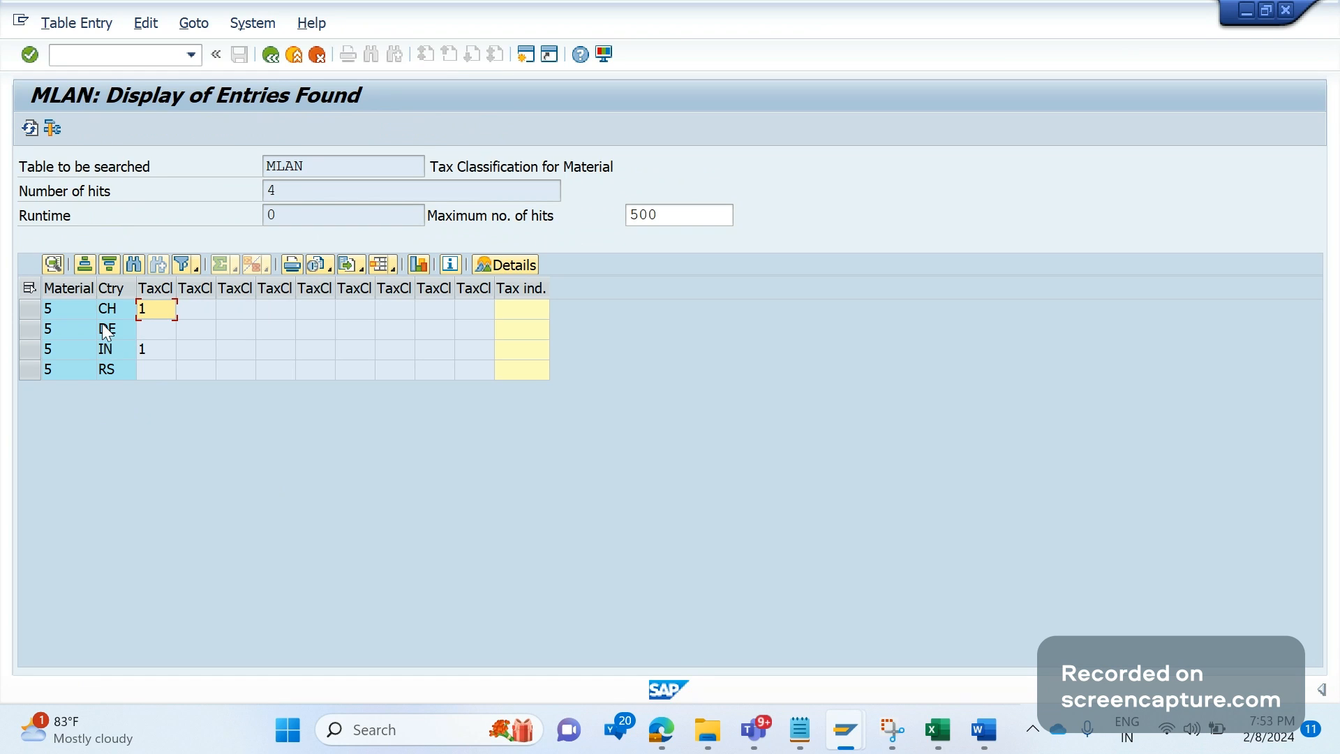
left_click(107, 309)
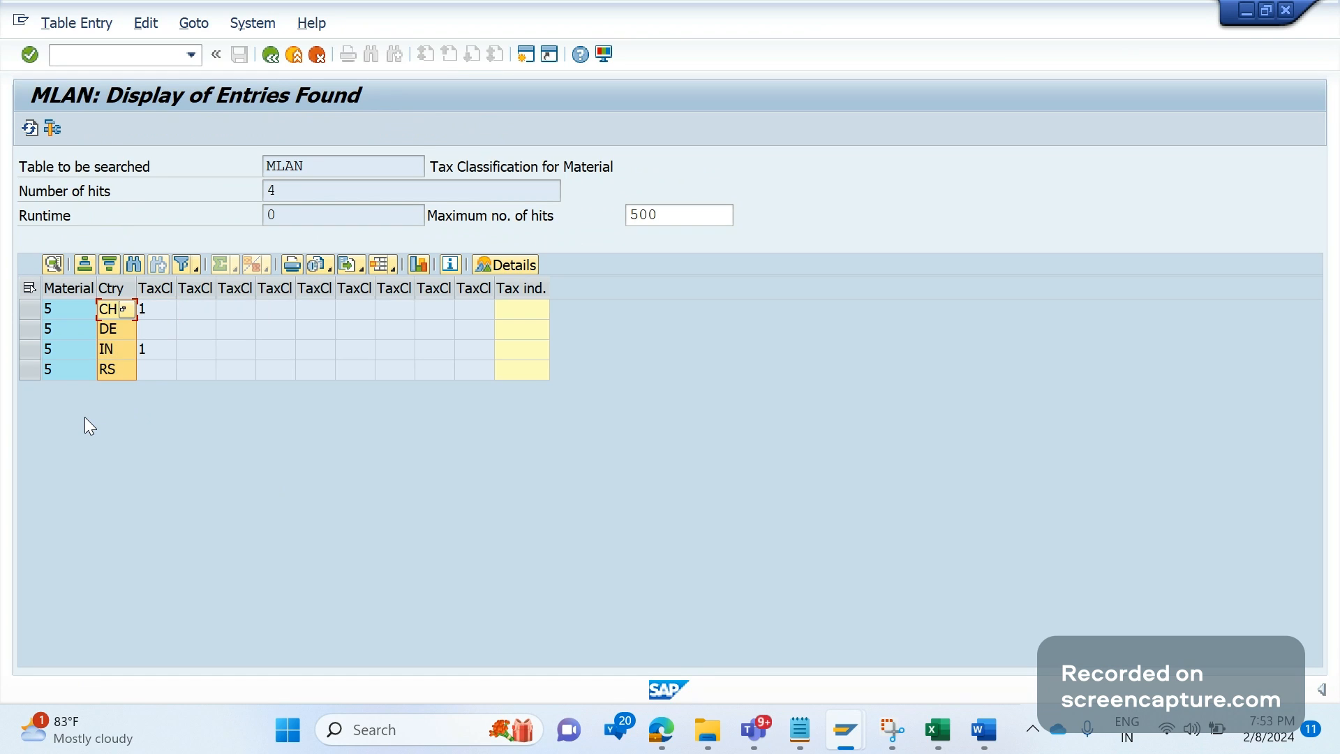
mouse_move(127, 409)
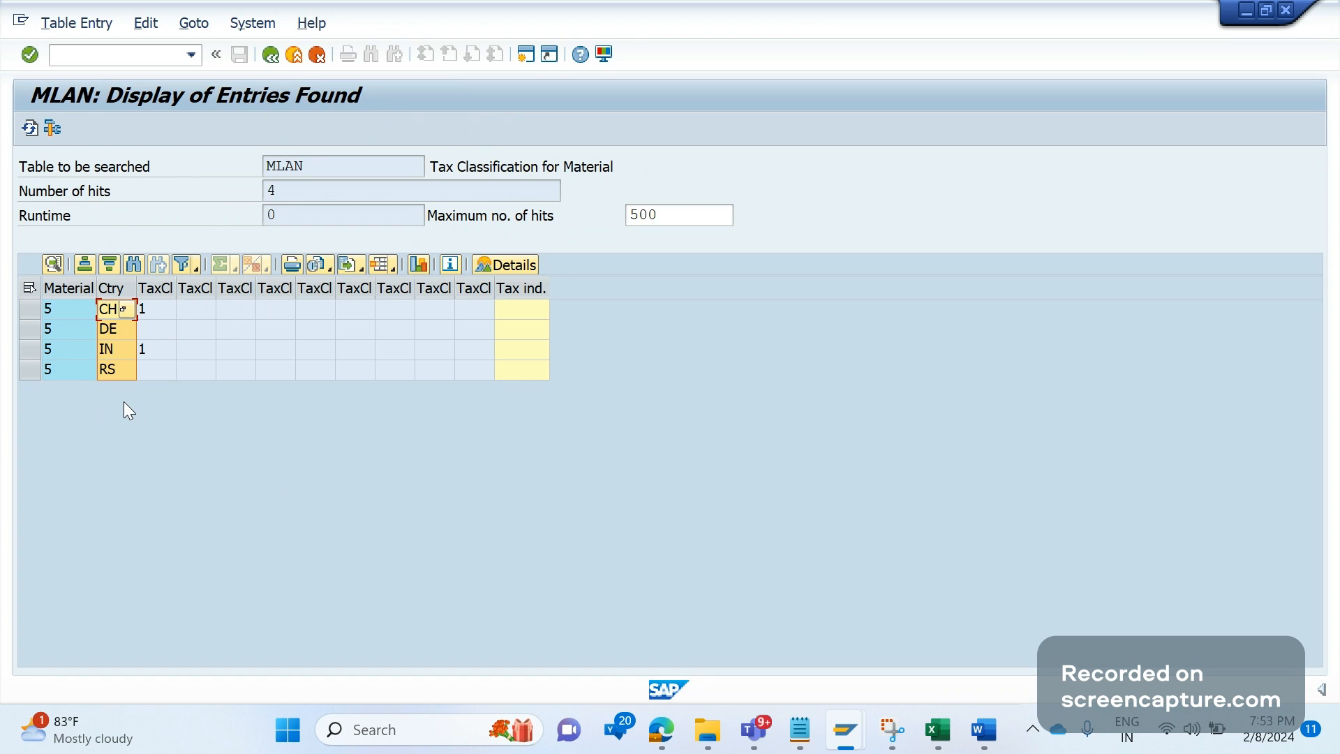
mouse_move(125, 406)
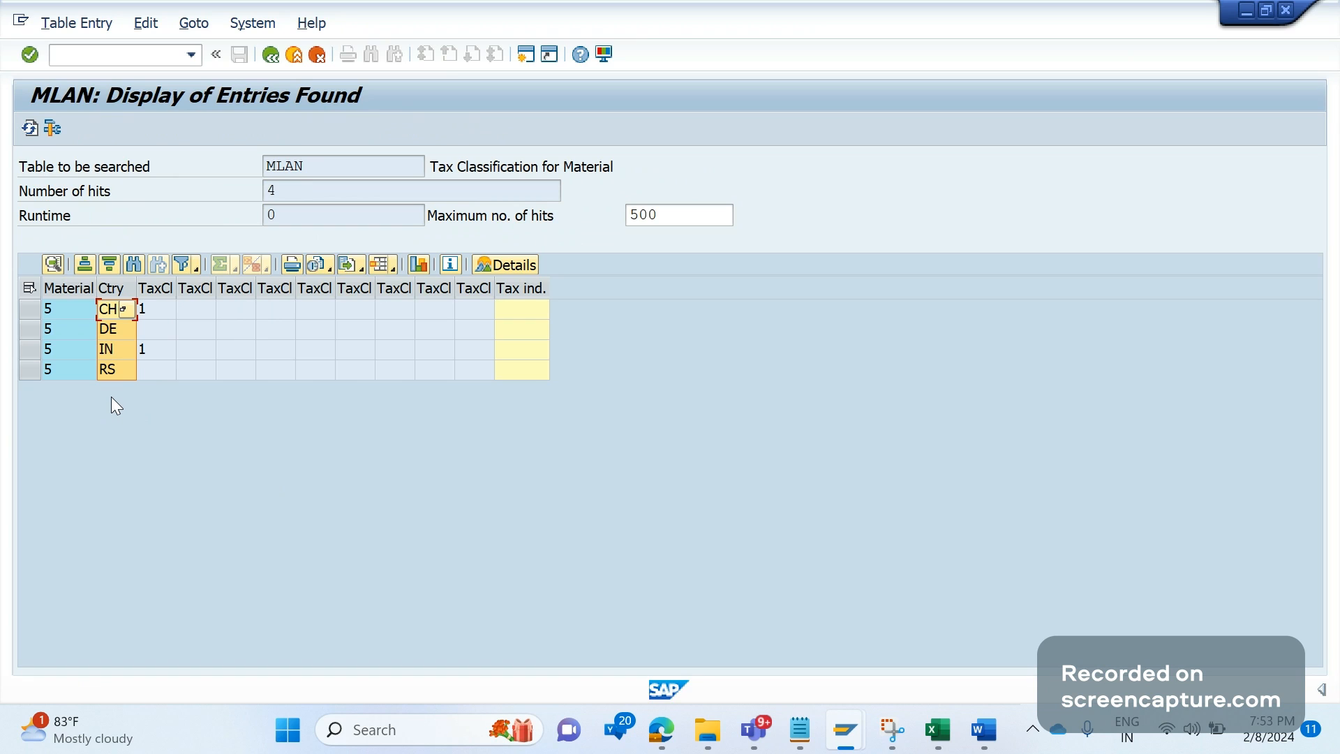
mouse_move(111, 408)
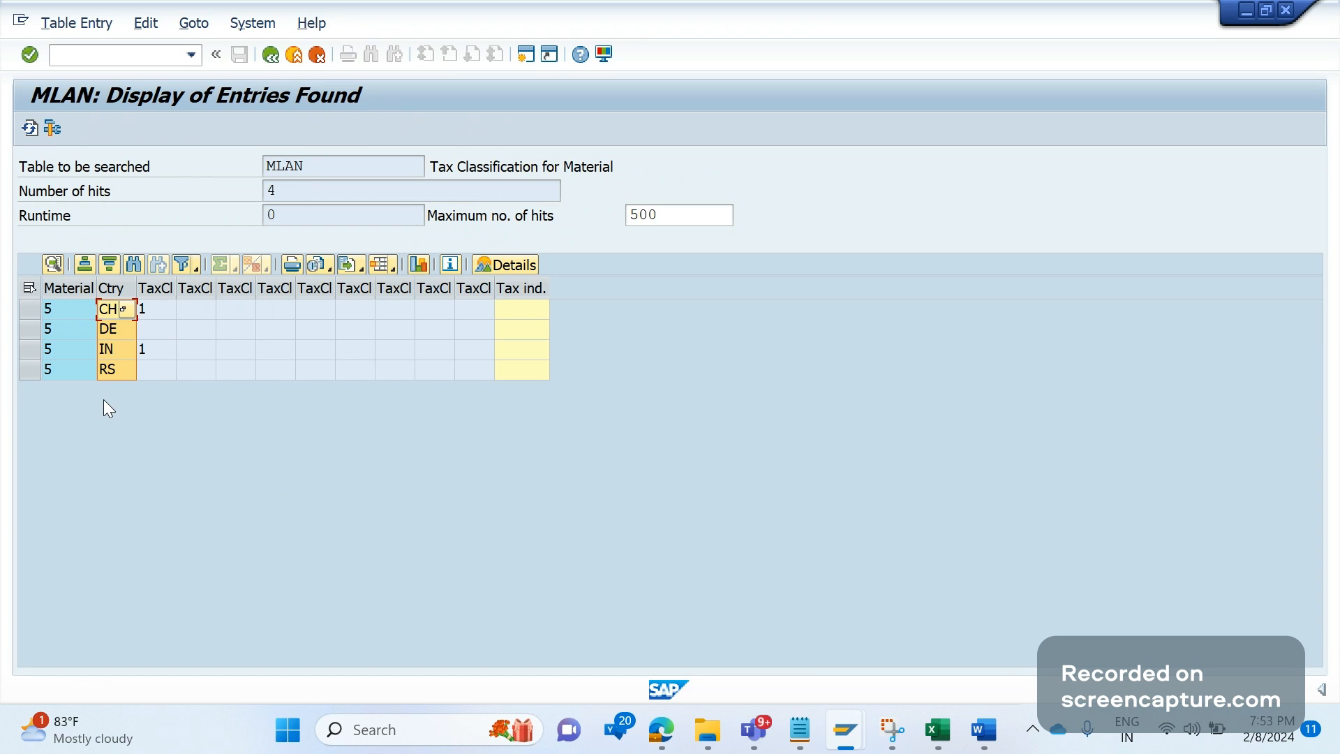
mouse_move(149, 345)
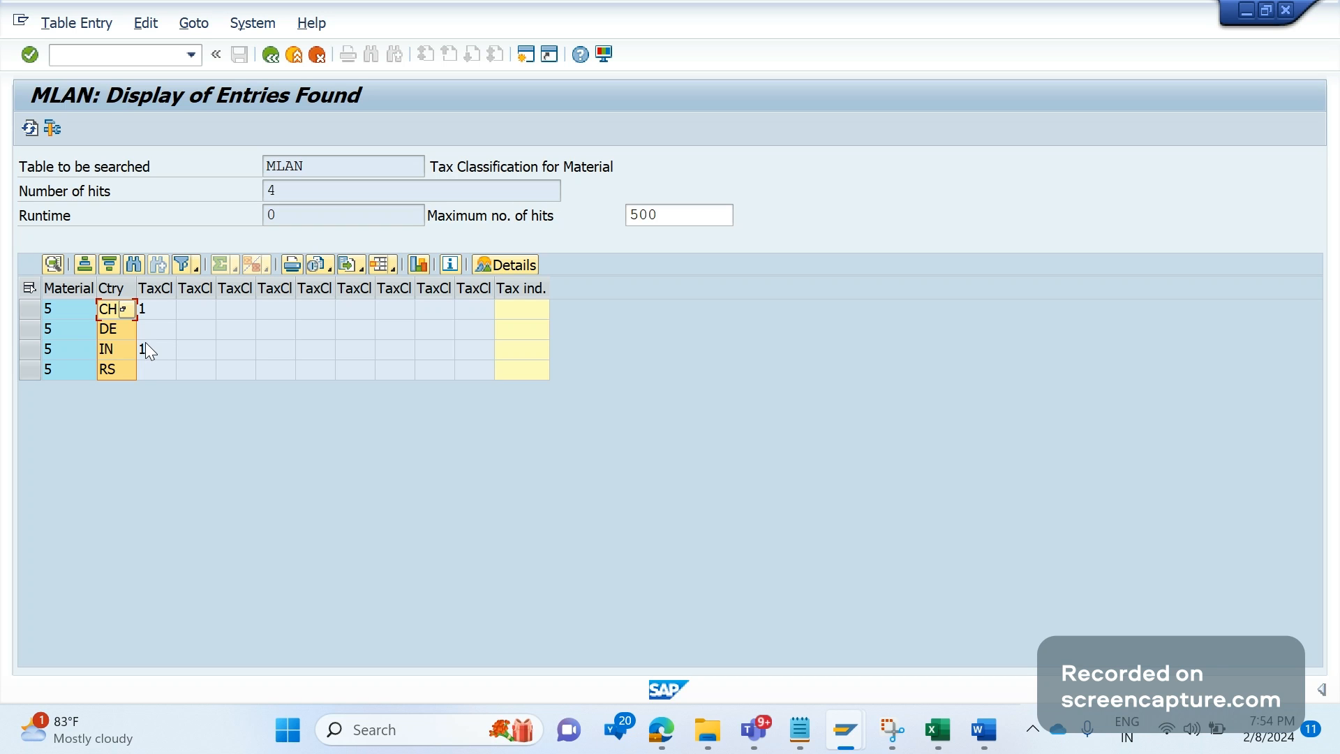
mouse_move(188, 444)
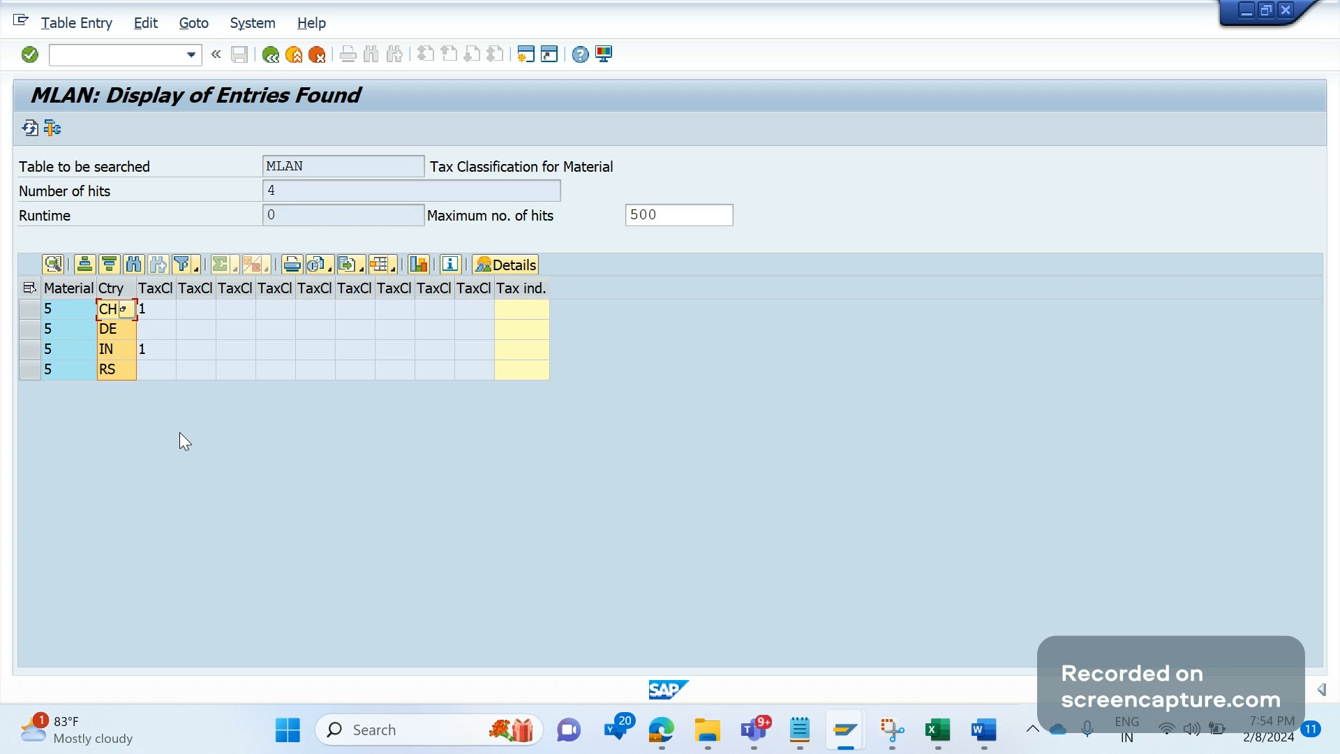
mouse_move(181, 437)
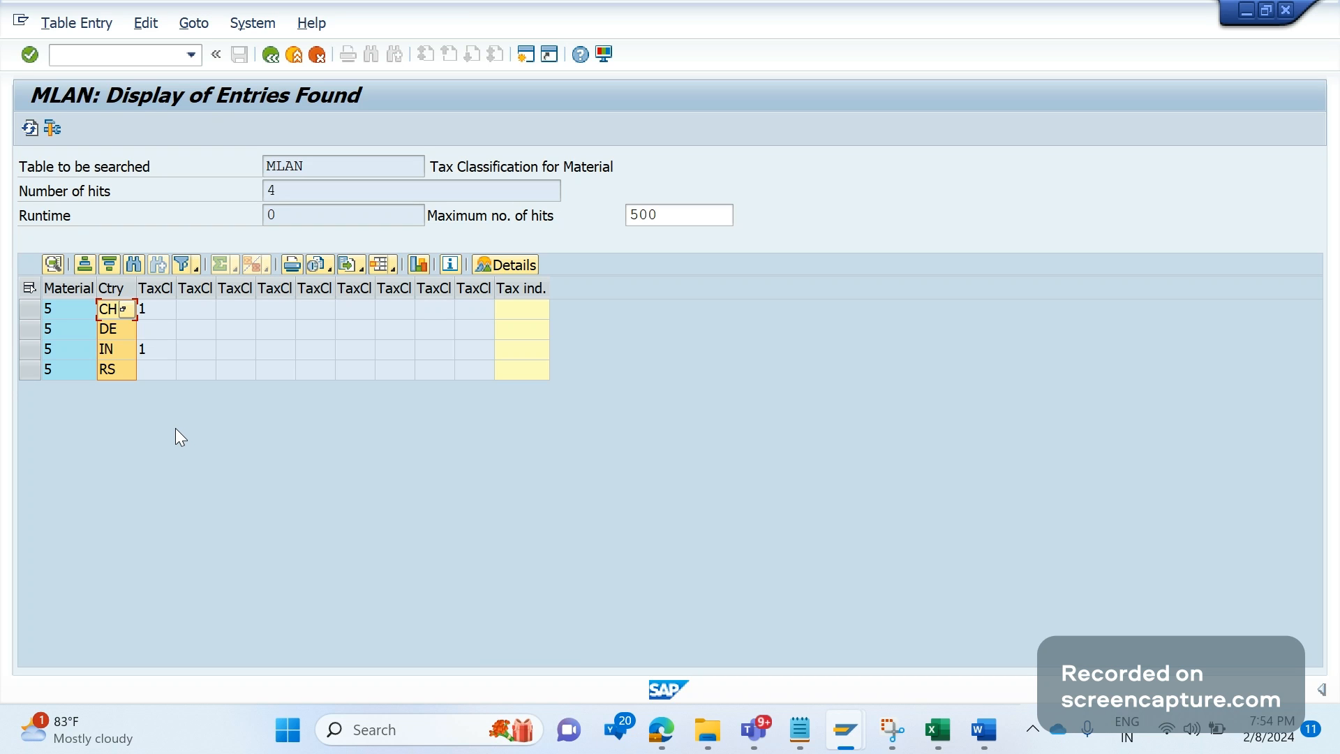
mouse_move(170, 434)
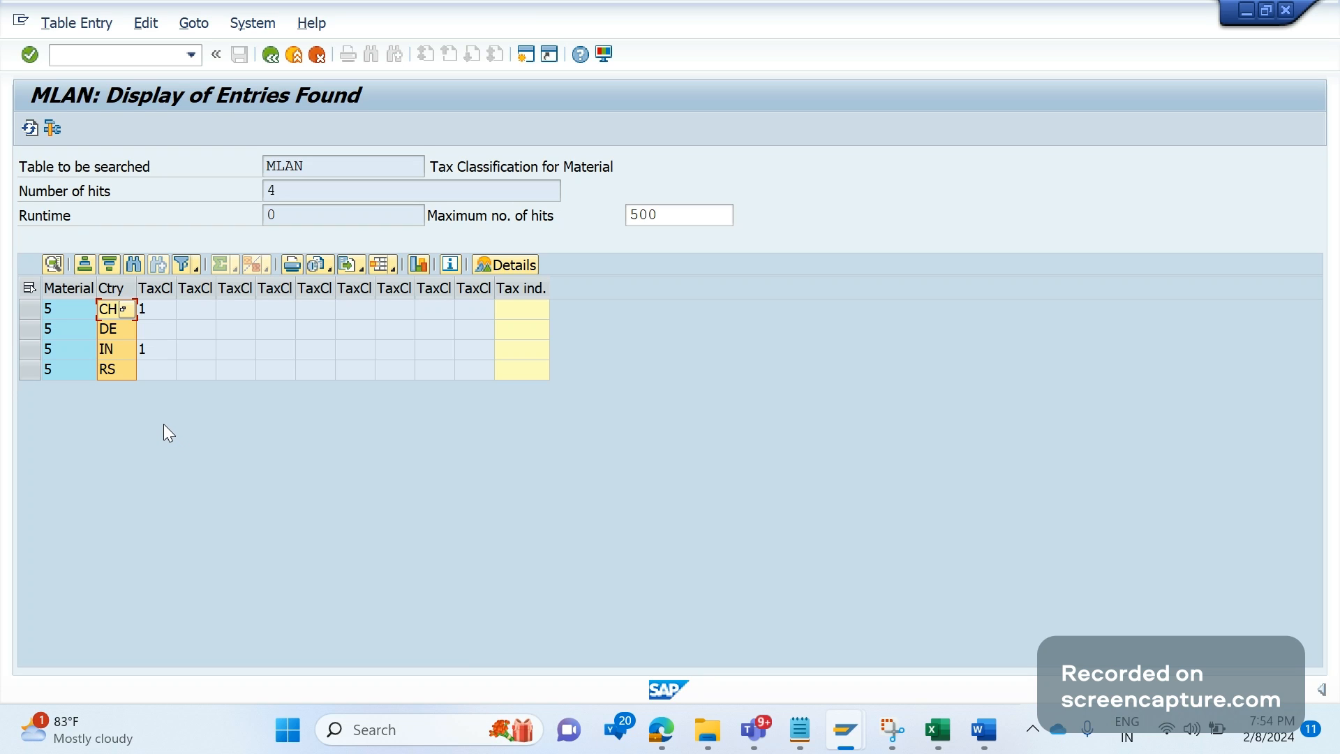
mouse_move(211, 437)
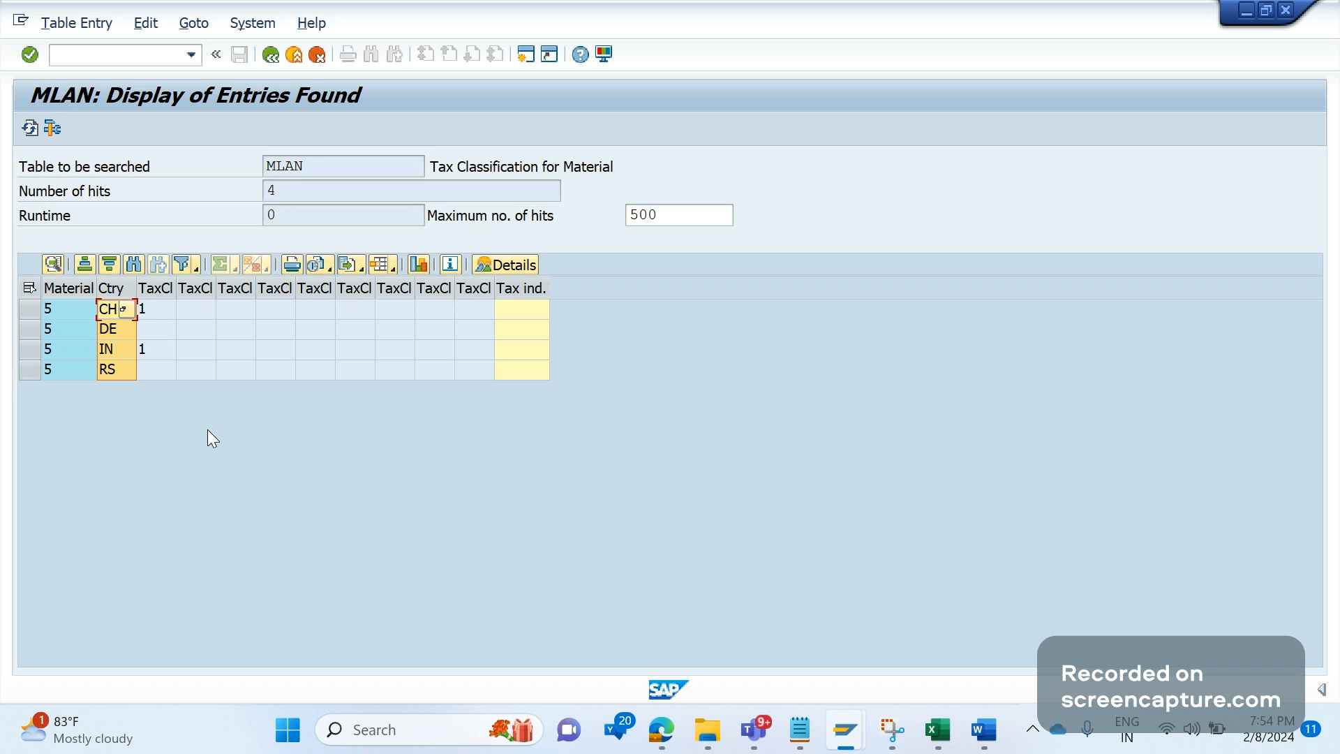
Write 'Update the material master sales org tab for the relevant country of condition type' as the first solution line.
left_click(981, 729)
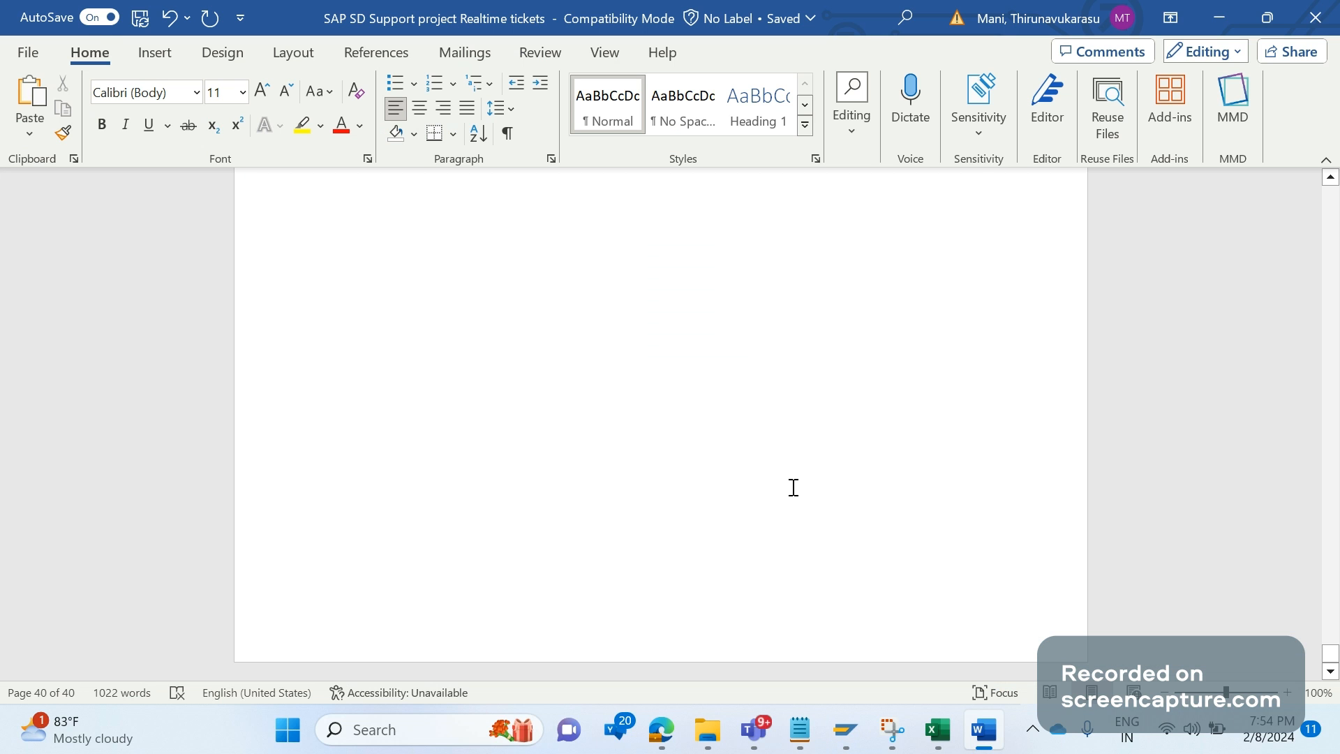
scroll("up", 3)
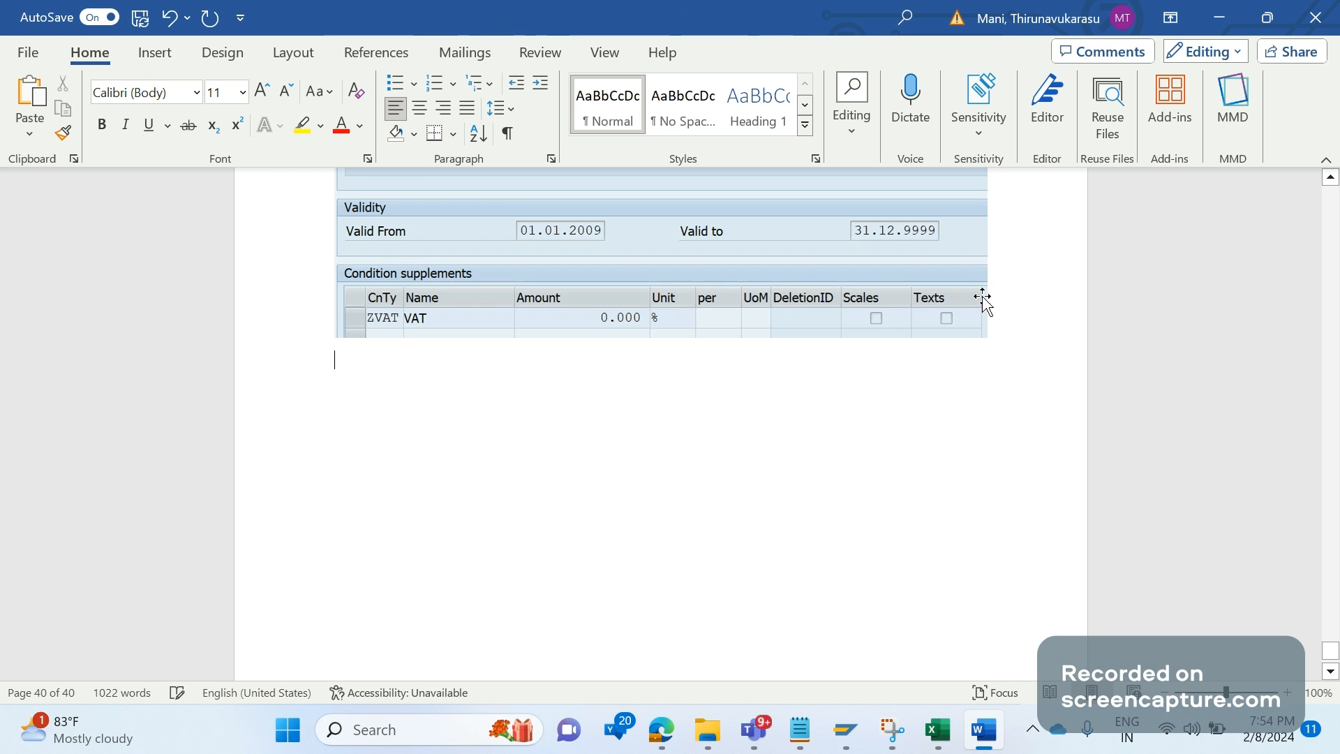
type("Update the m")
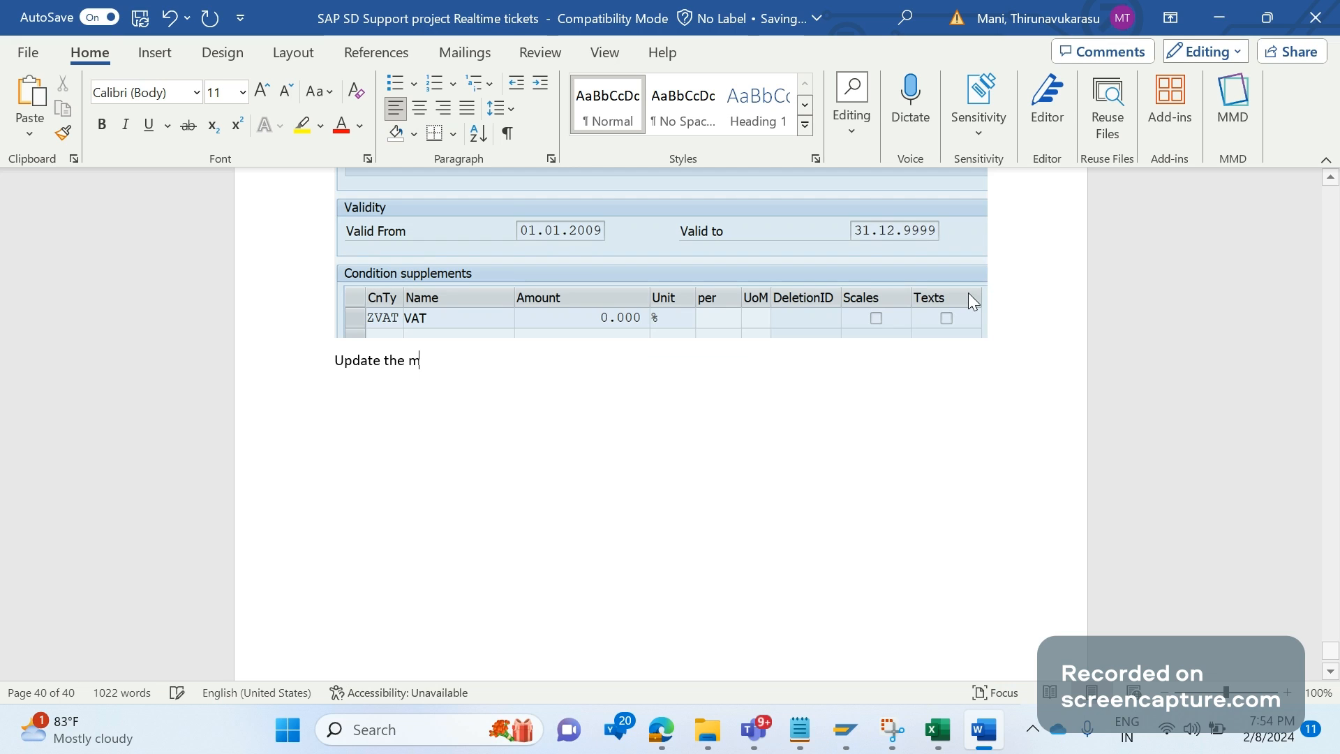
type("aterial master in sales")
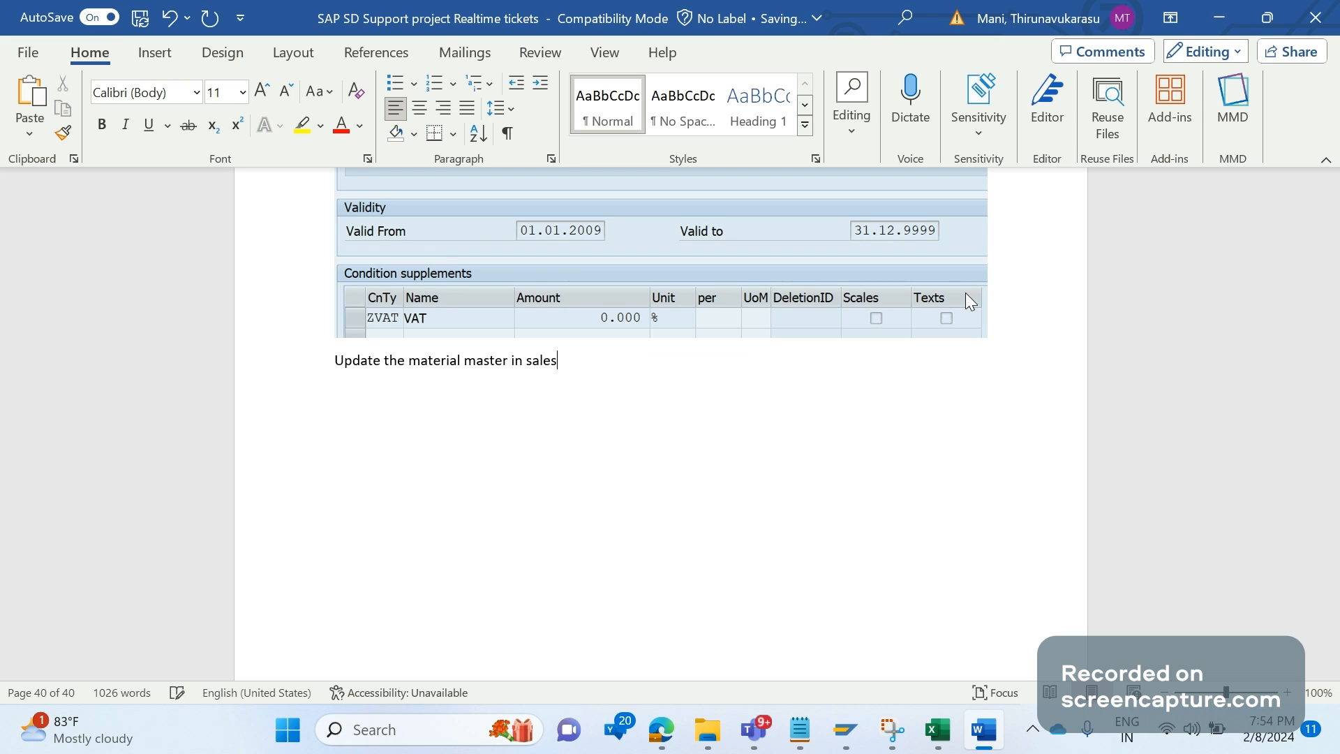
type("org")
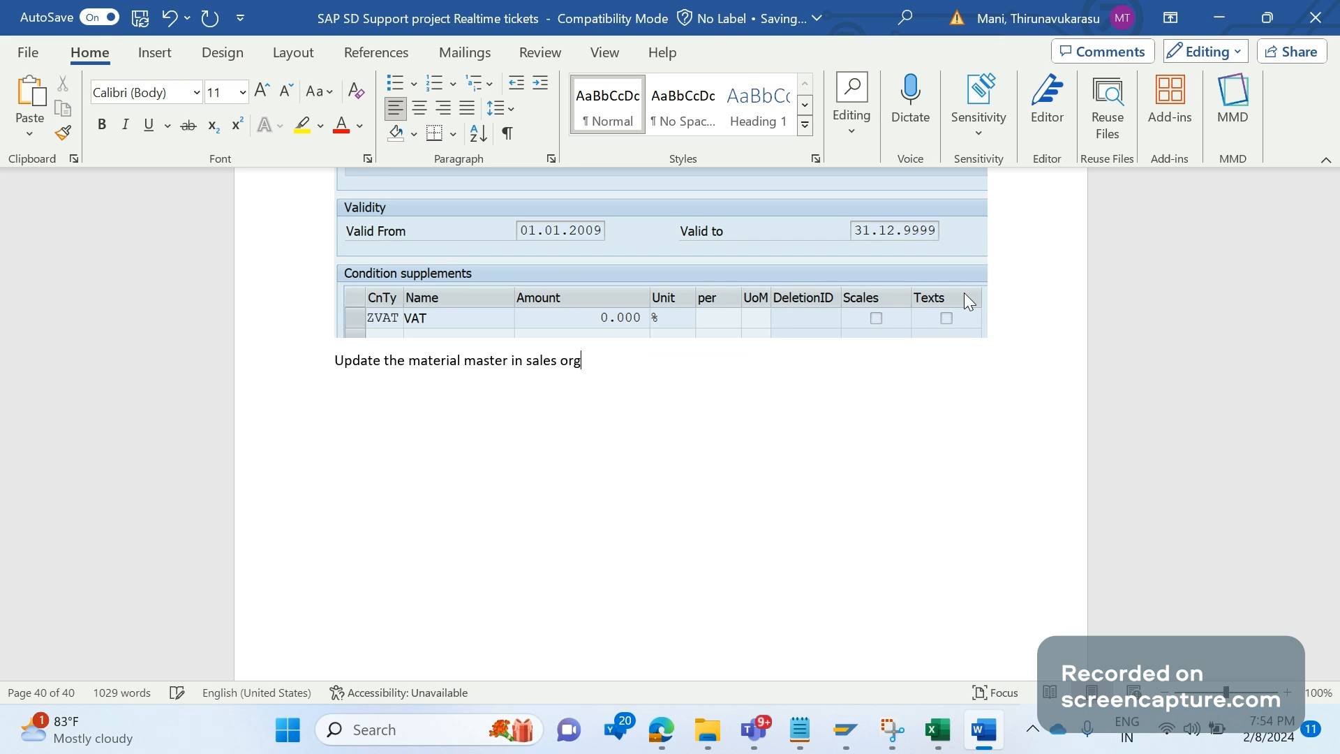
type("tab for the")
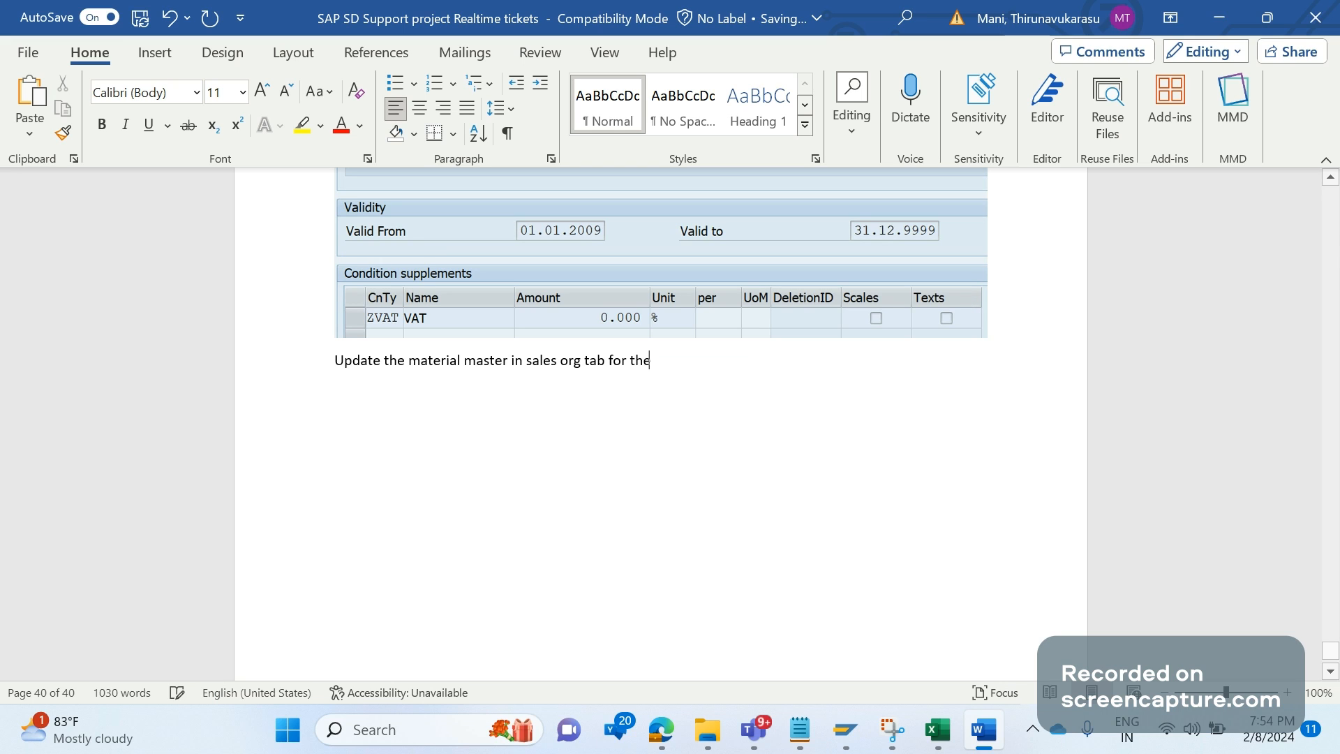
type("rele")
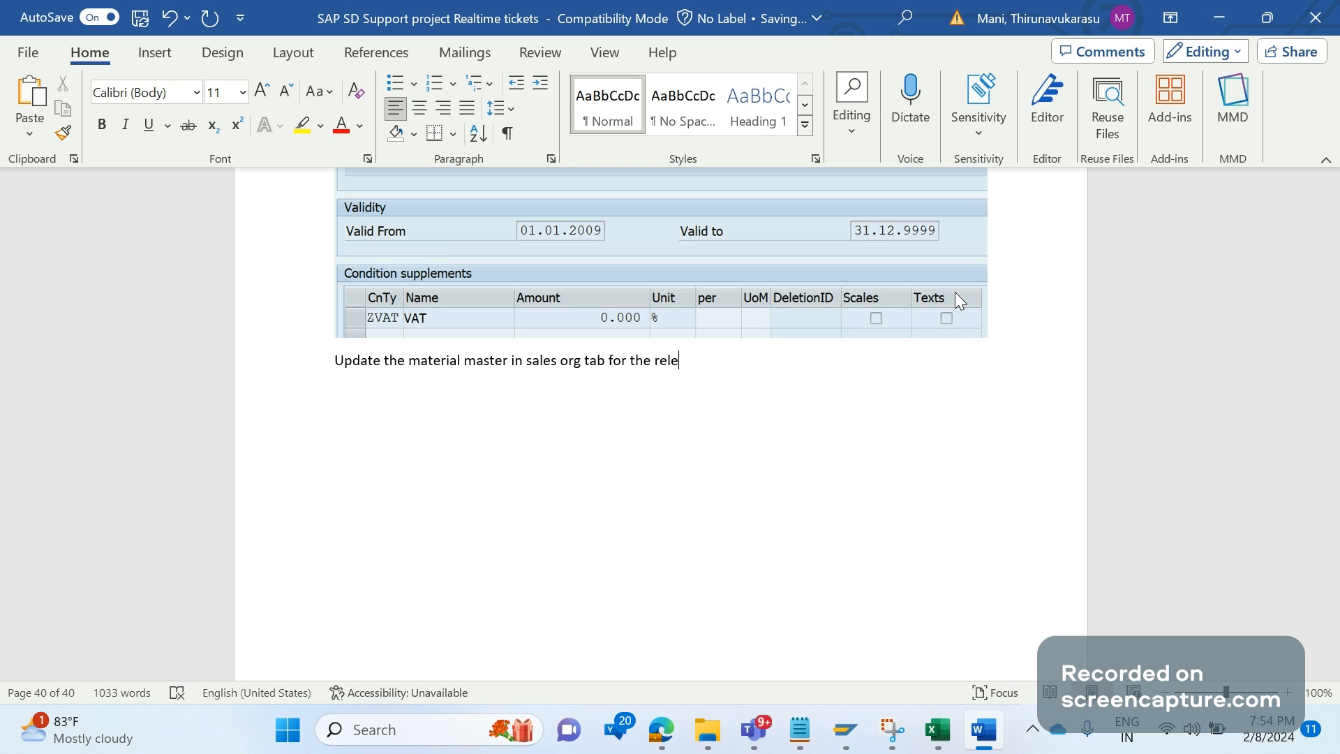
type("vant country of ZVAT c")
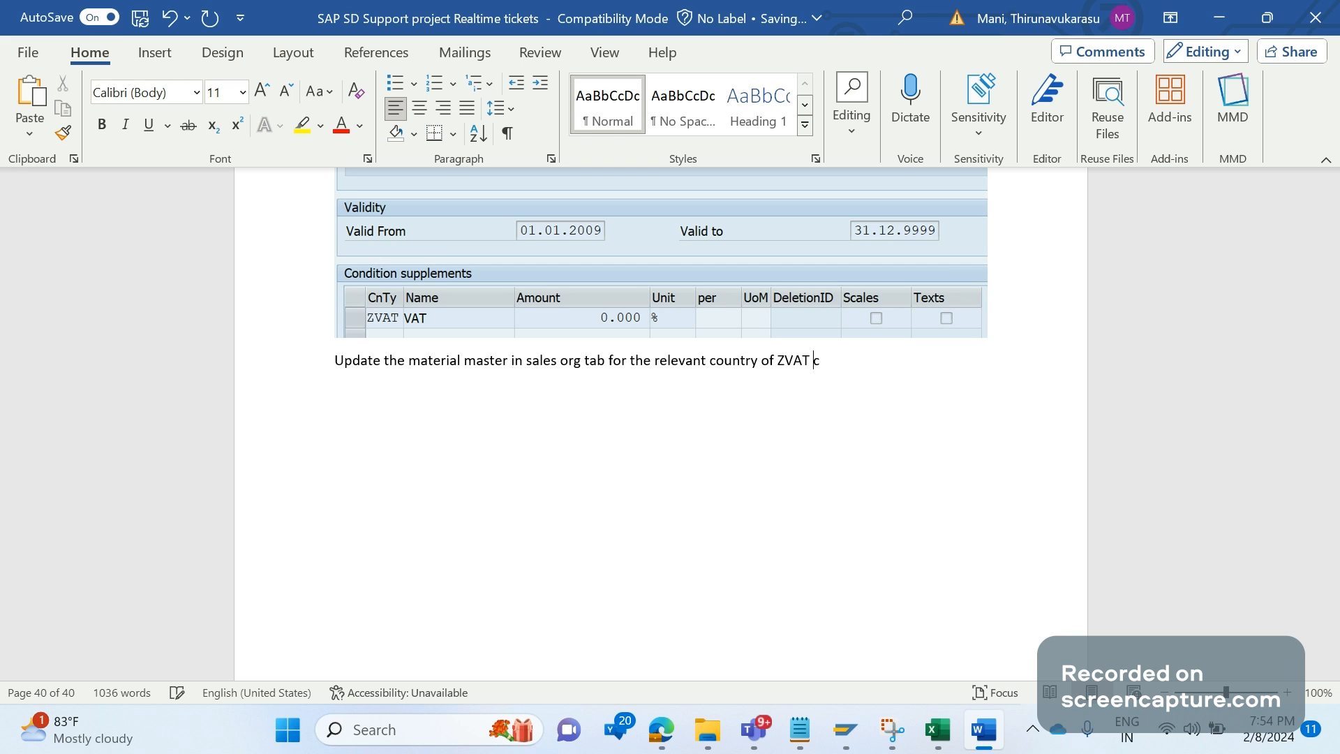
type("ondition type")
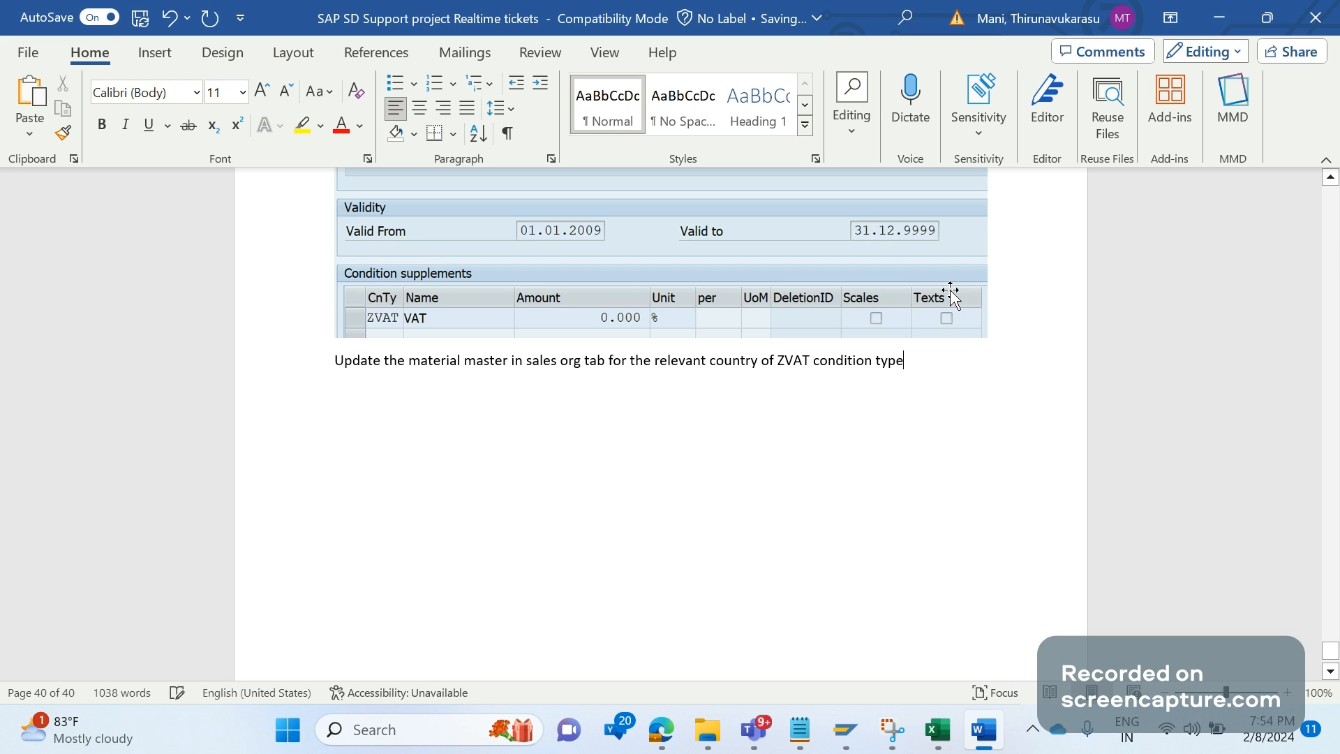
key("enter")
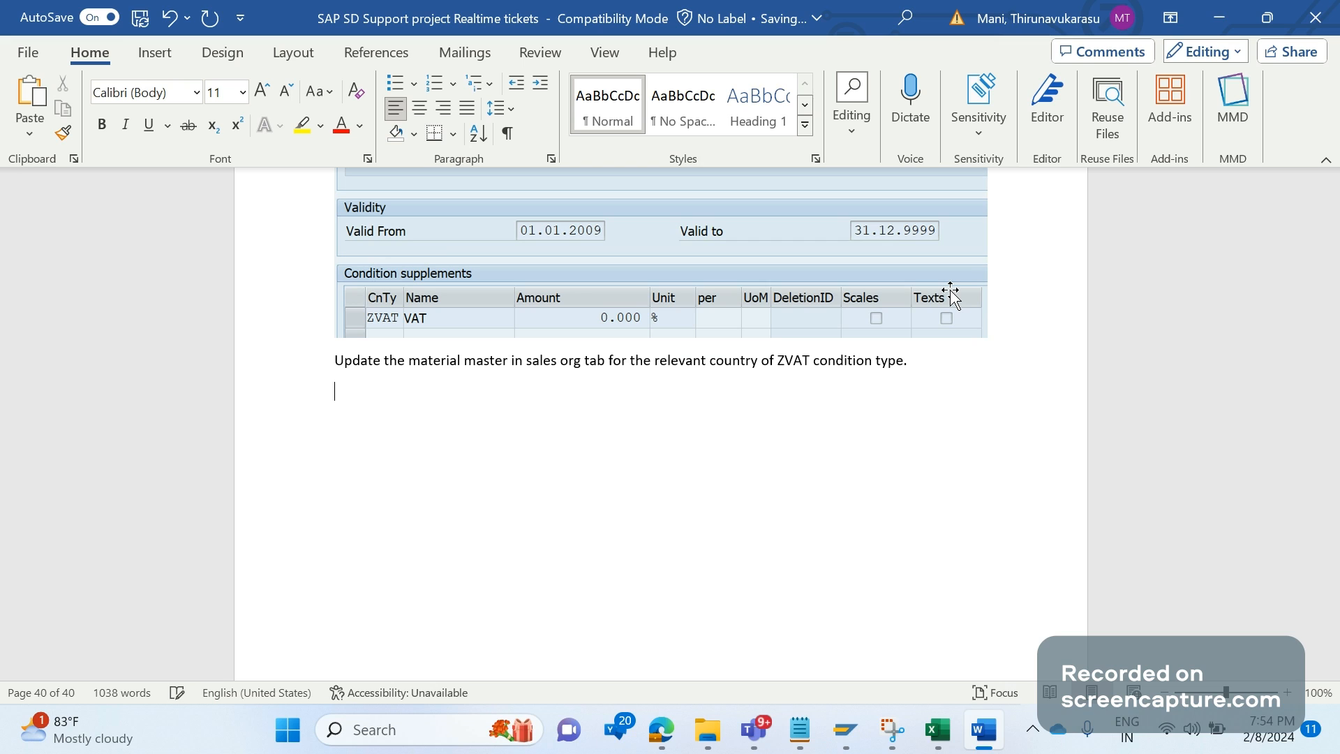
Write 'Requested business to cancel the invoice and recreate the invoice.' as the second solution line.
type("R")
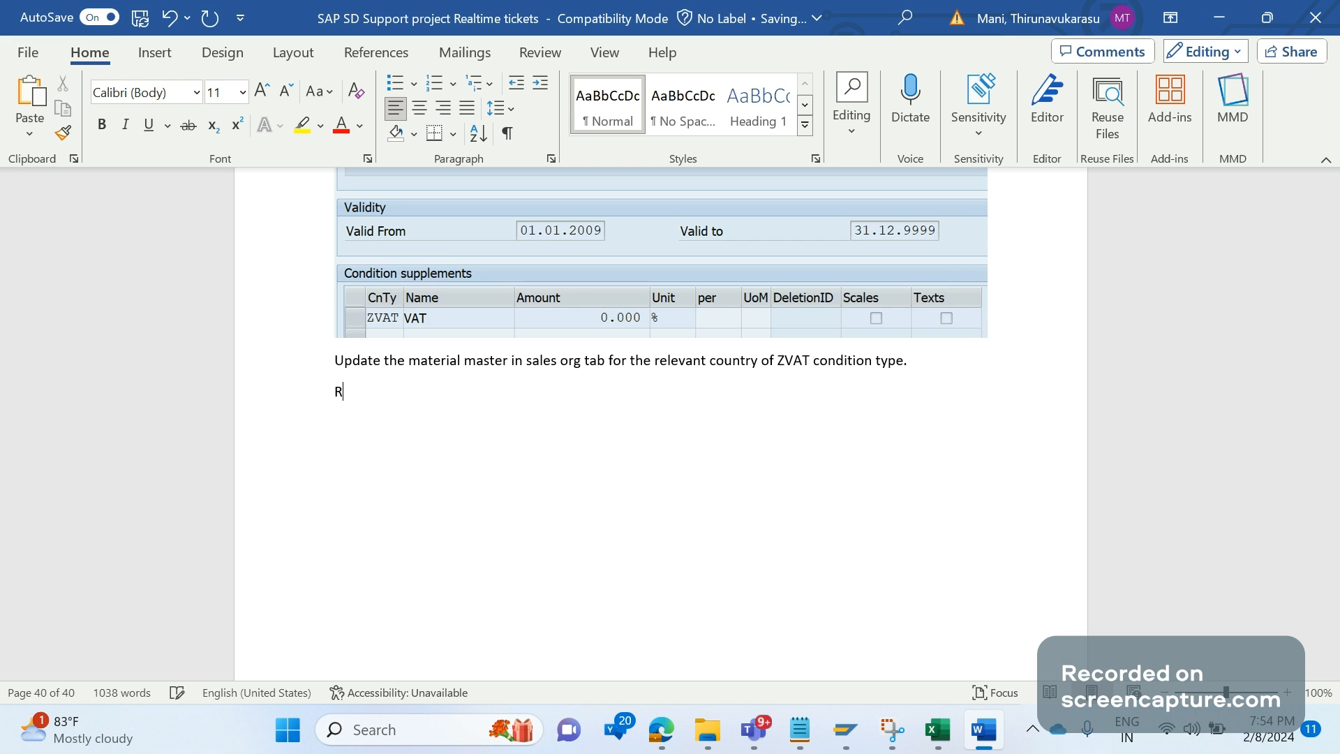
type("equested")
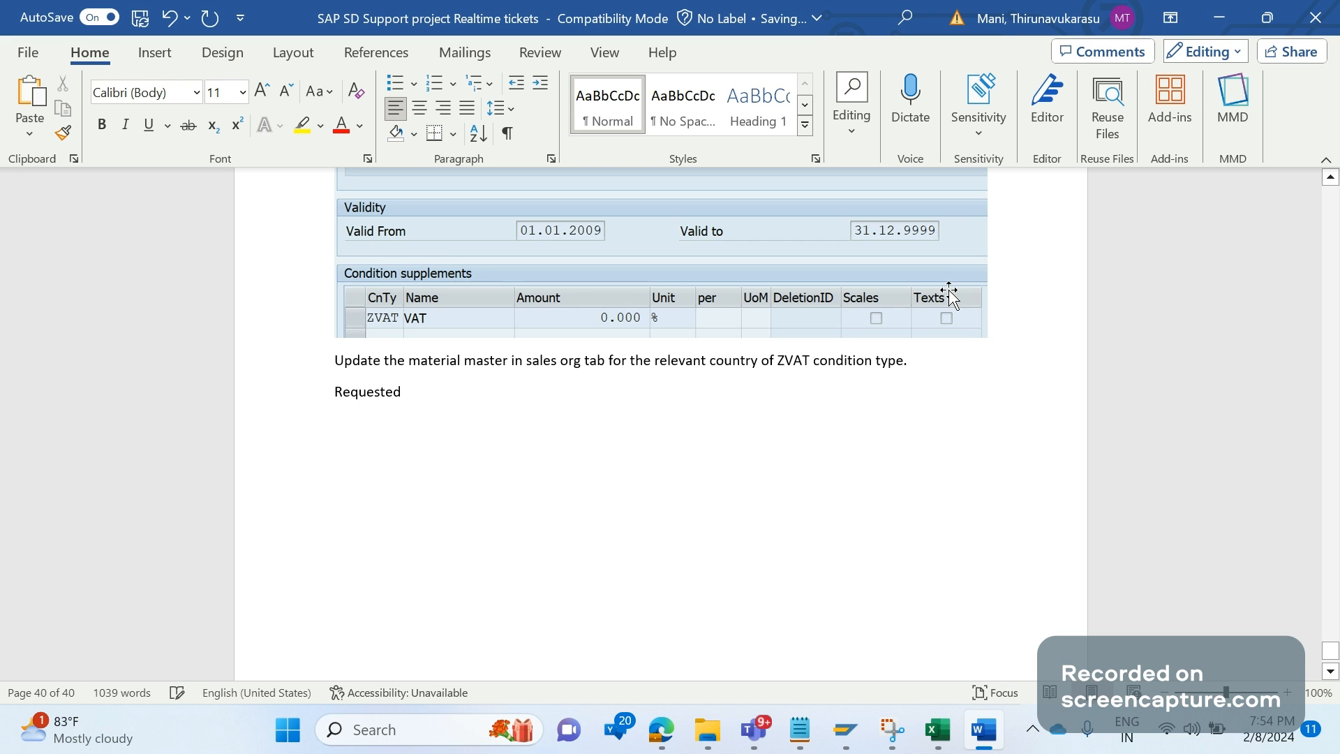
type("business to")
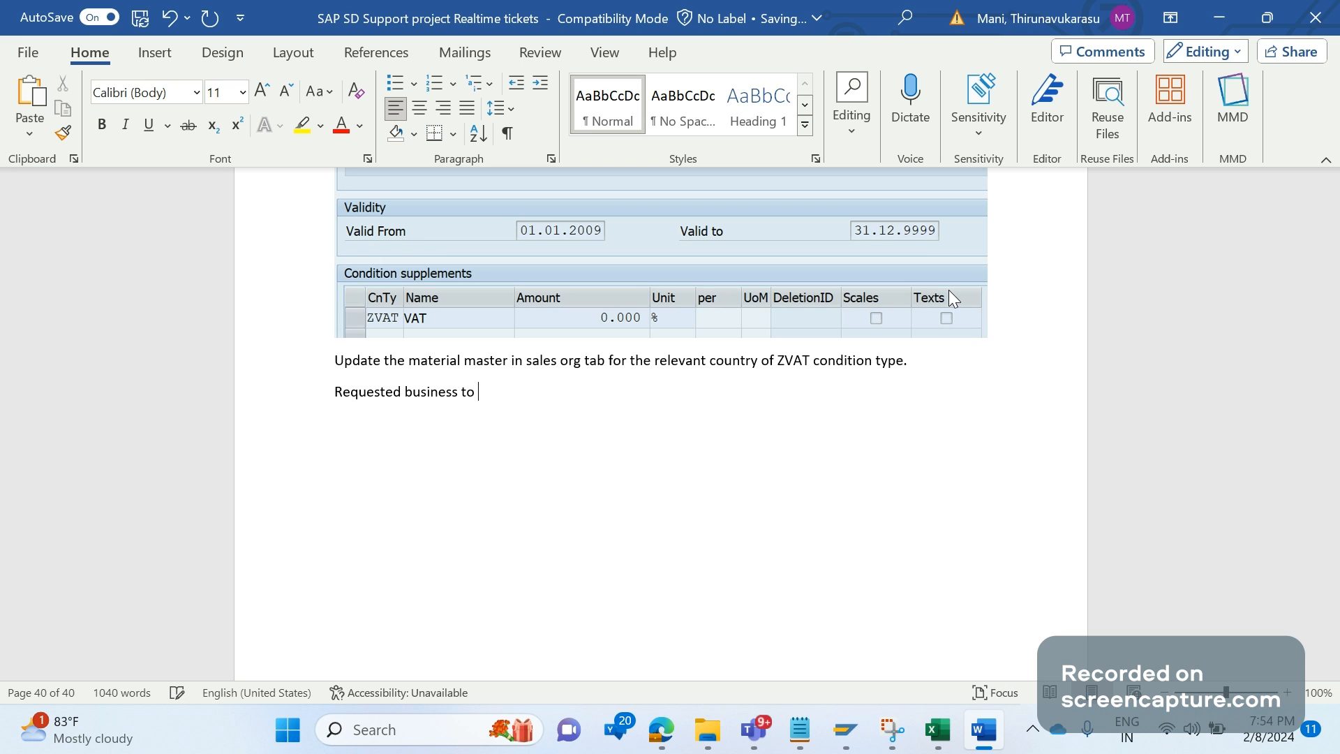
type("cancel the invoice and")
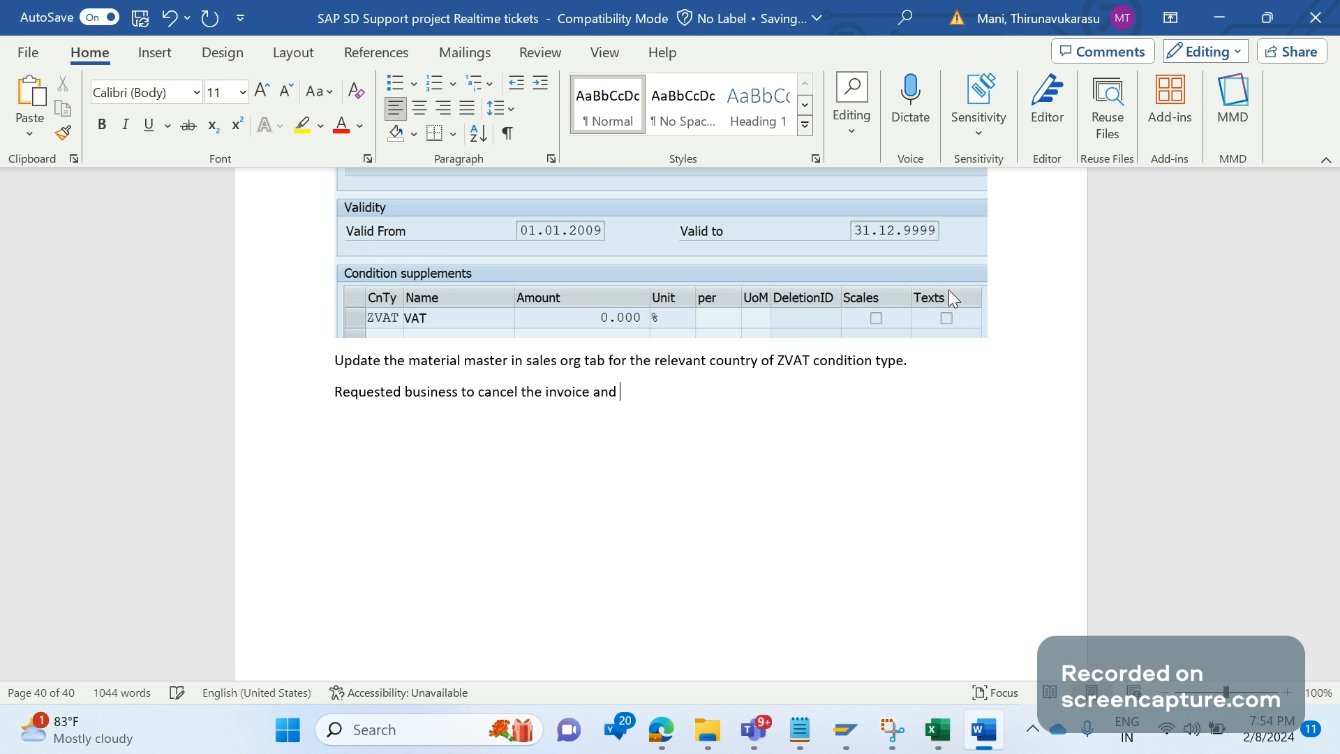
type("recreated")
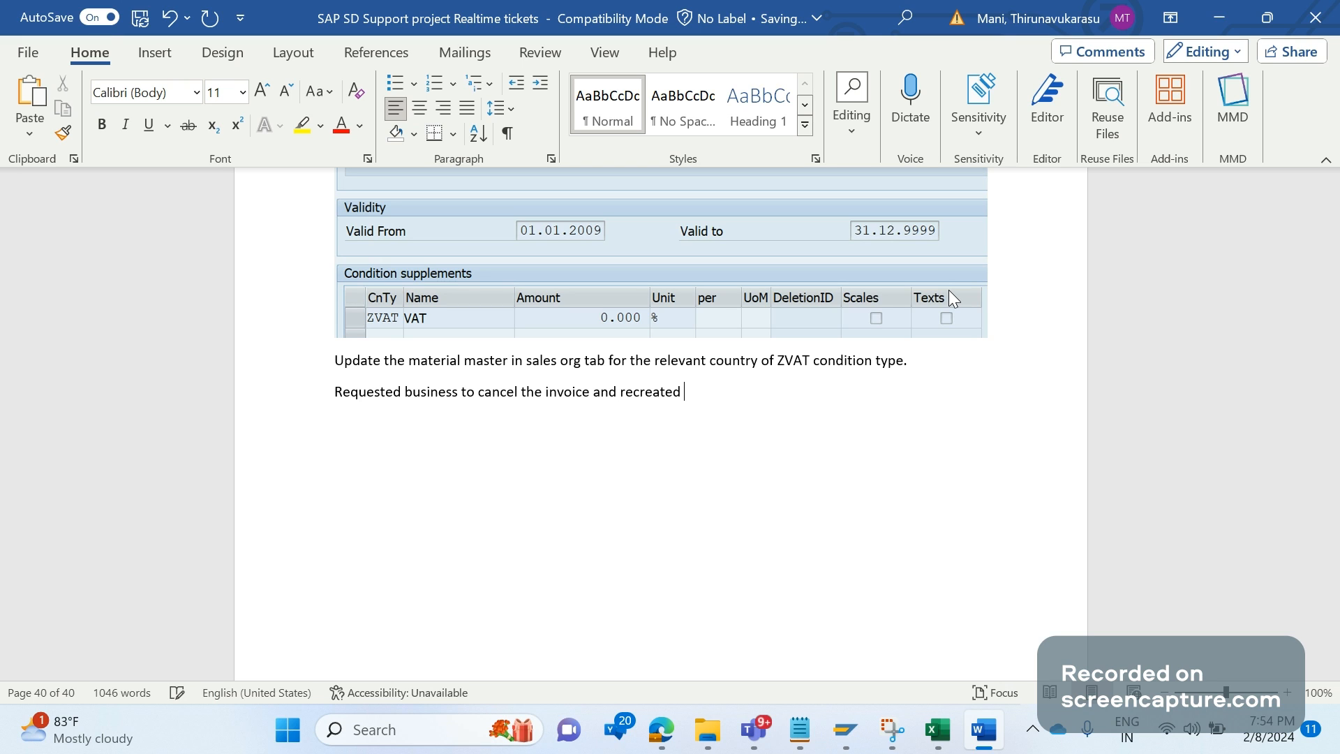
key("Backspace")
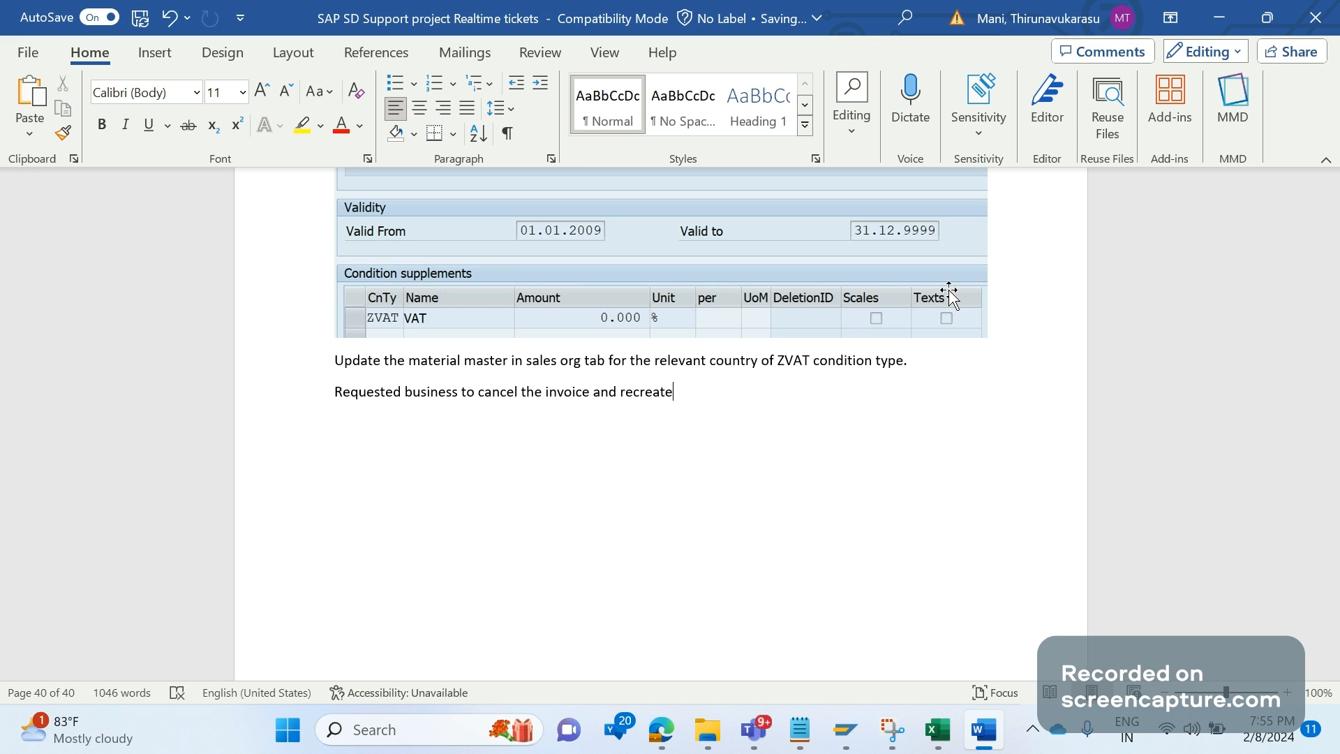
type("the invoice")
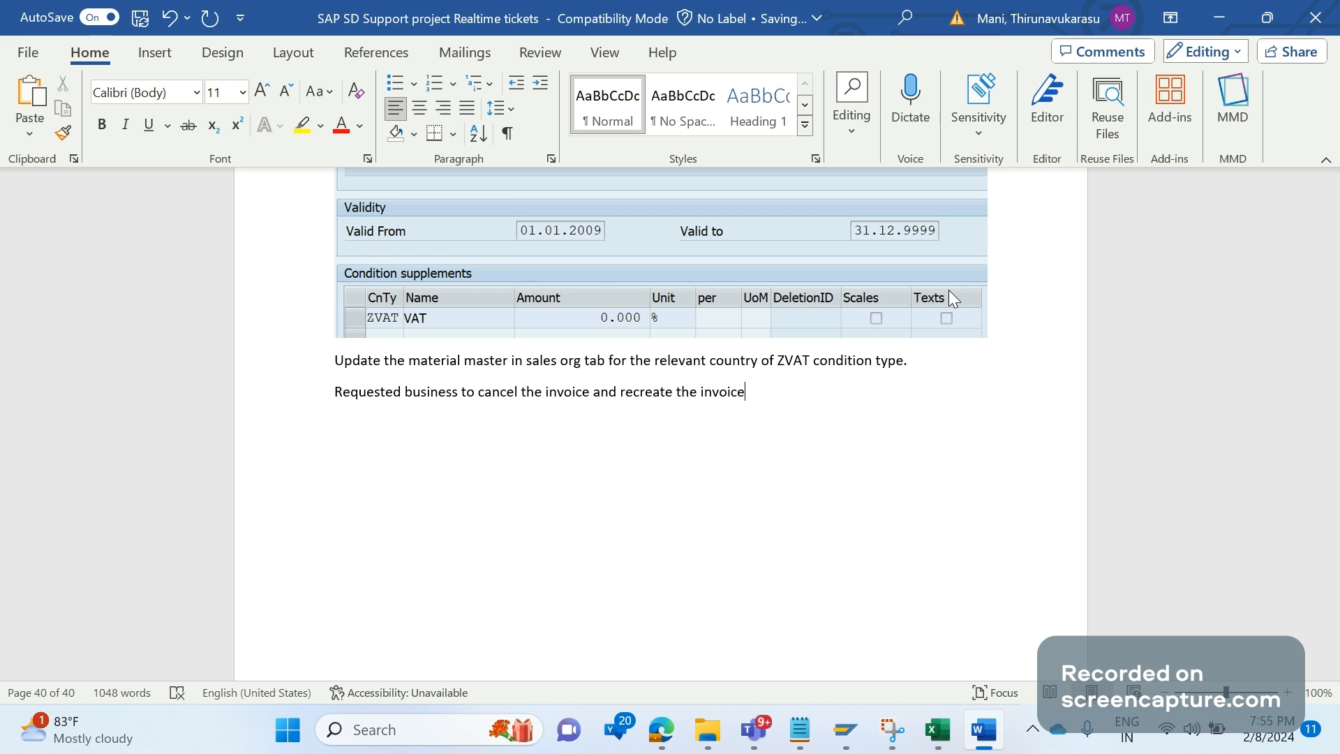
type(".")
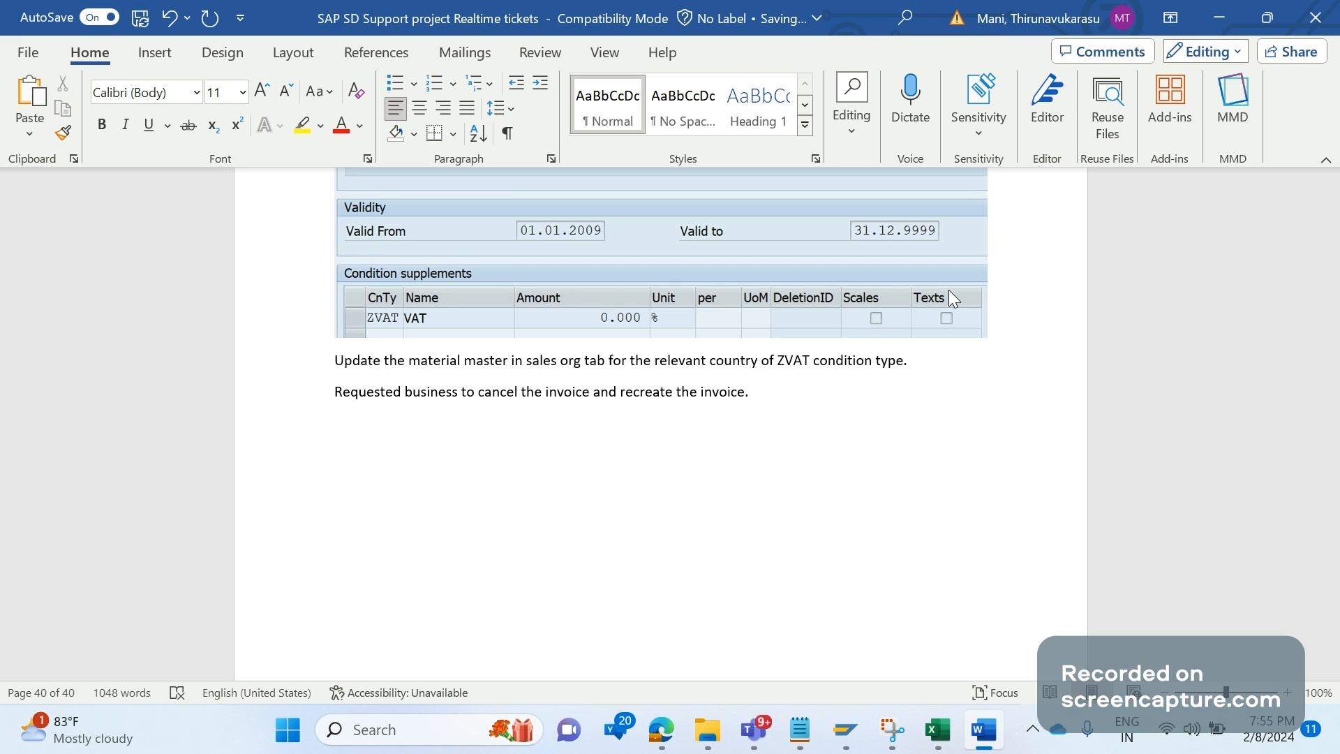
left_click(749, 391)
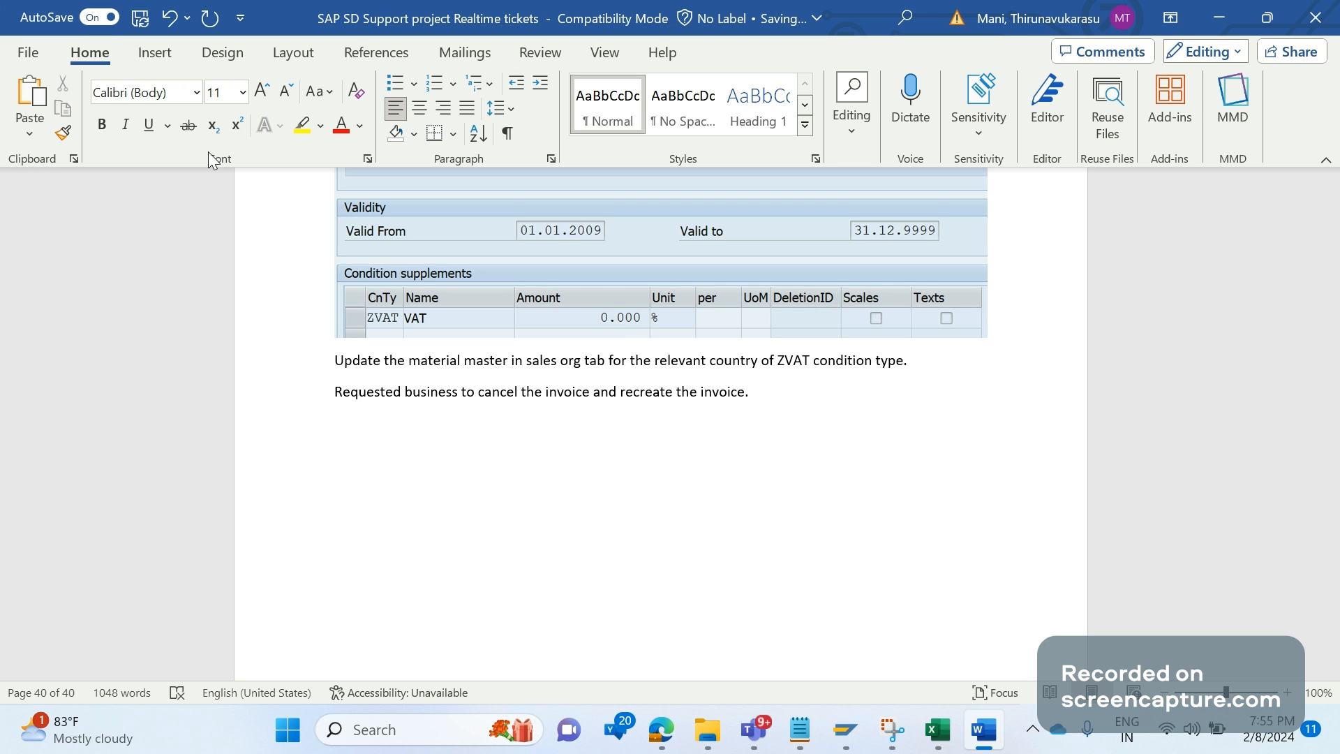
scroll("down", 3)
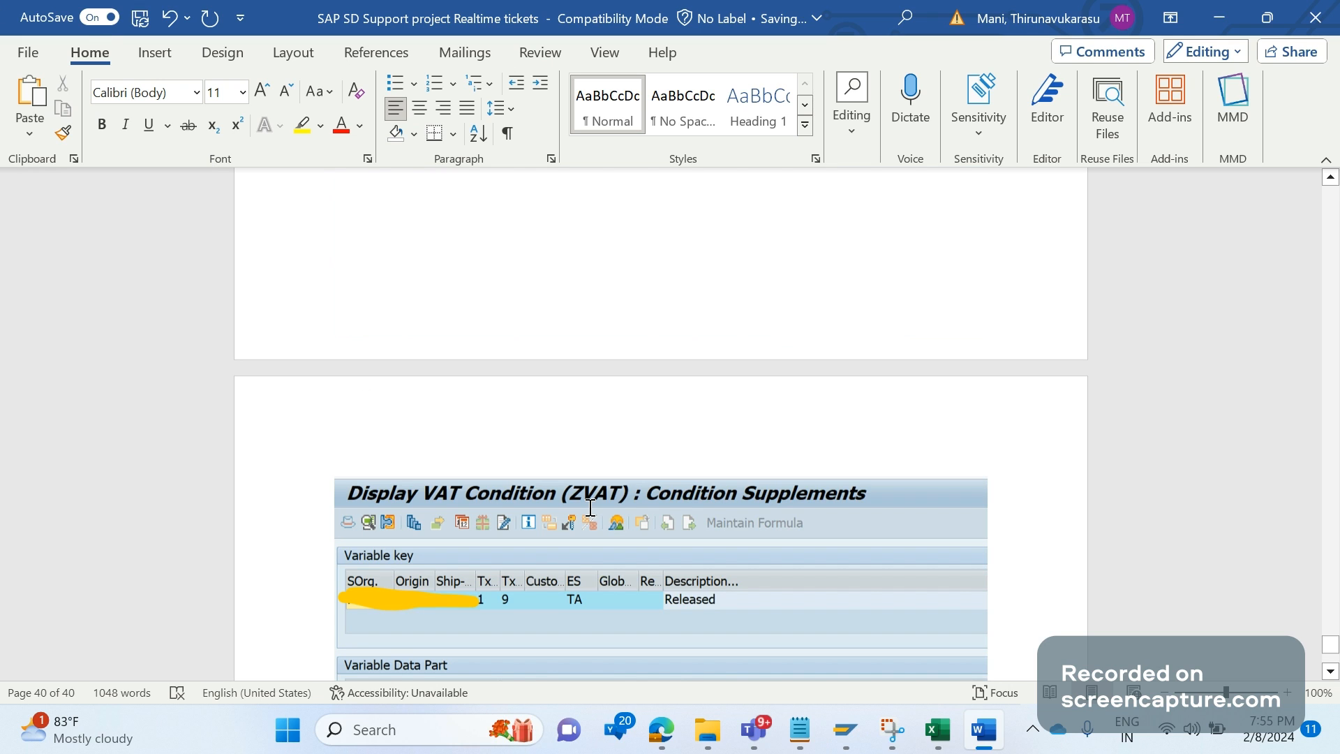
scroll("up", 3)
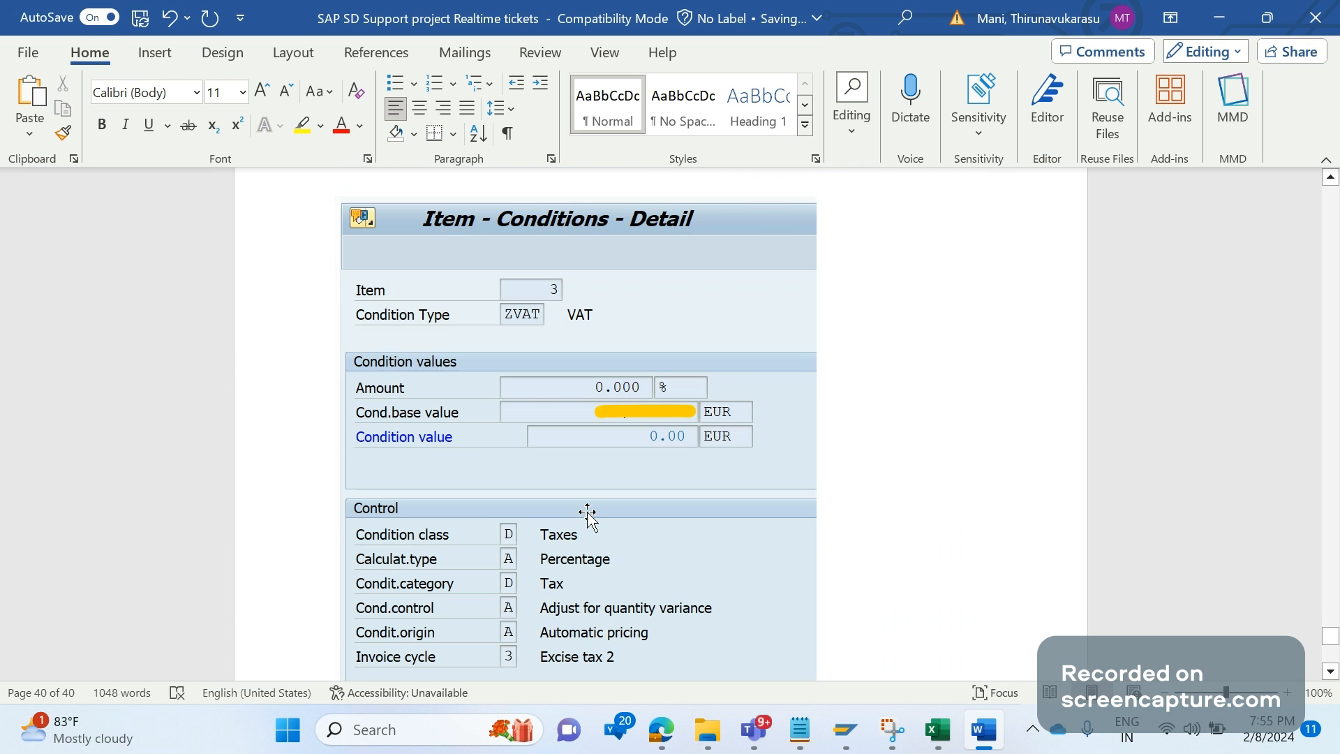
scroll("down", 3)
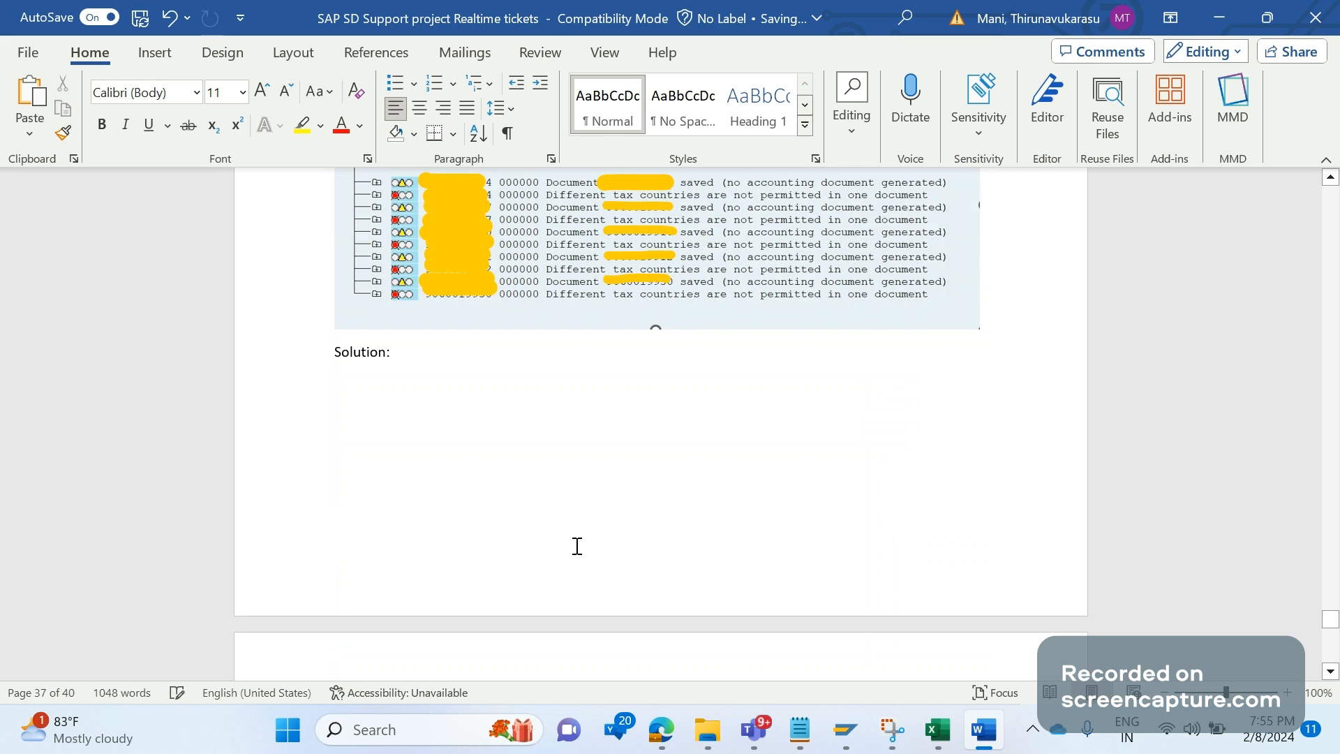
scroll("down", 3)
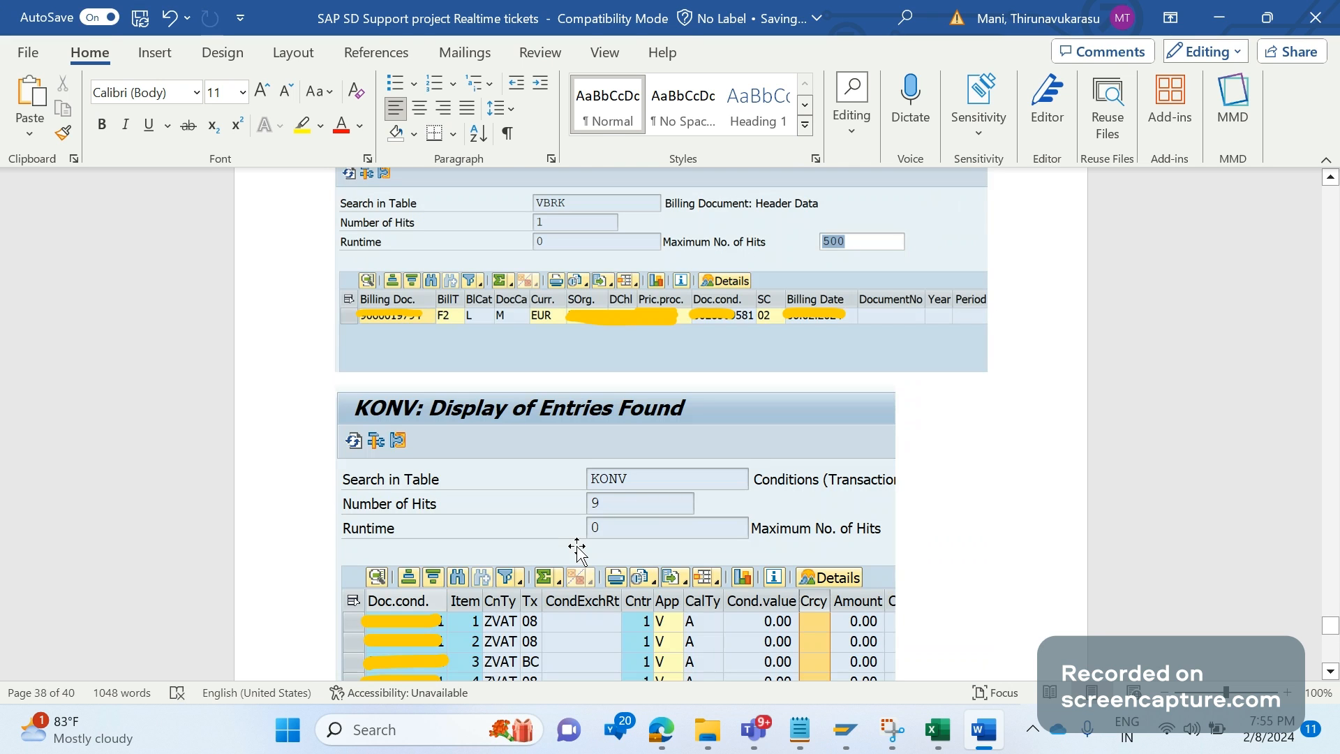
mouse_move(716, 631)
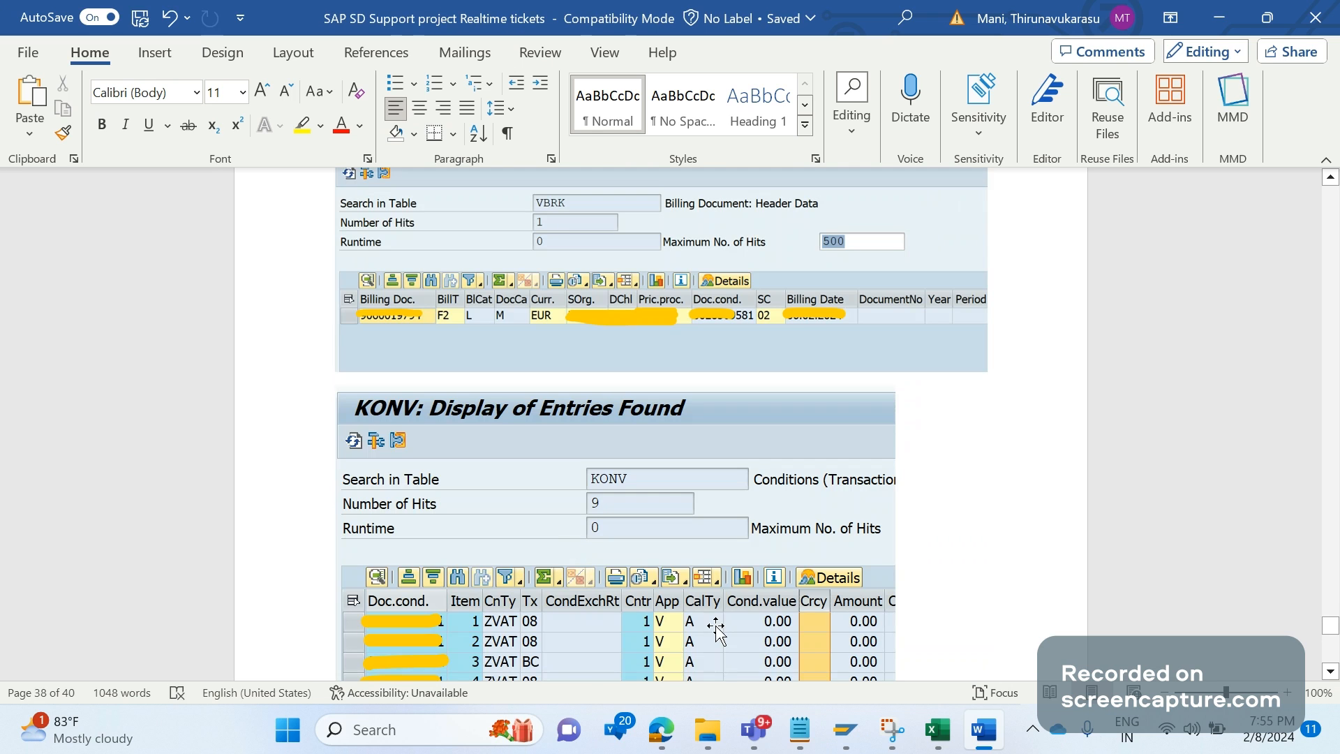